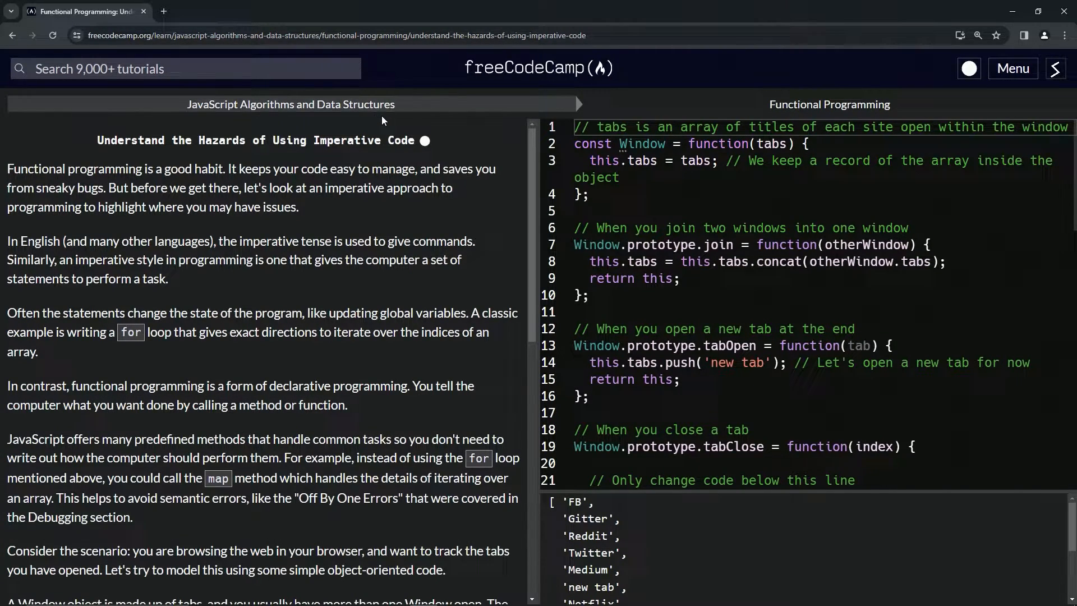
pyautogui.moveTo(238, 146)
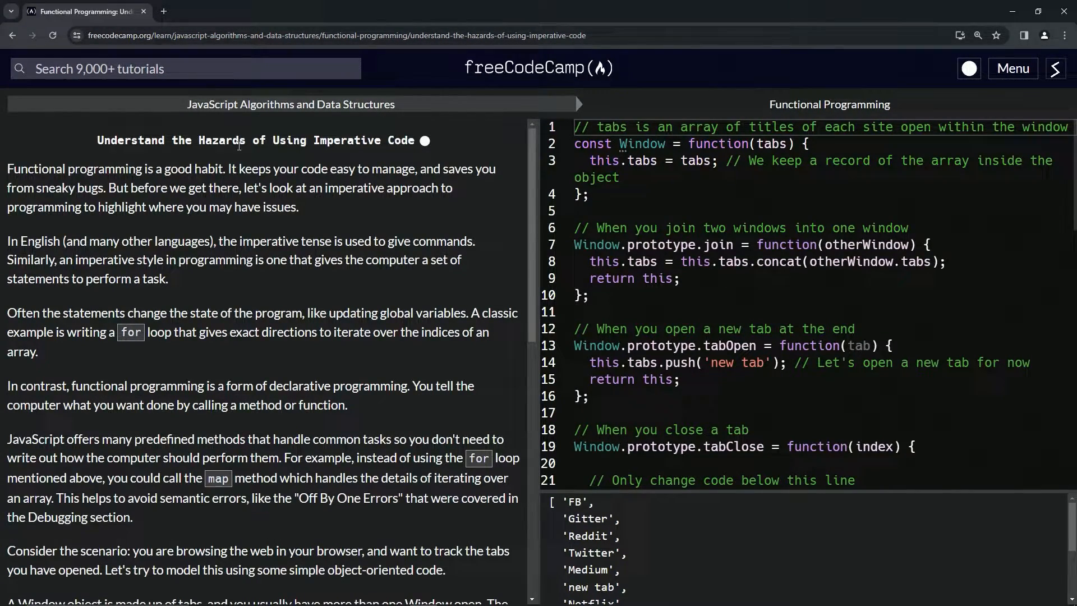
pyautogui.moveTo(262, 153)
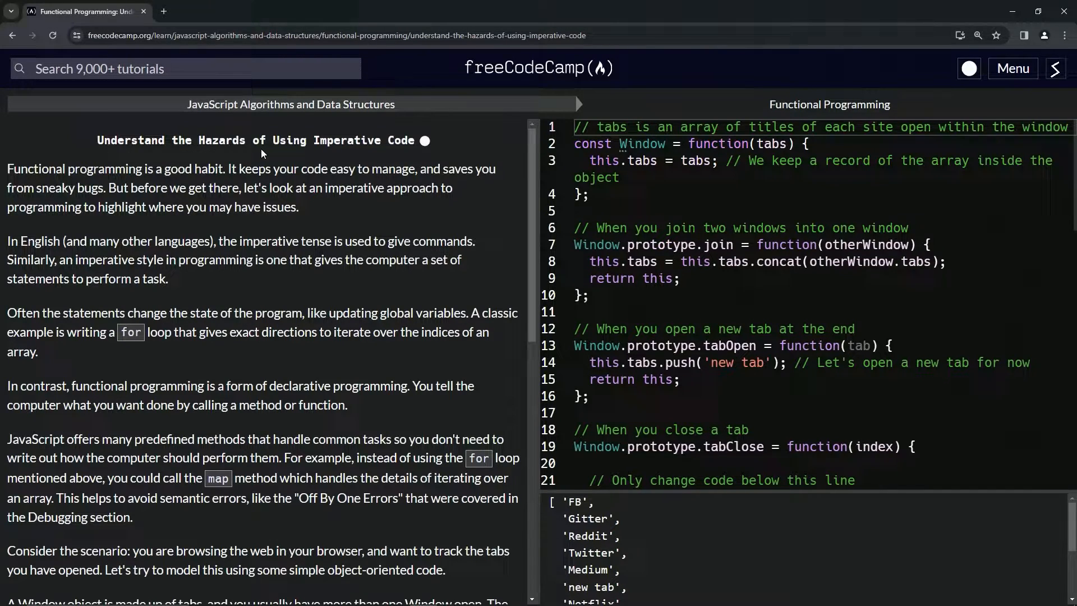
pyautogui.moveTo(417, 157)
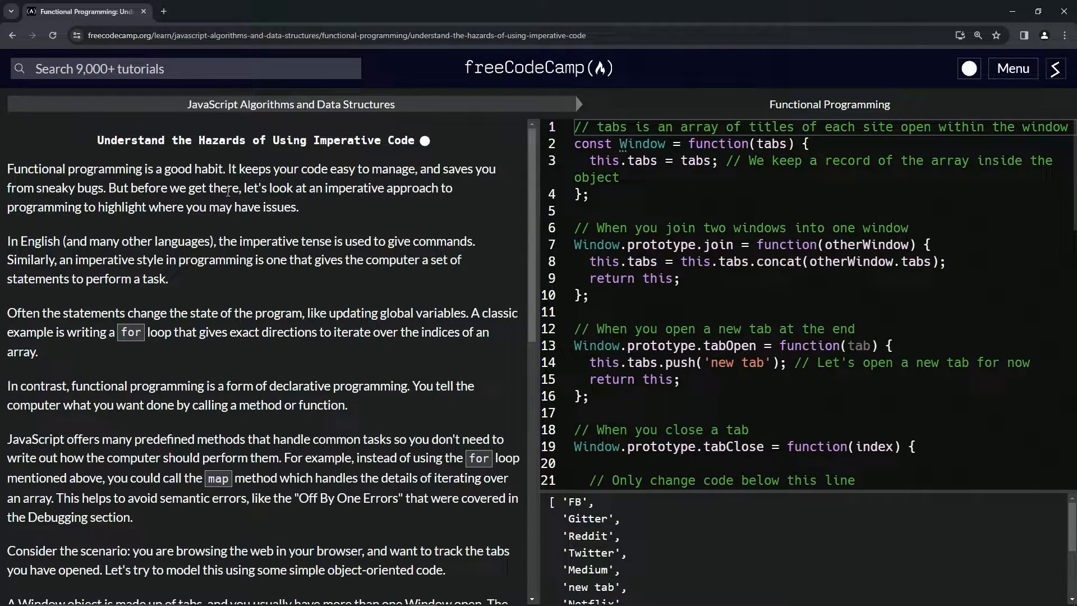
pyautogui.moveTo(402, 185)
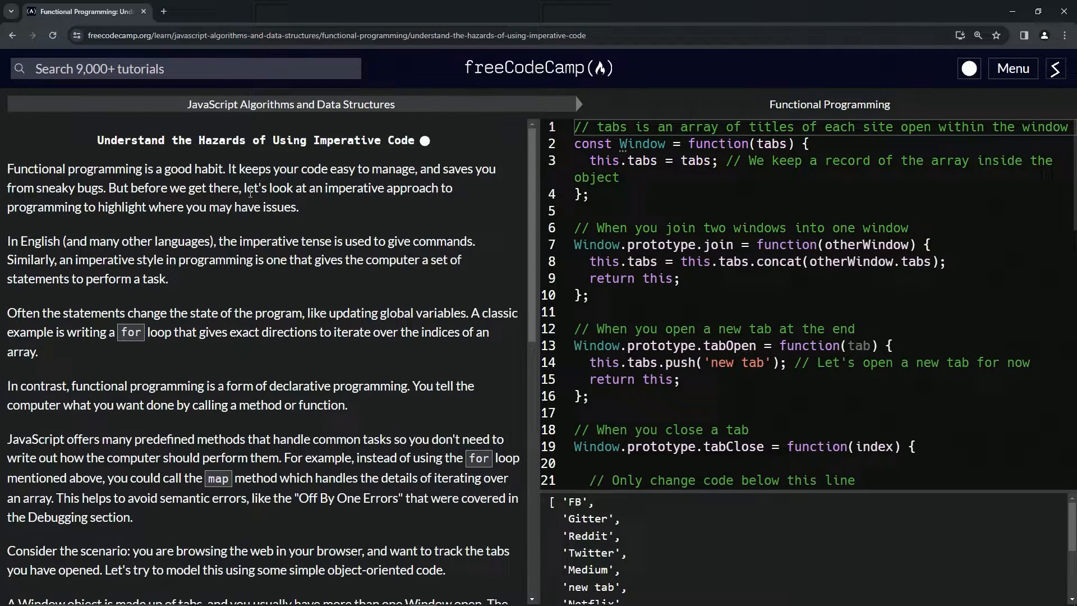
pyautogui.moveTo(309, 211)
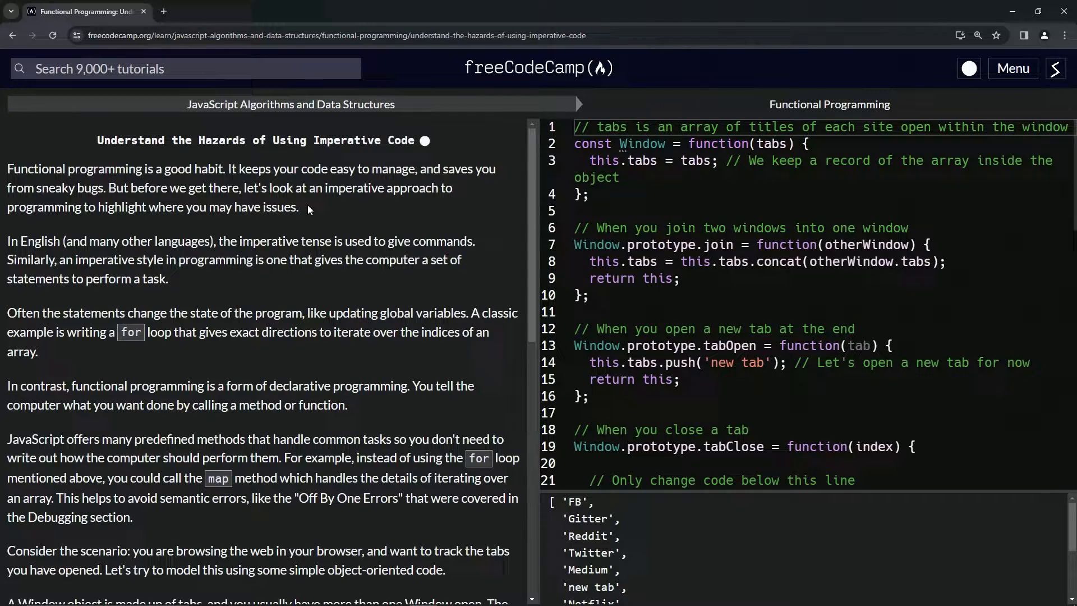
pyautogui.moveTo(170, 224)
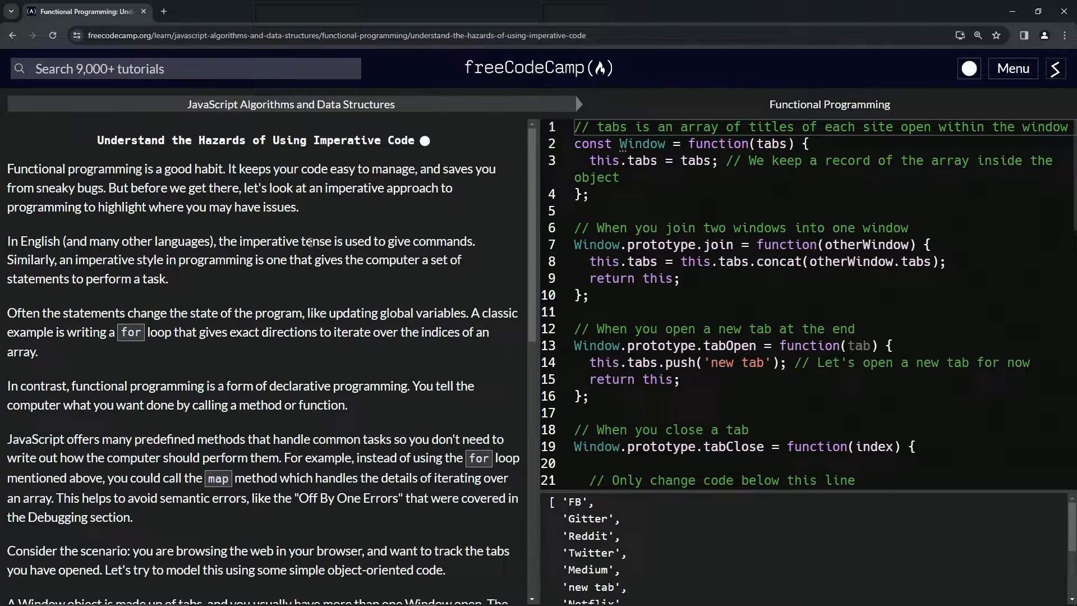
pyautogui.moveTo(235, 259)
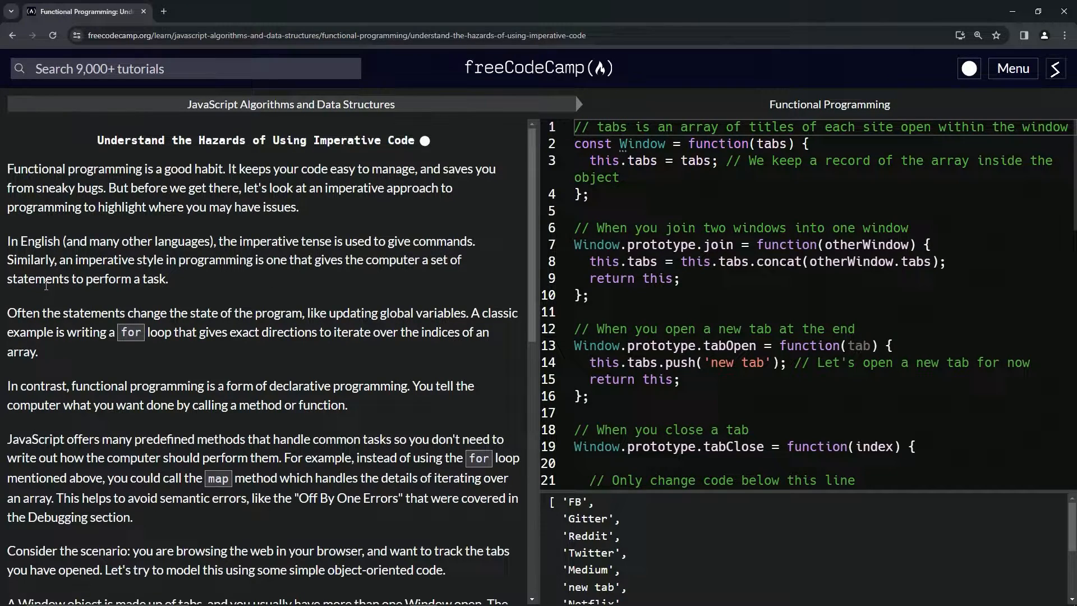
pyautogui.moveTo(176, 291)
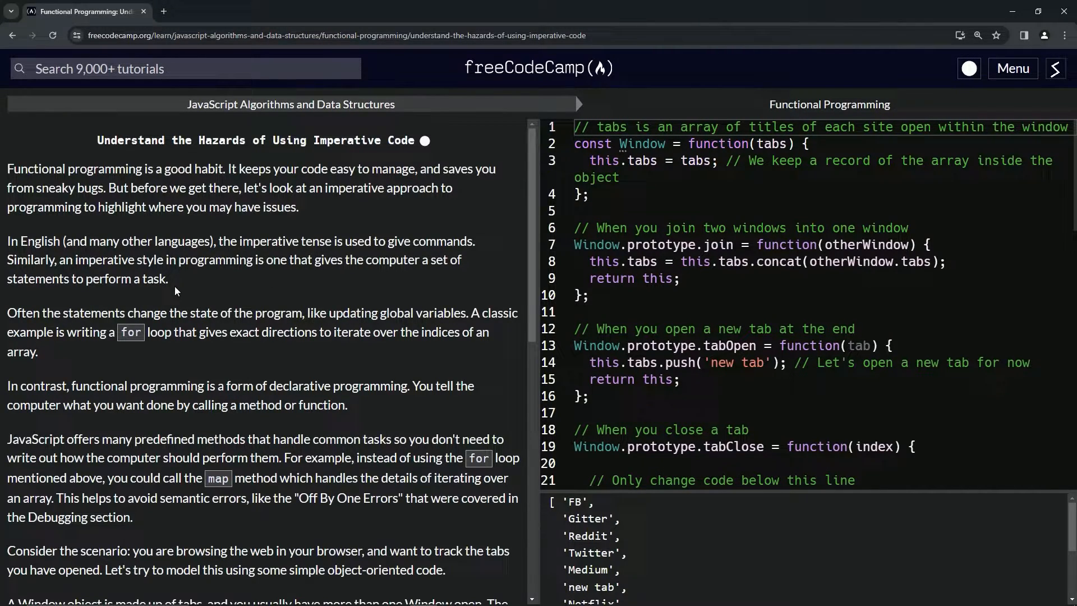
# Review the Window code, inspecting tabs on line 3 and the join function's concat and otherWindow
pyautogui.scroll(-3)
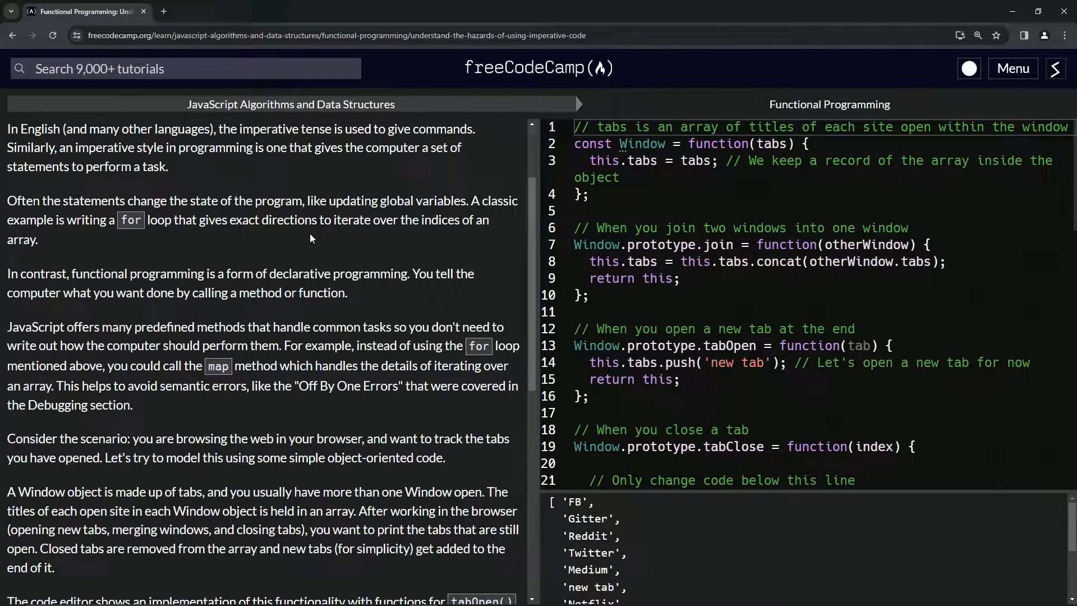
pyautogui.moveTo(450, 238)
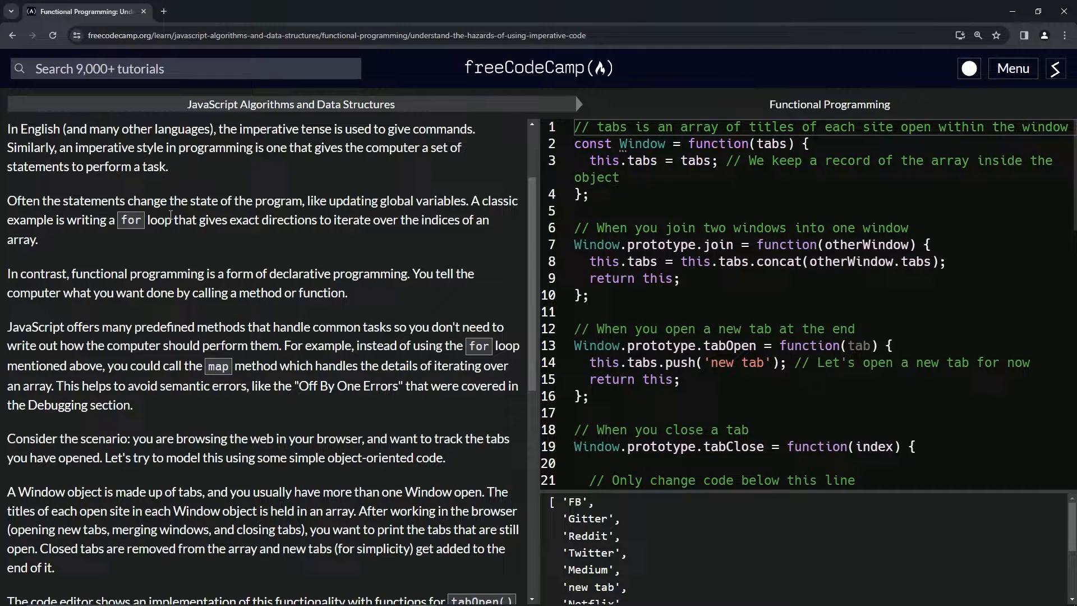
pyautogui.moveTo(311, 118)
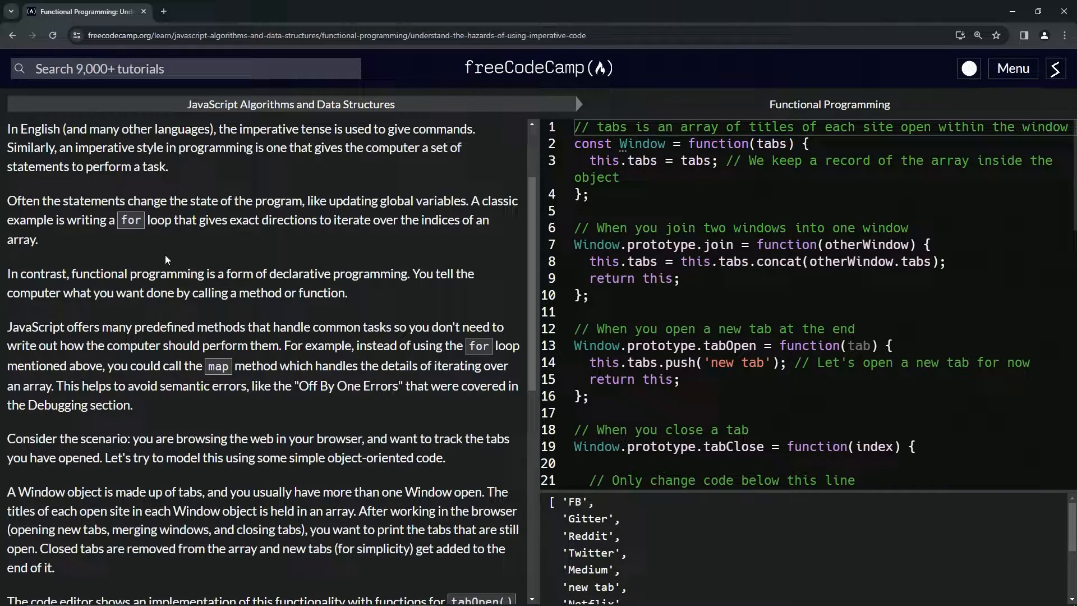
pyautogui.scroll(-3)
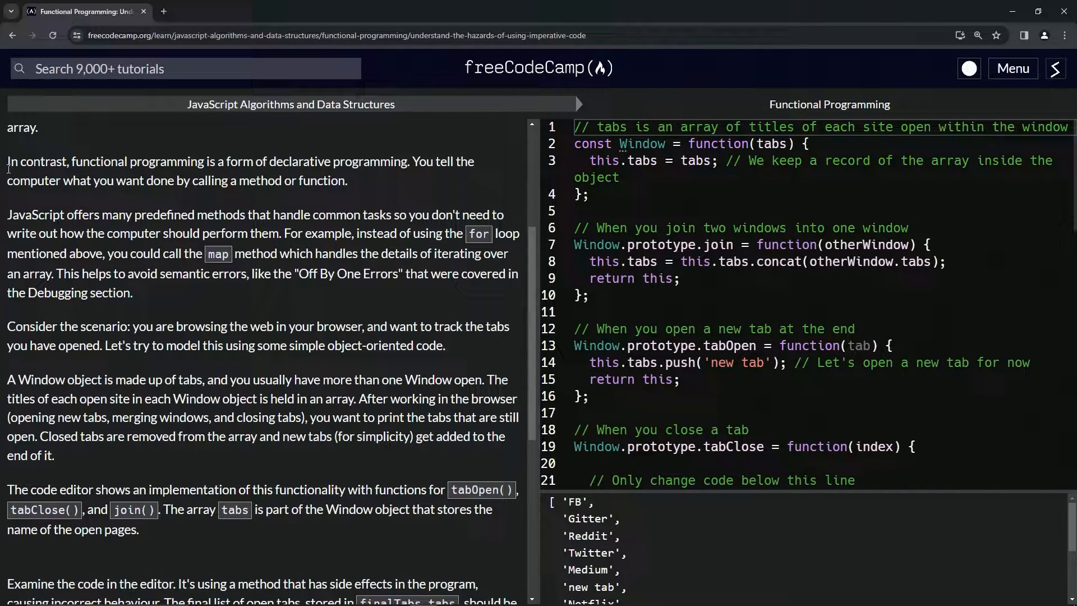
pyautogui.moveTo(200, 179)
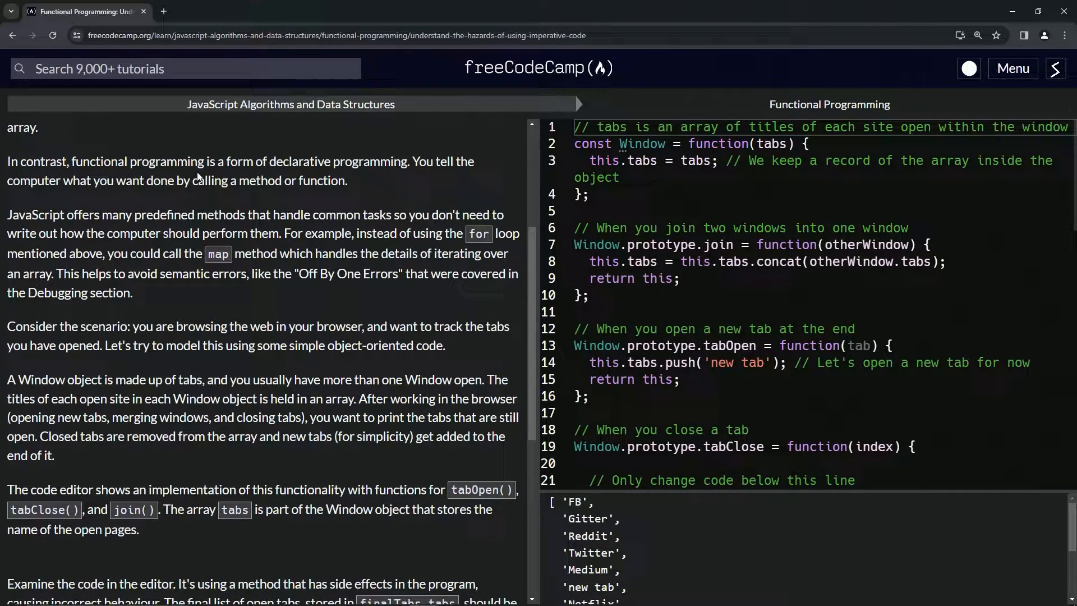
pyautogui.moveTo(368, 187)
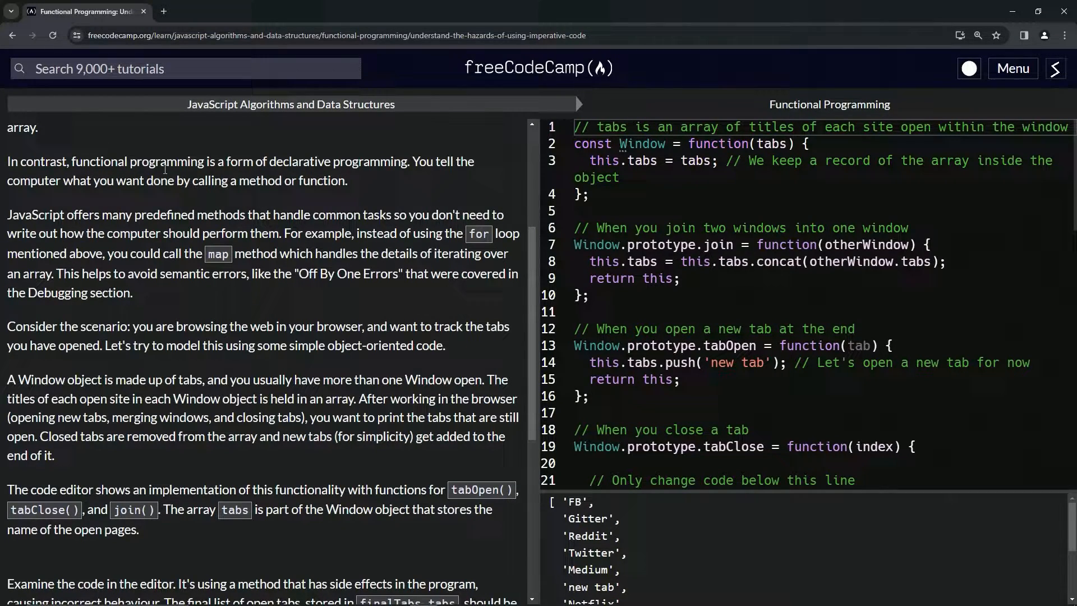
pyautogui.moveTo(219, 196)
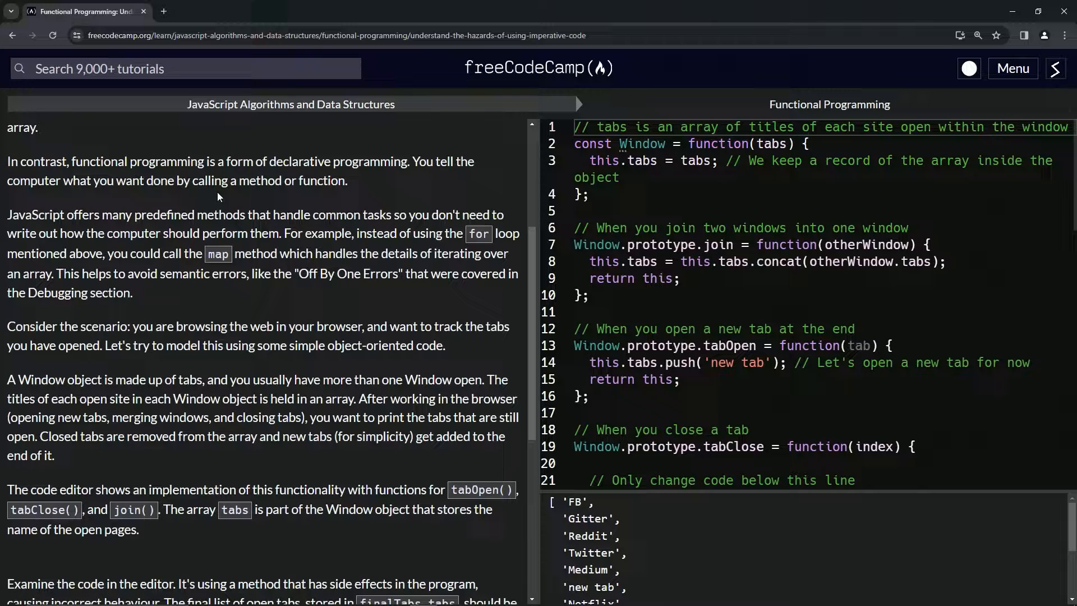
pyautogui.moveTo(183, 211)
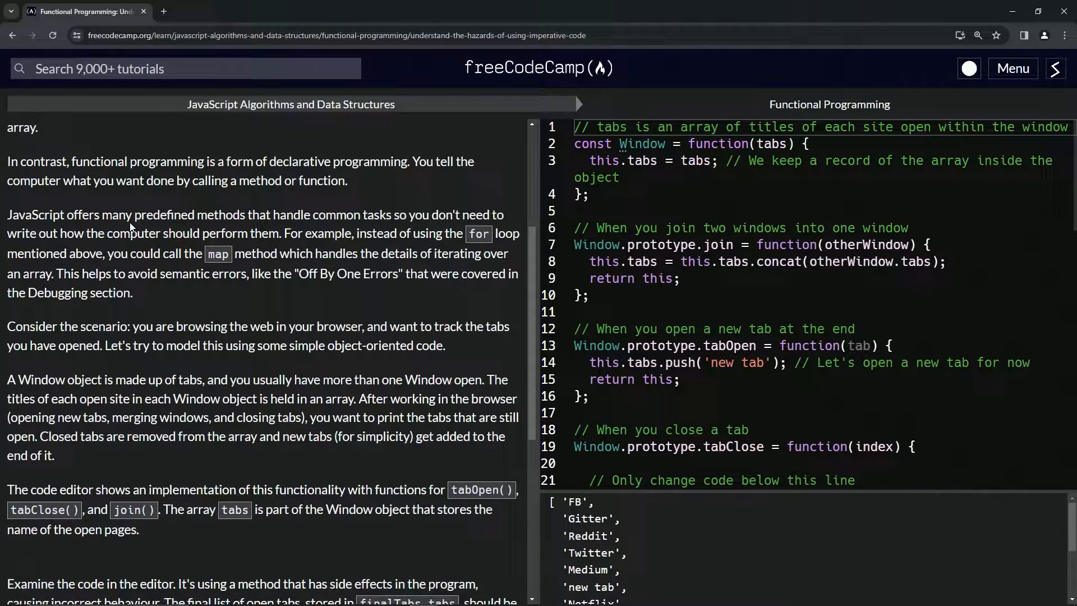
pyautogui.moveTo(361, 233)
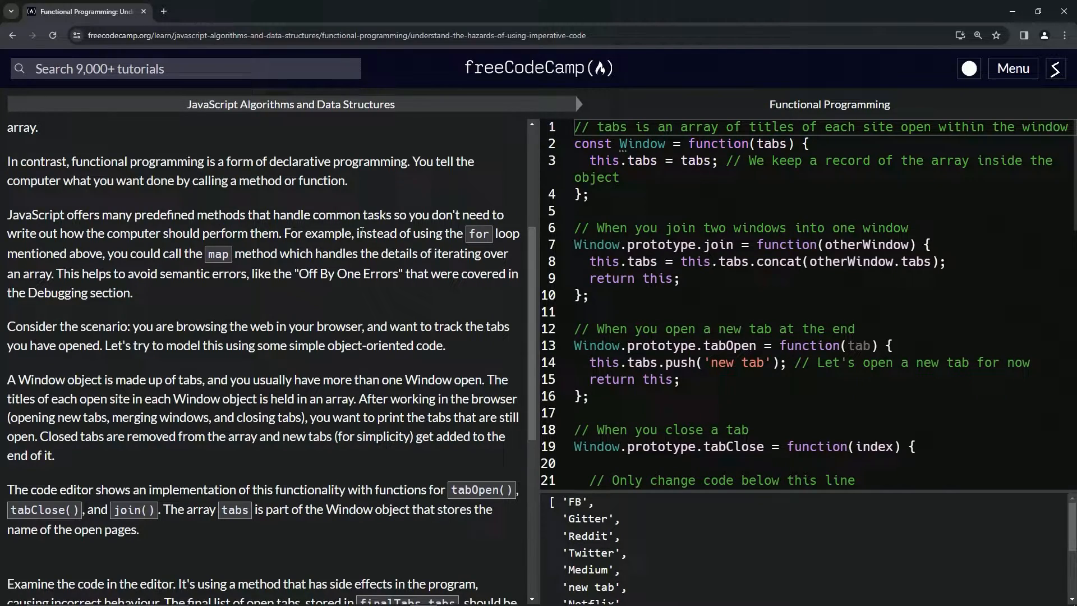
pyautogui.moveTo(454, 227)
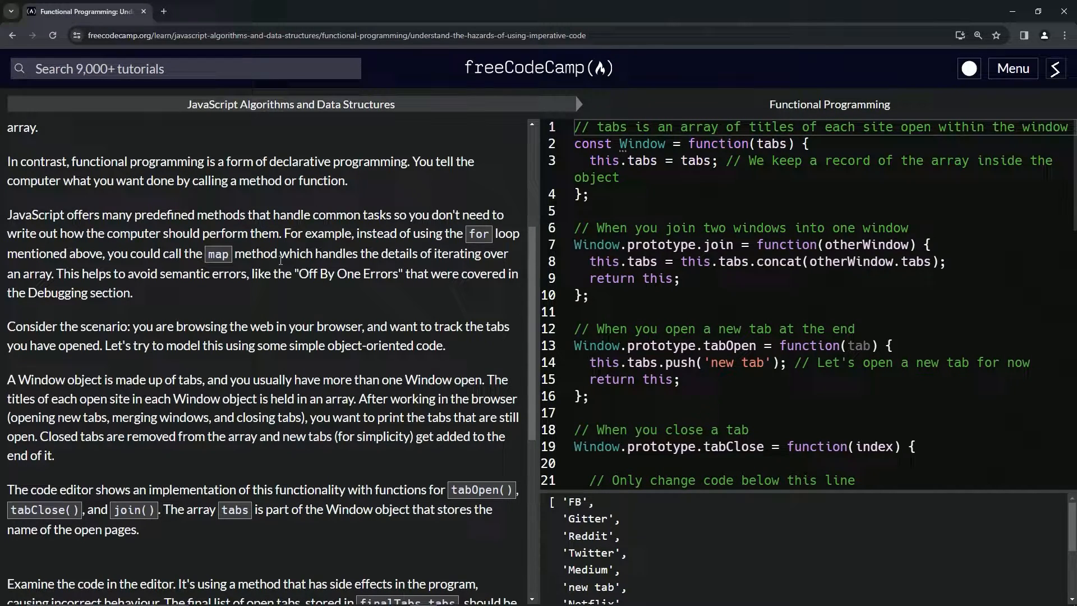
pyautogui.moveTo(457, 238)
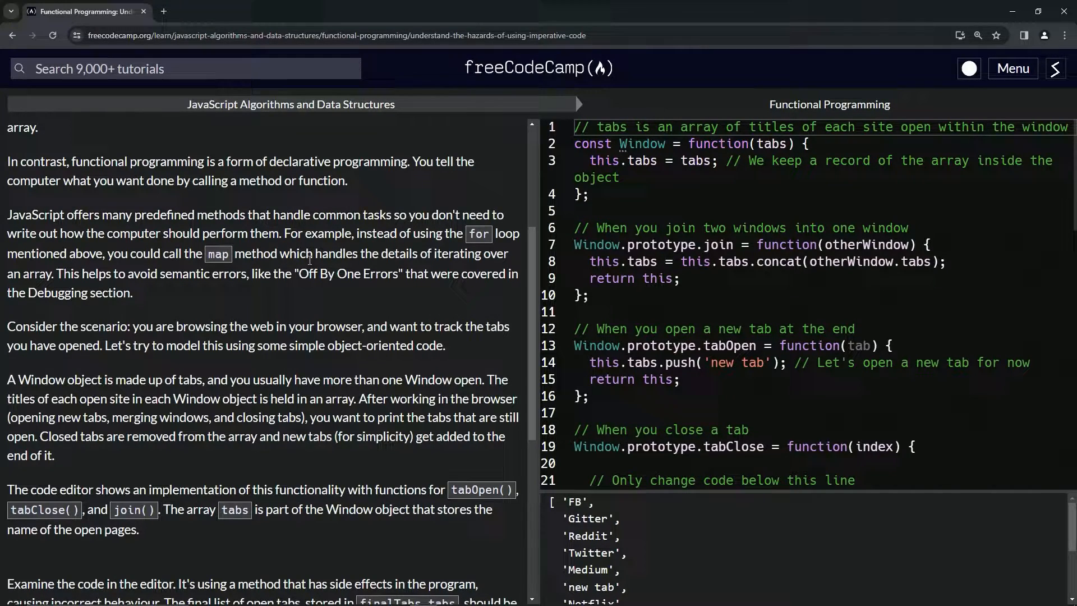
pyautogui.moveTo(92, 289)
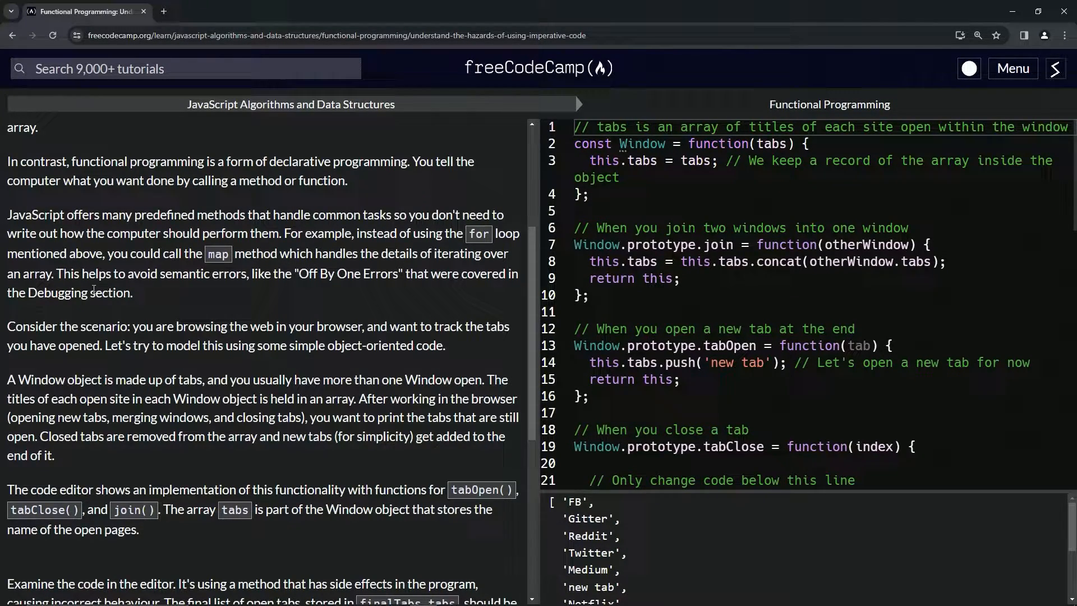
pyautogui.moveTo(86, 287)
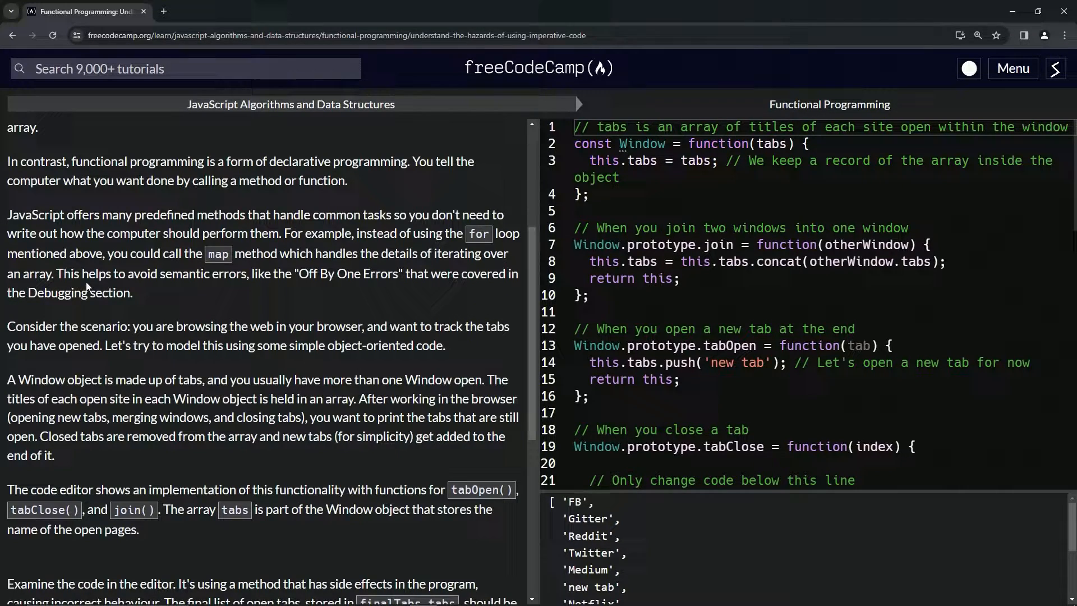
pyautogui.moveTo(300, 288)
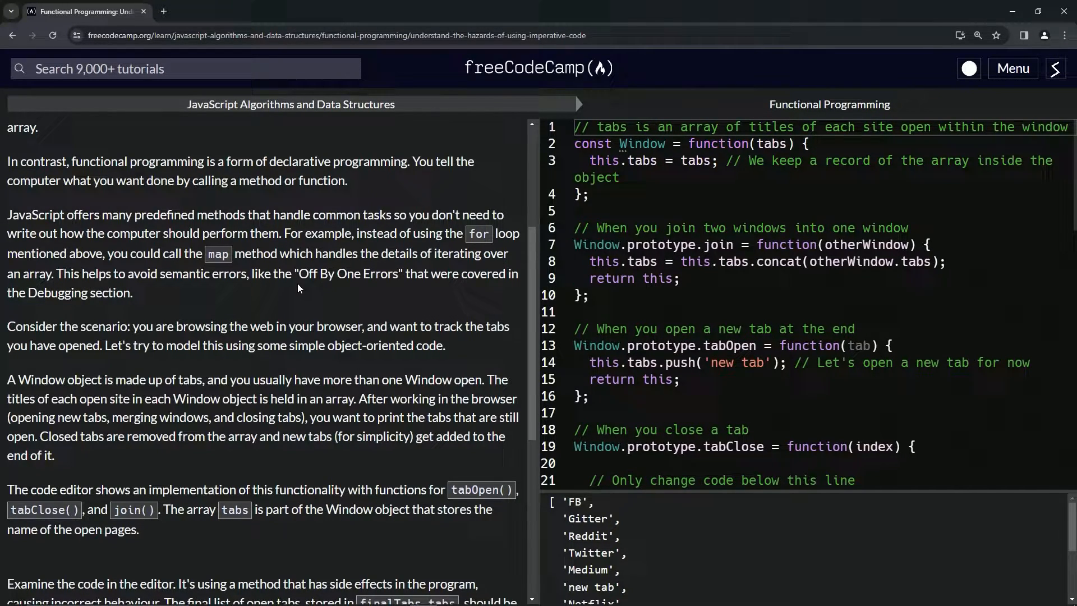
pyautogui.moveTo(96, 296)
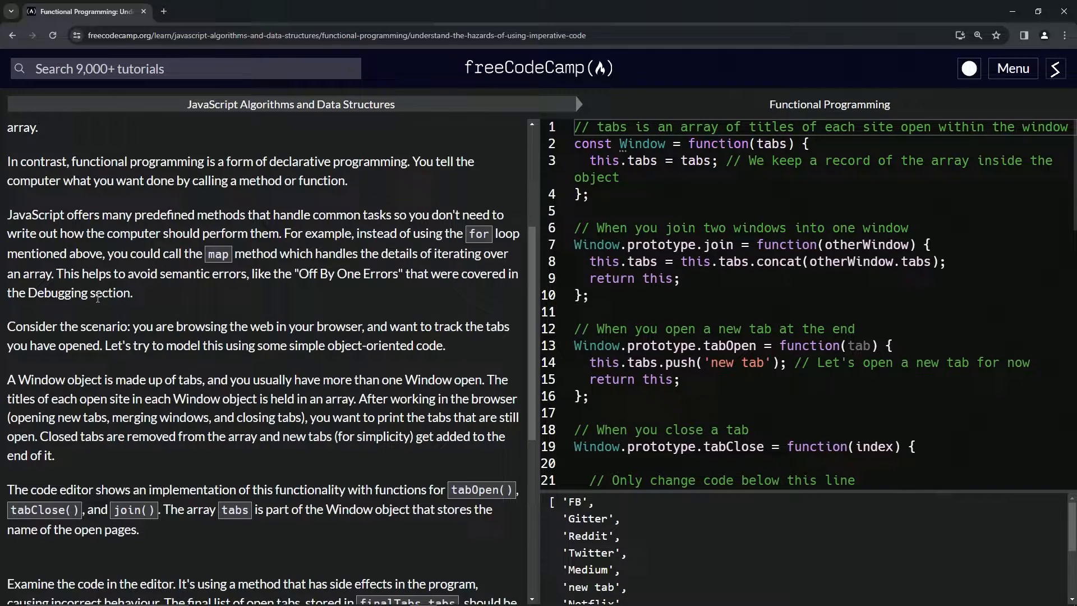
pyautogui.moveTo(140, 306)
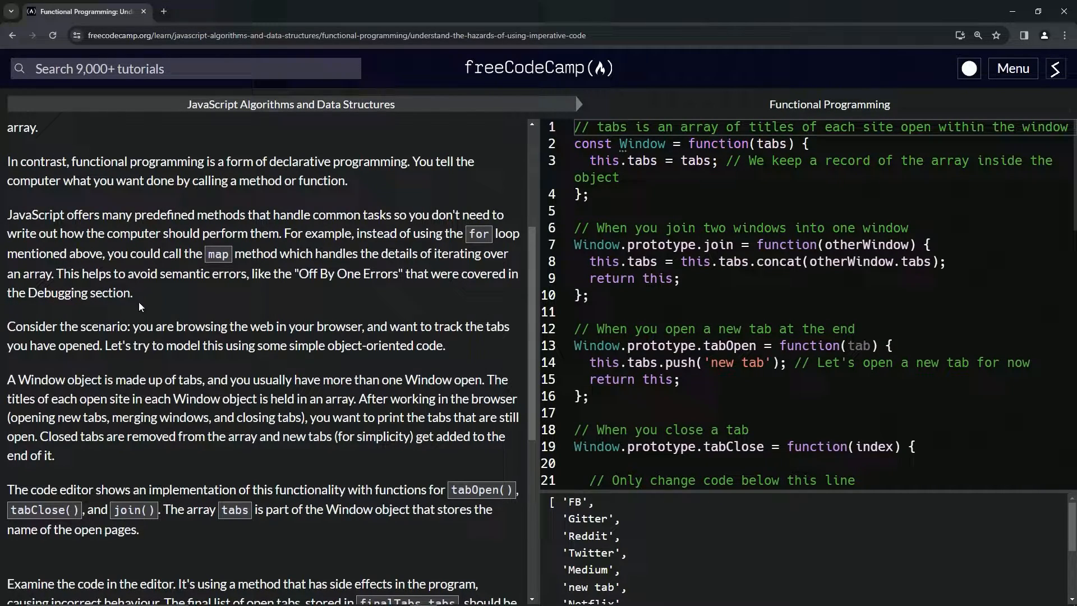
pyautogui.scroll(-3)
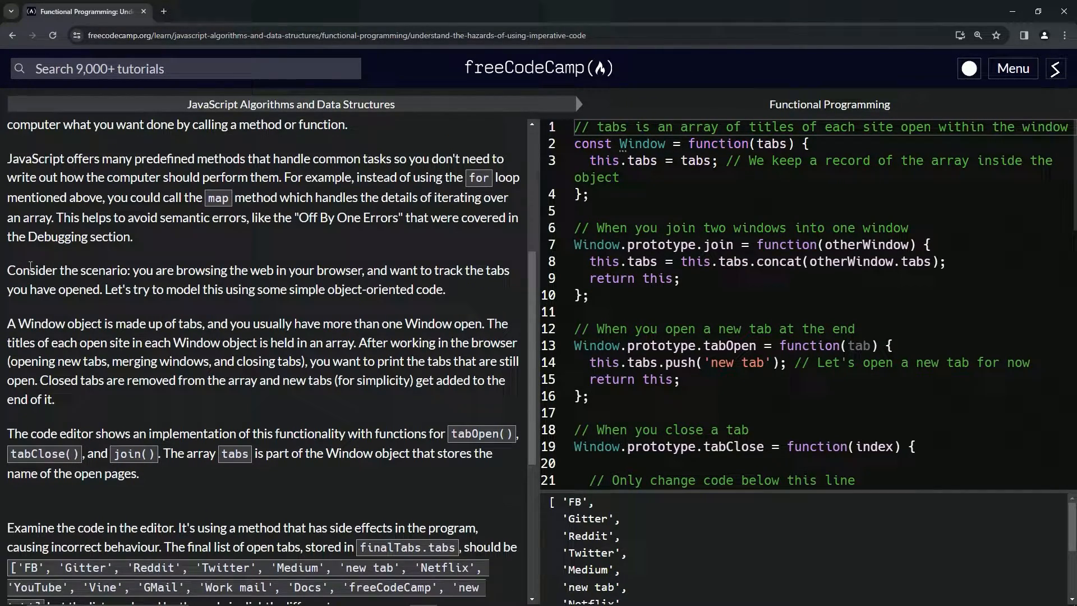
pyautogui.moveTo(254, 273)
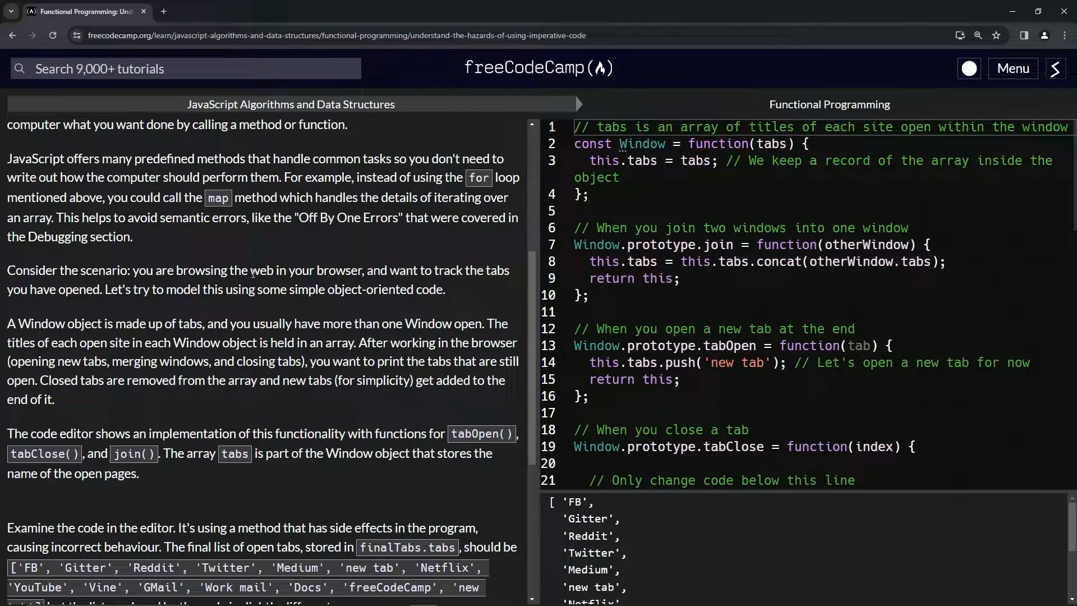
pyautogui.moveTo(410, 283)
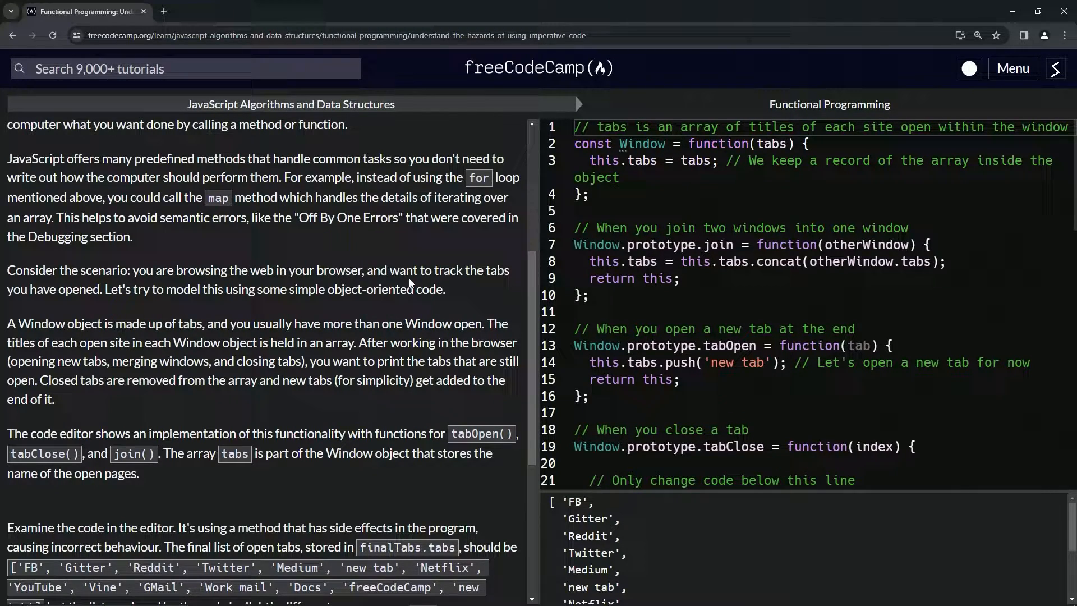
pyautogui.moveTo(67, 294)
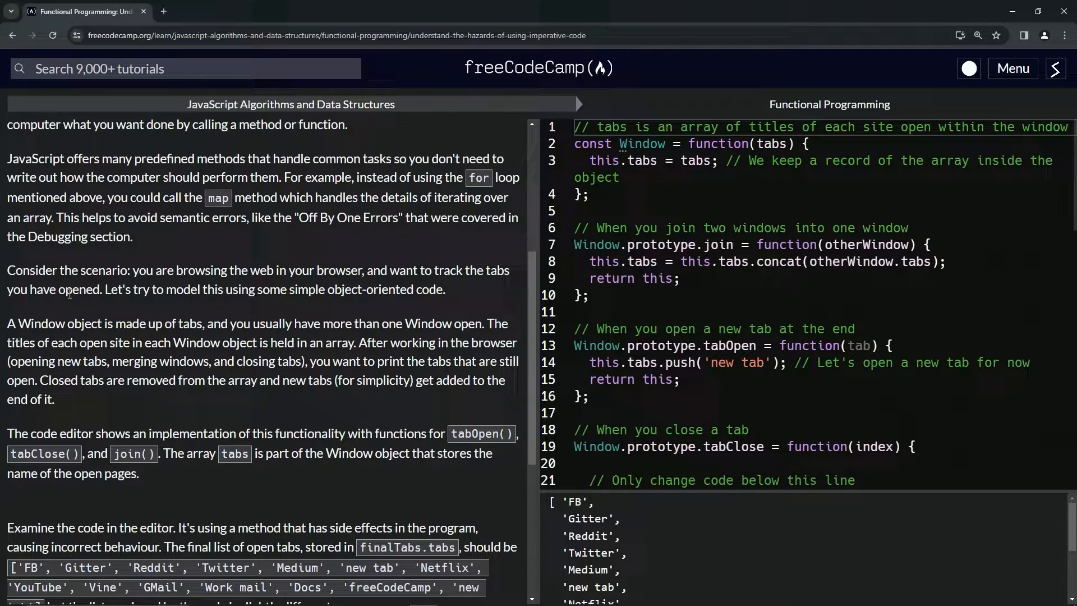
pyautogui.moveTo(249, 307)
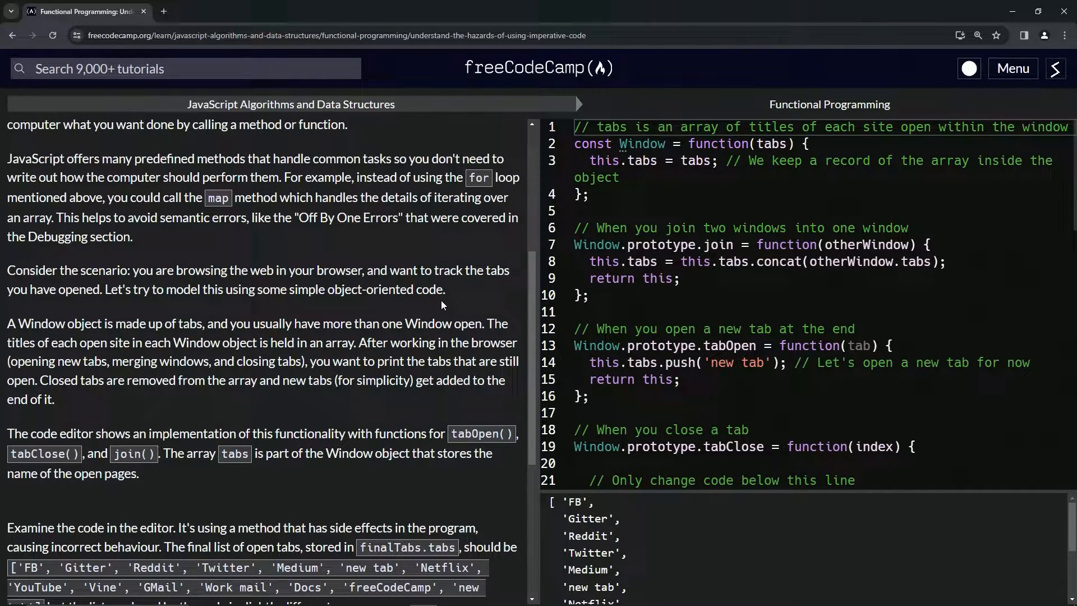
pyautogui.scroll(-3)
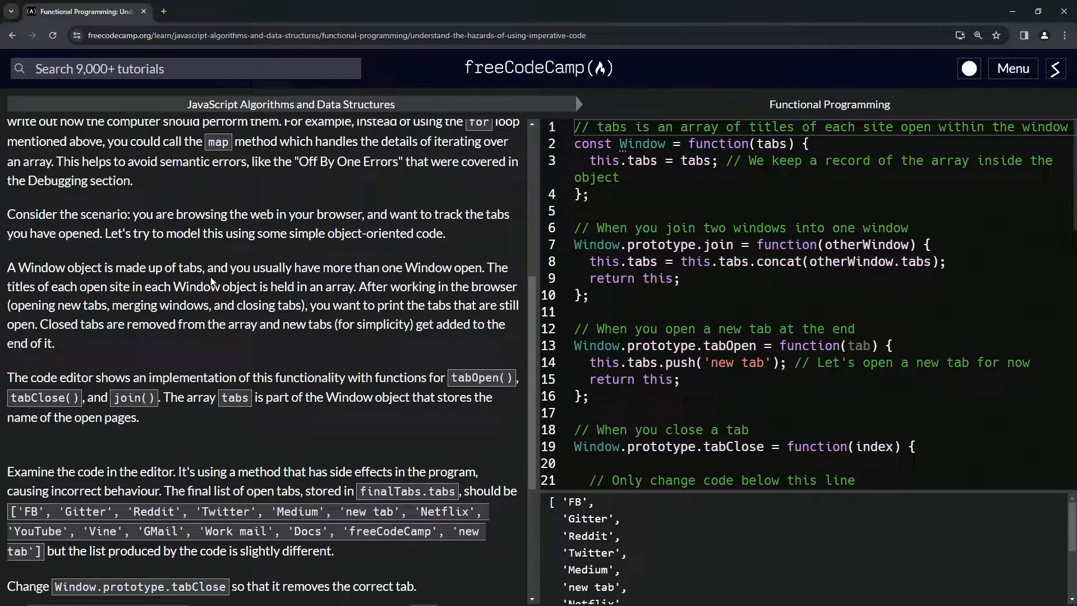
pyautogui.moveTo(397, 274)
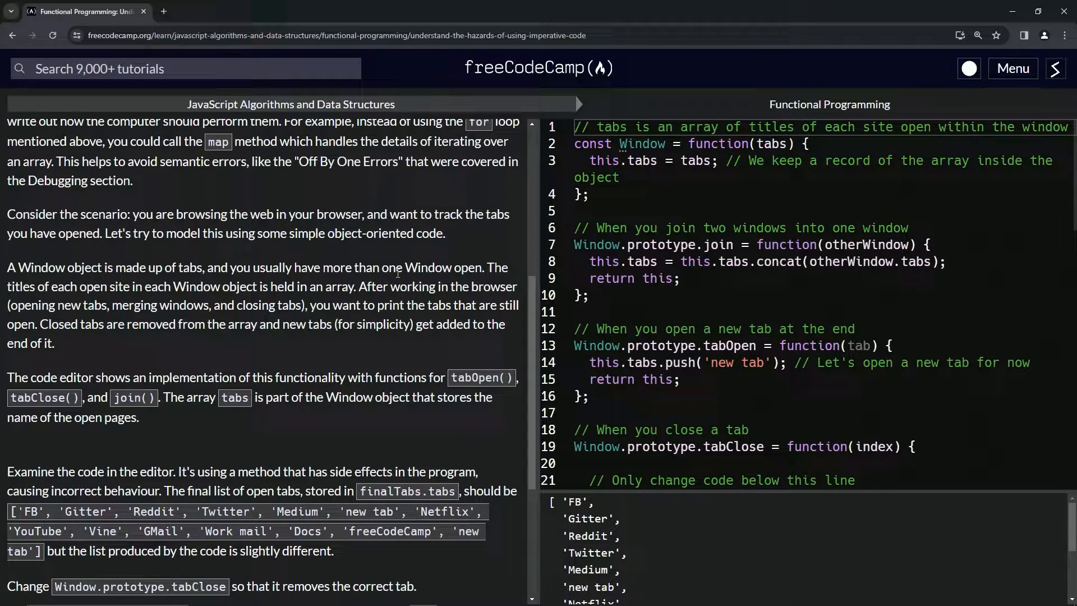
pyautogui.moveTo(32, 291)
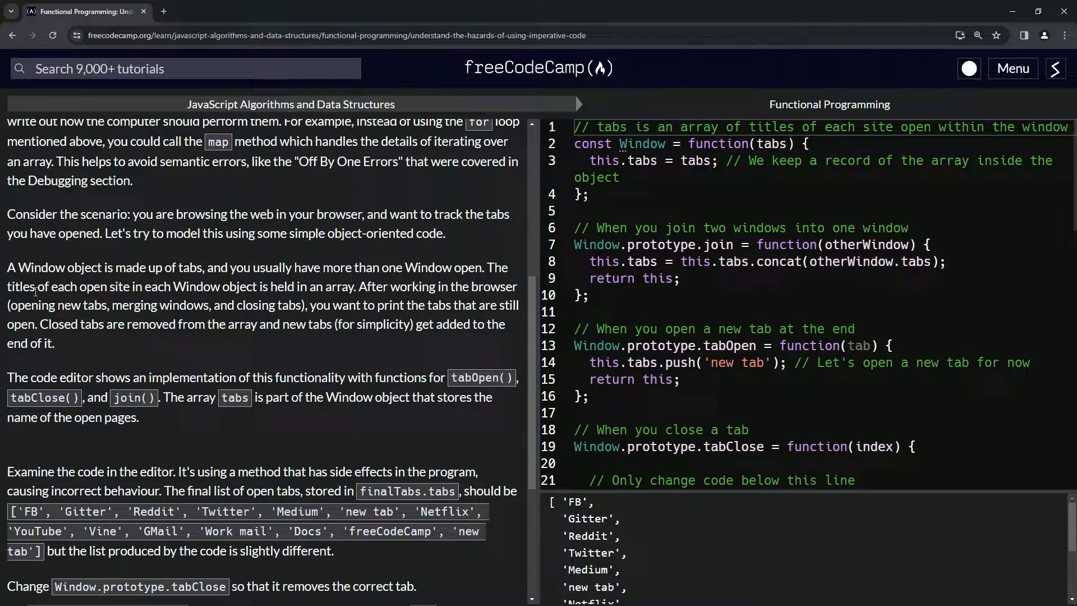
pyautogui.moveTo(175, 293)
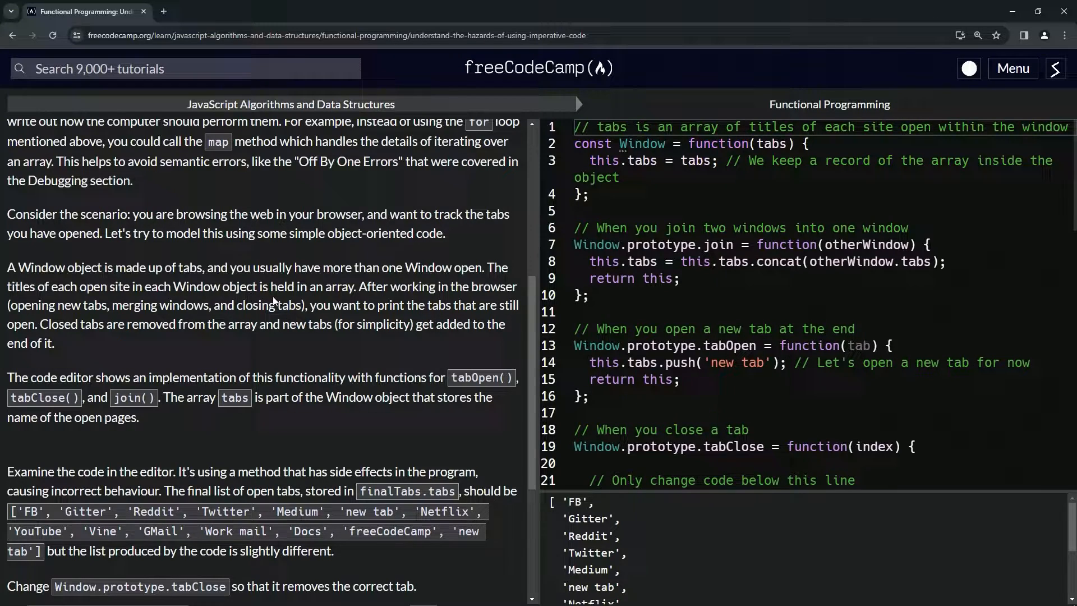
pyautogui.moveTo(361, 298)
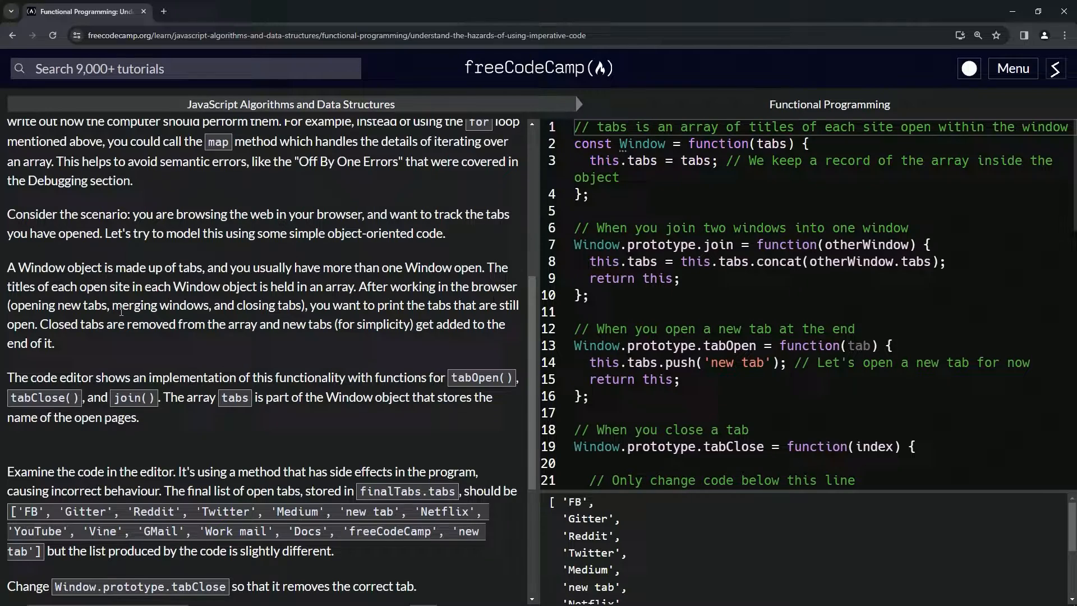
pyautogui.moveTo(253, 306)
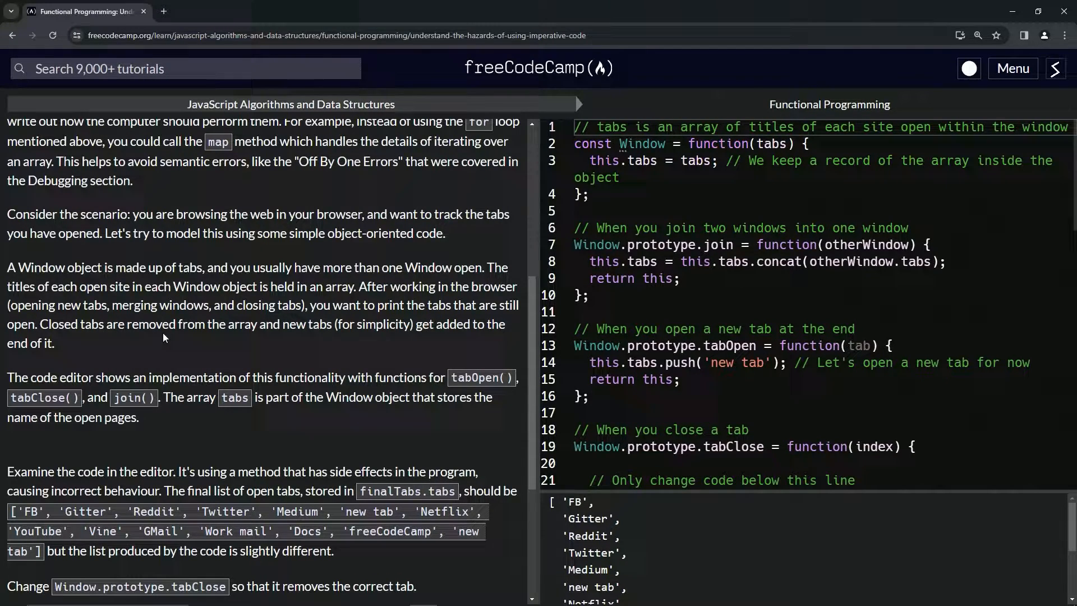
pyautogui.moveTo(362, 339)
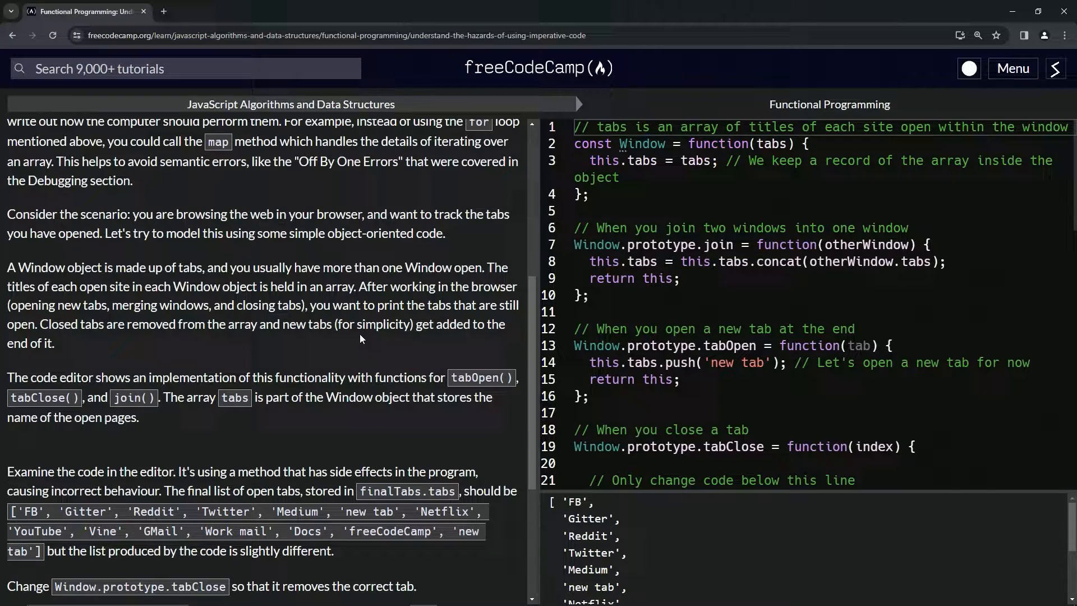
pyautogui.moveTo(260, 345)
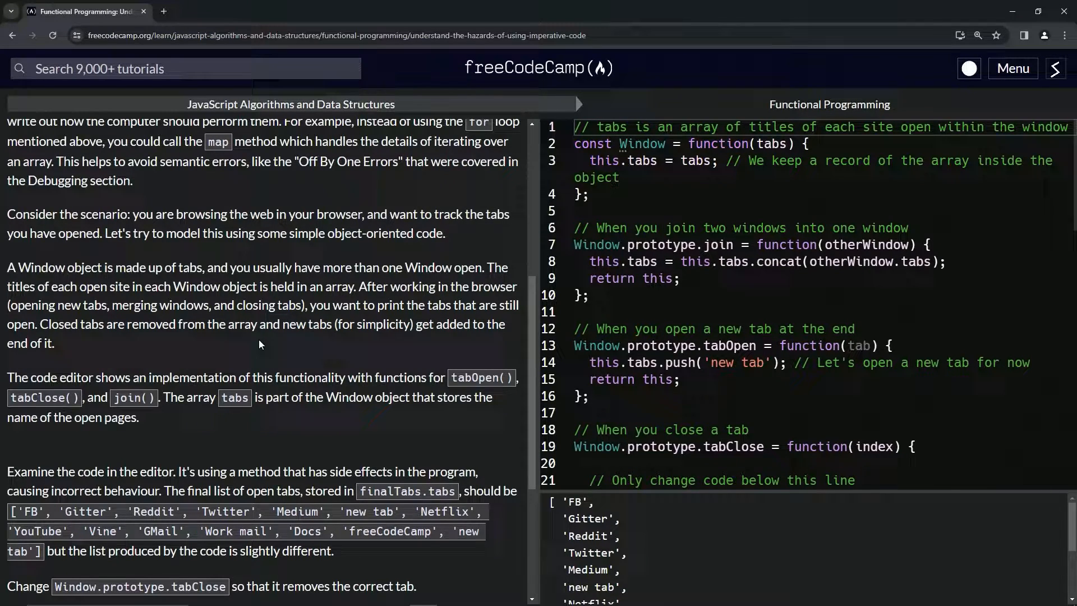
pyautogui.scroll(-3)
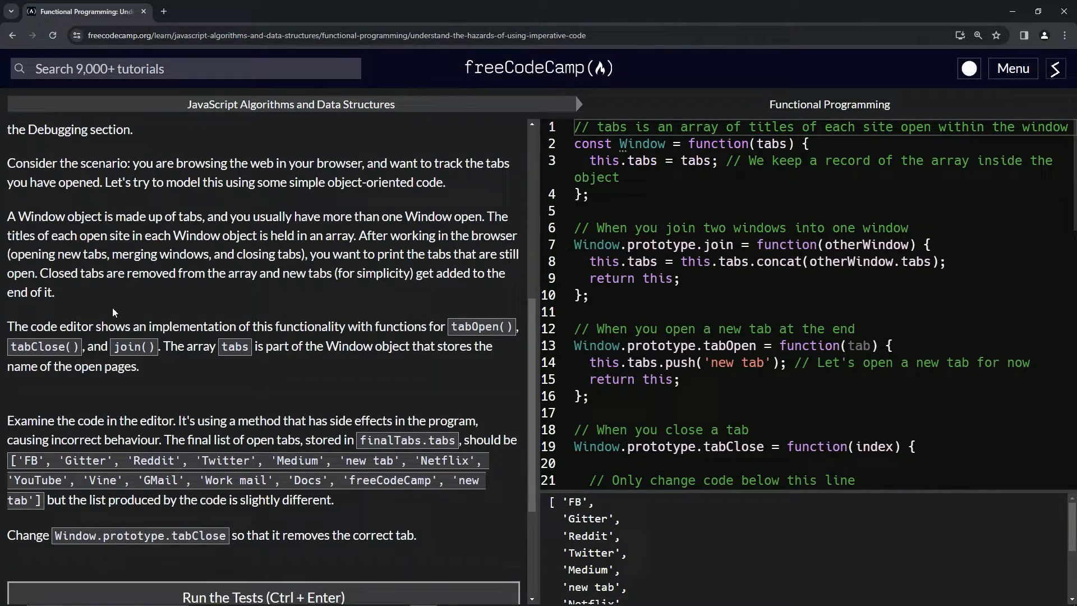
pyautogui.scroll(-3)
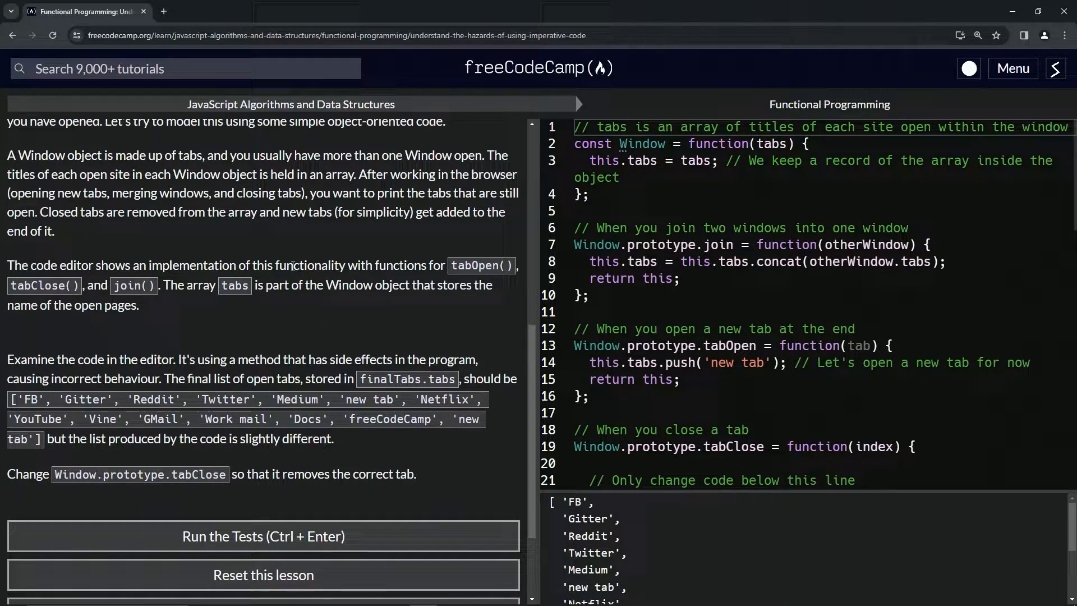
pyautogui.moveTo(440, 278)
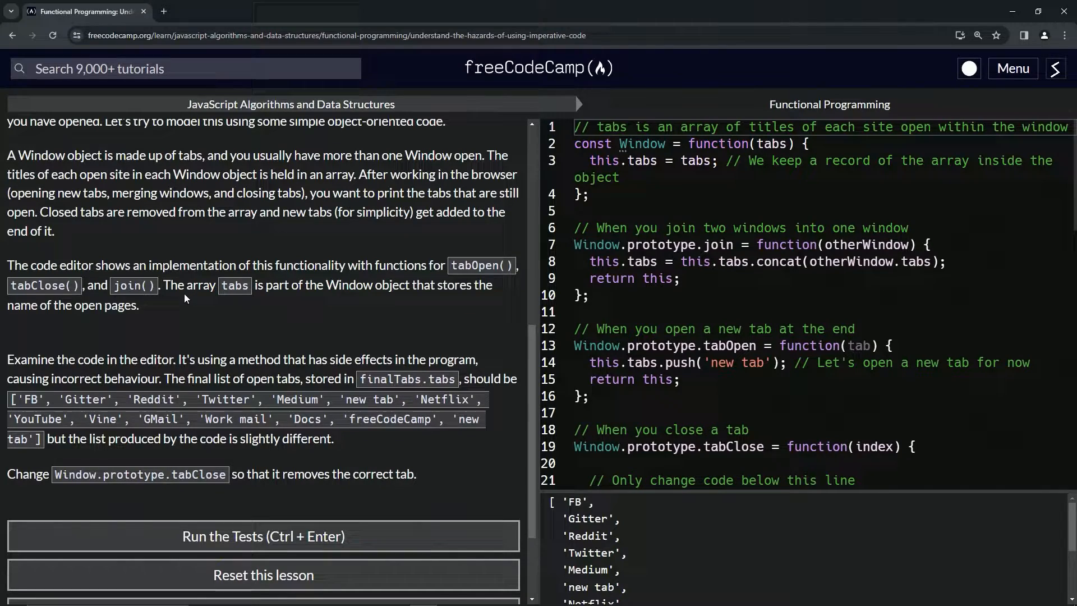
pyautogui.moveTo(269, 302)
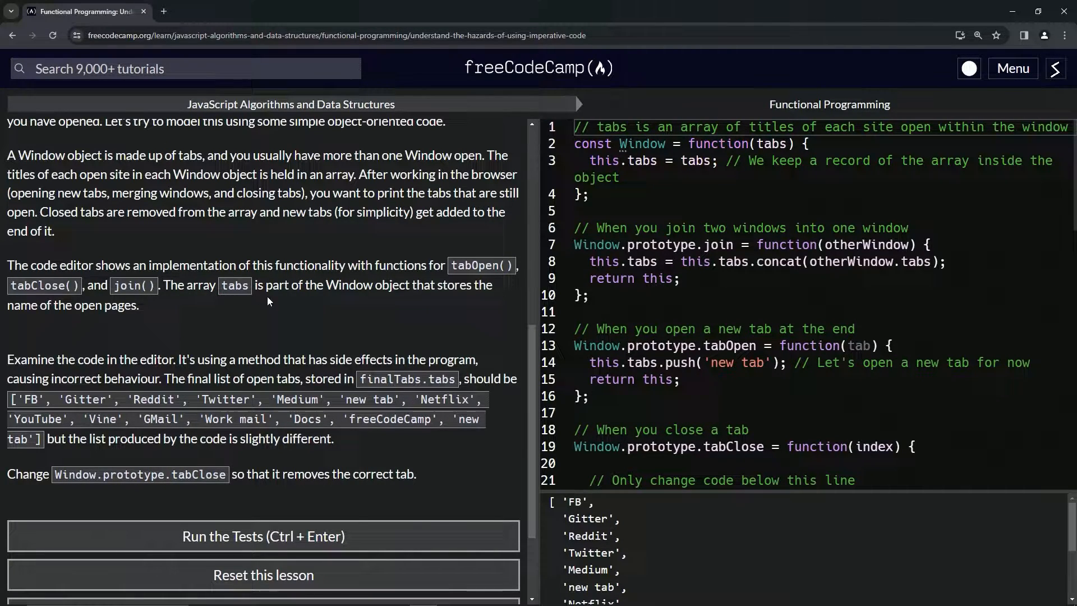
pyautogui.moveTo(263, 306)
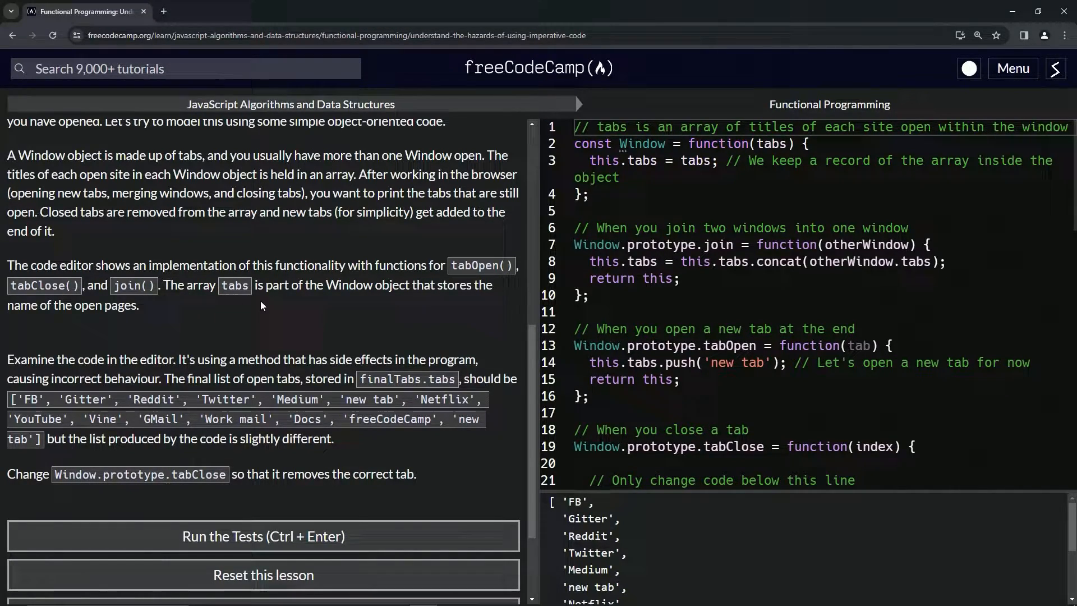
pyautogui.moveTo(431, 303)
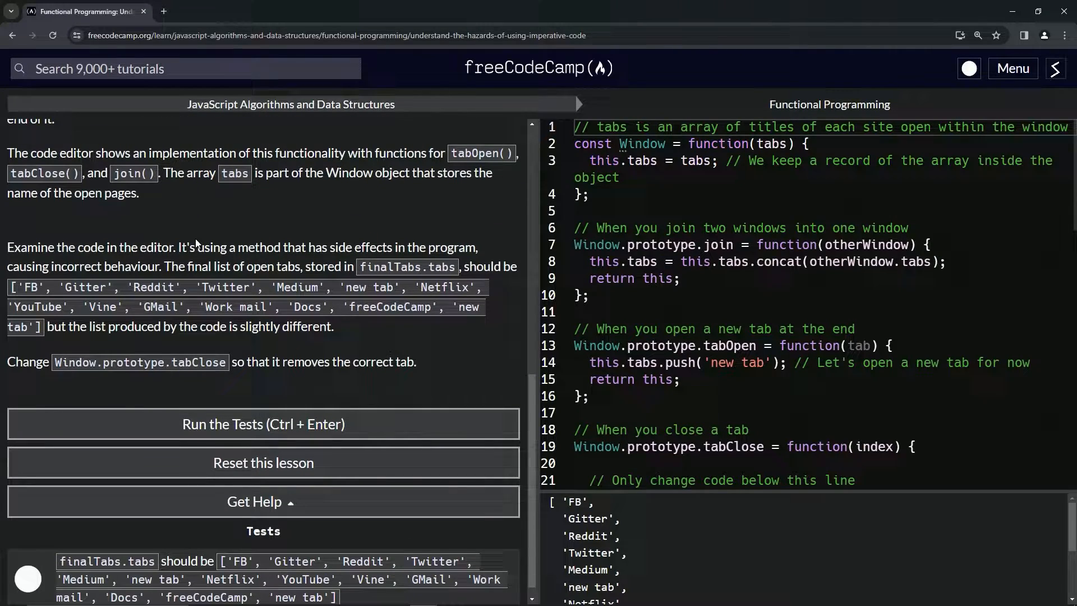
pyautogui.moveTo(151, 260)
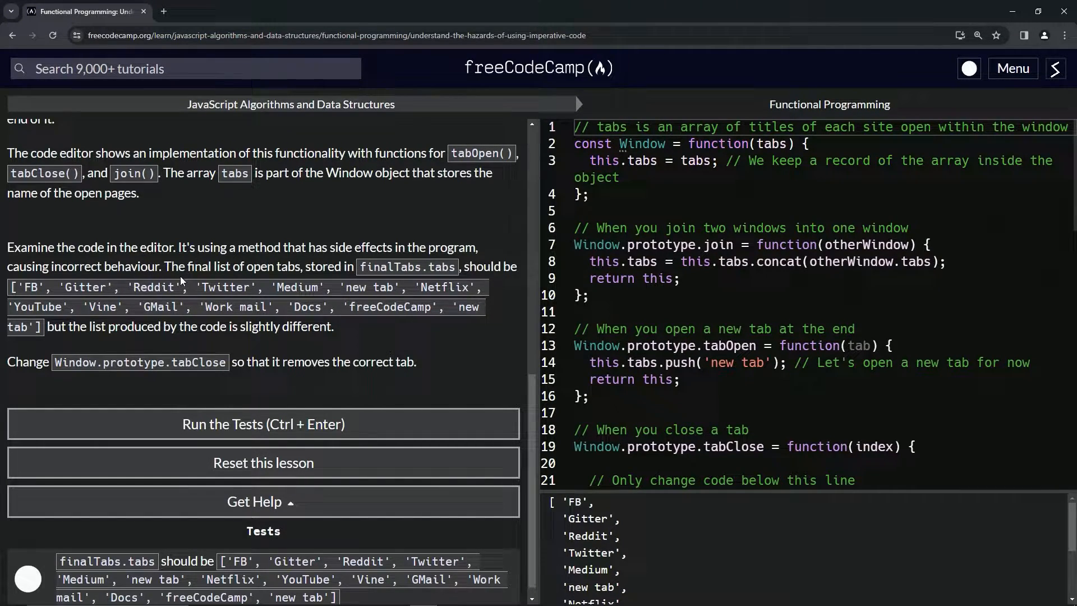
pyautogui.moveTo(294, 278)
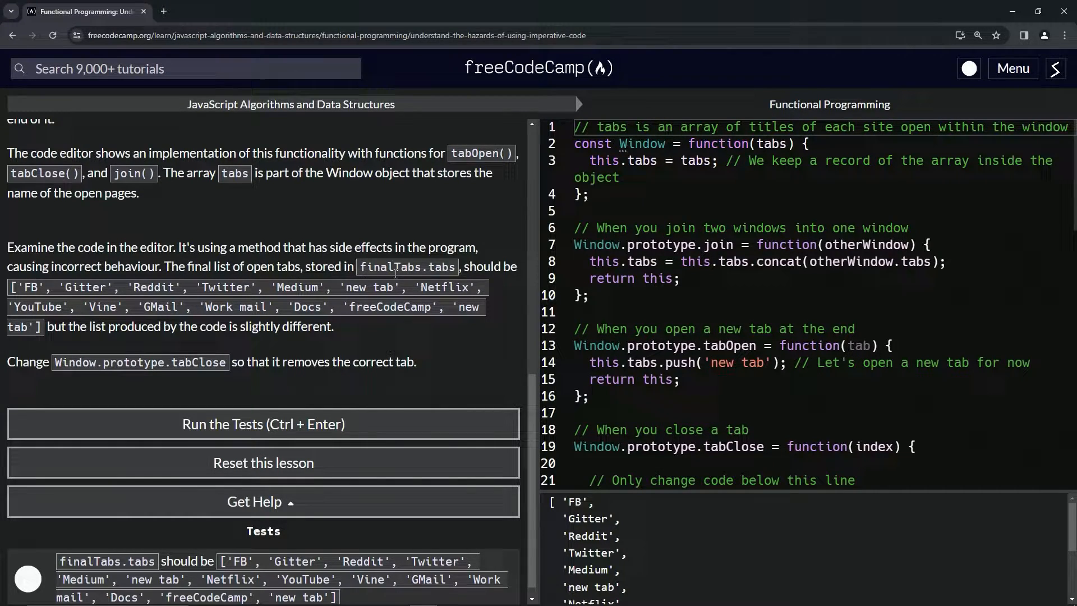
pyautogui.moveTo(269, 269)
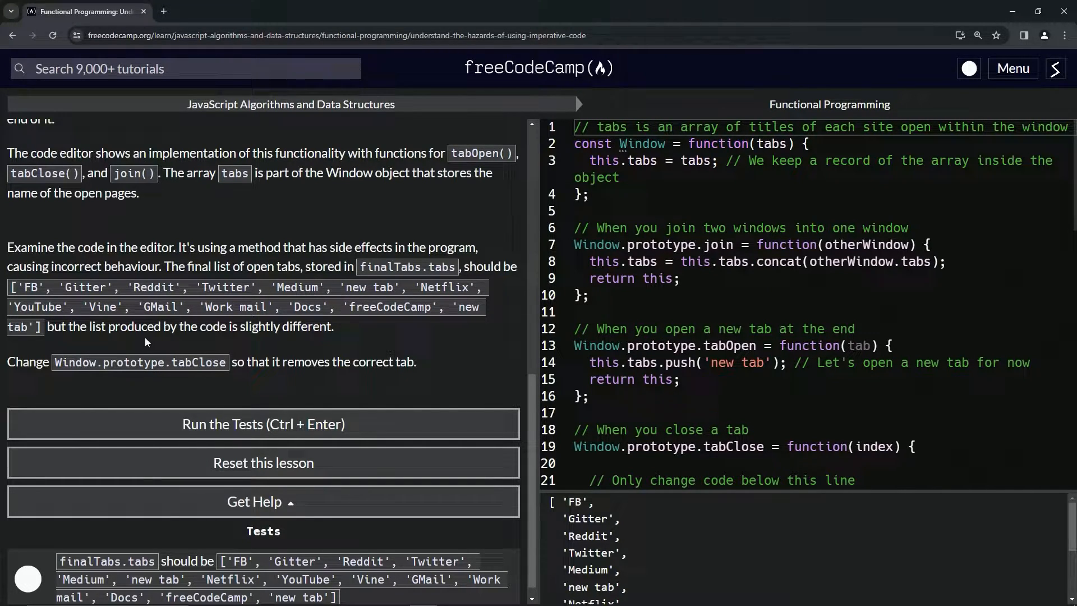
pyautogui.moveTo(276, 343)
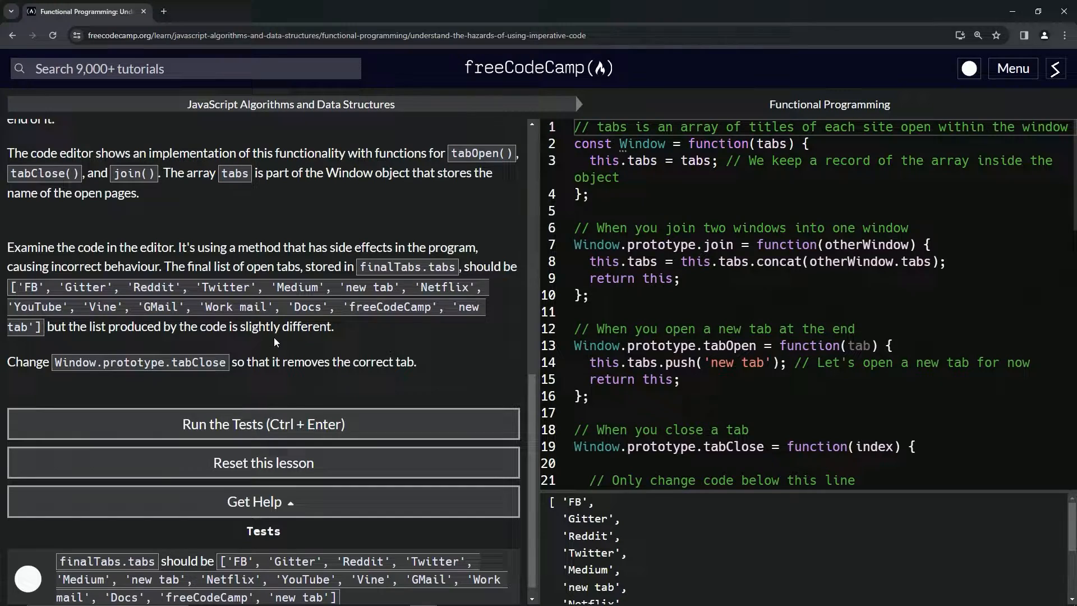
pyautogui.moveTo(163, 353)
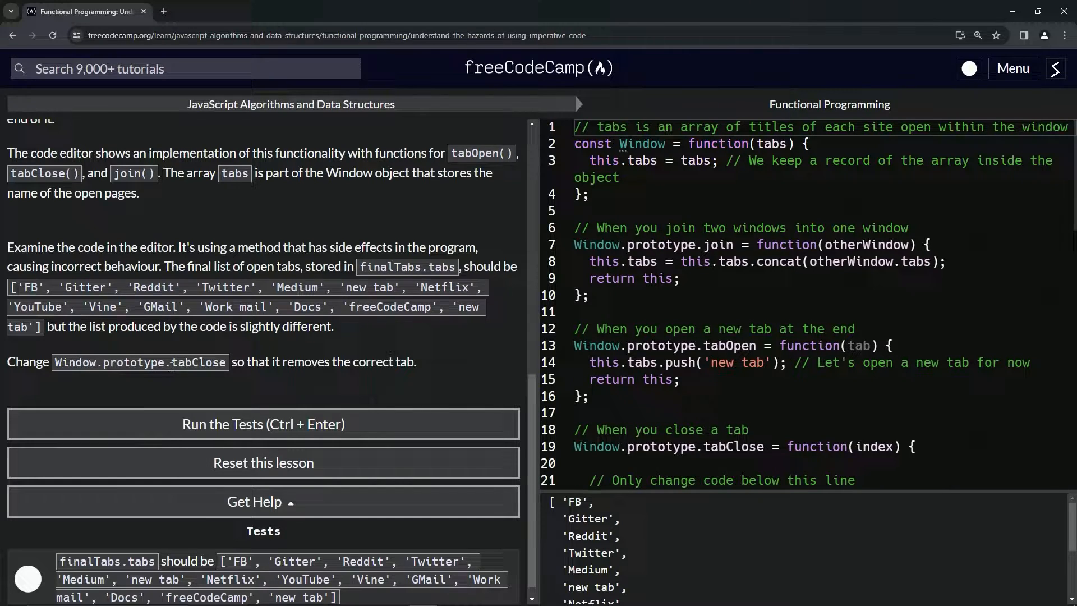
pyautogui.moveTo(298, 366)
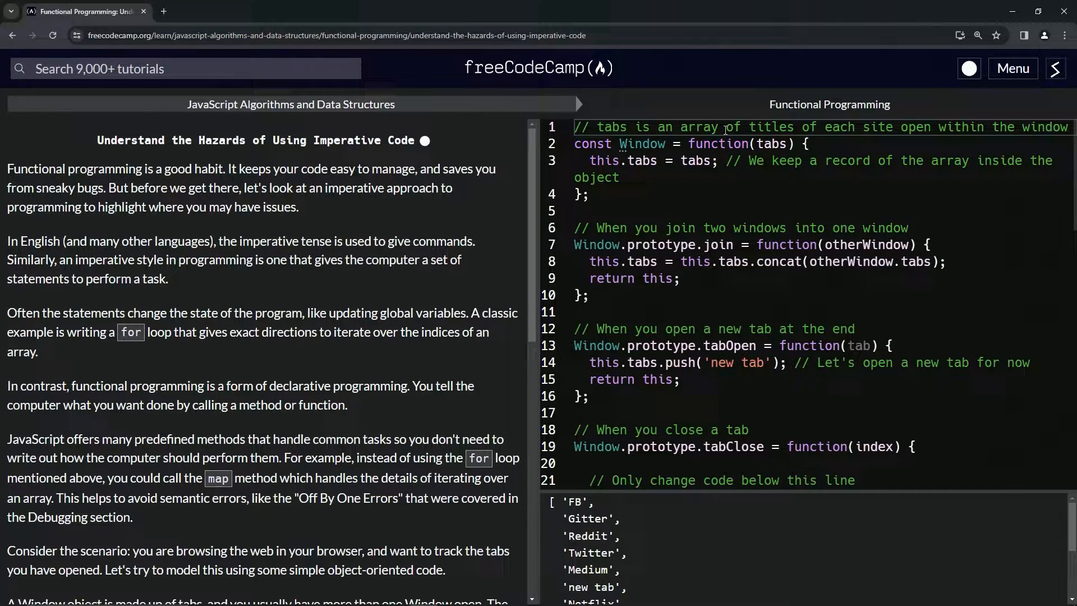
pyautogui.moveTo(904, 130)
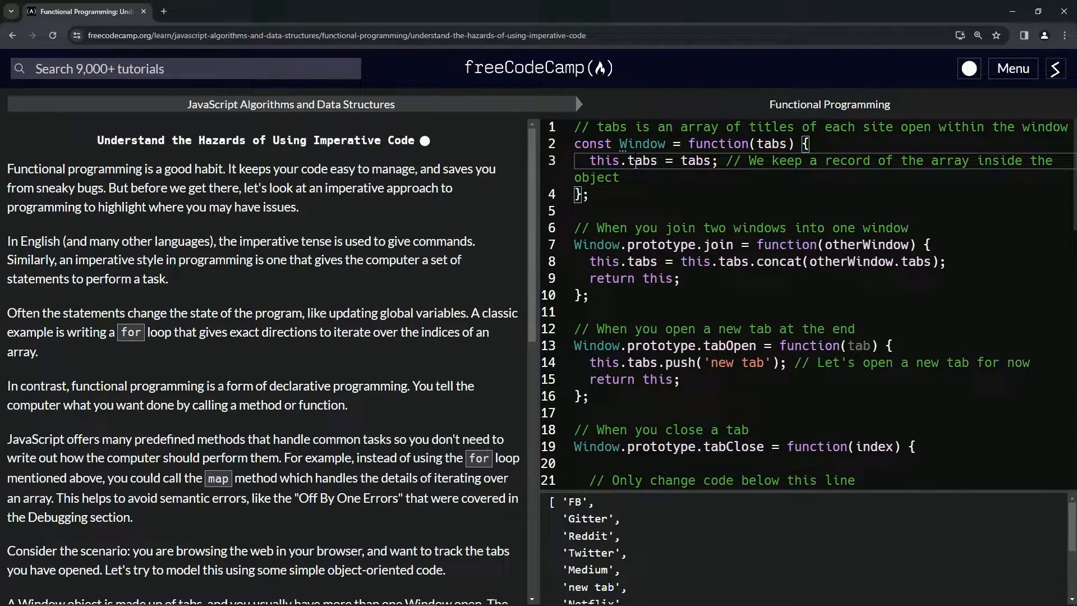
pyautogui.doubleClick(641, 161)
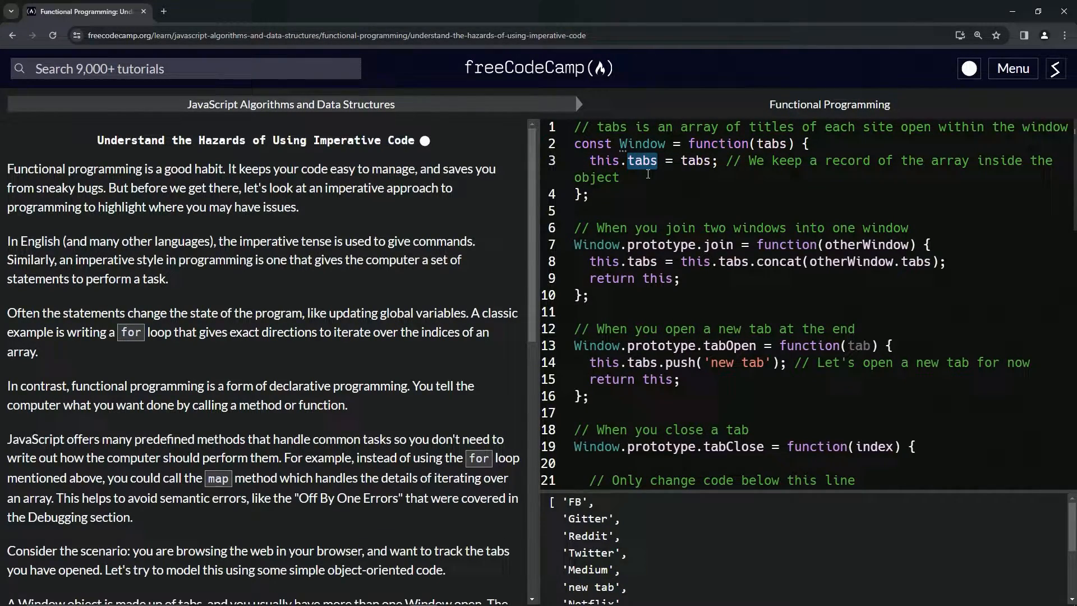
pyautogui.moveTo(650, 168)
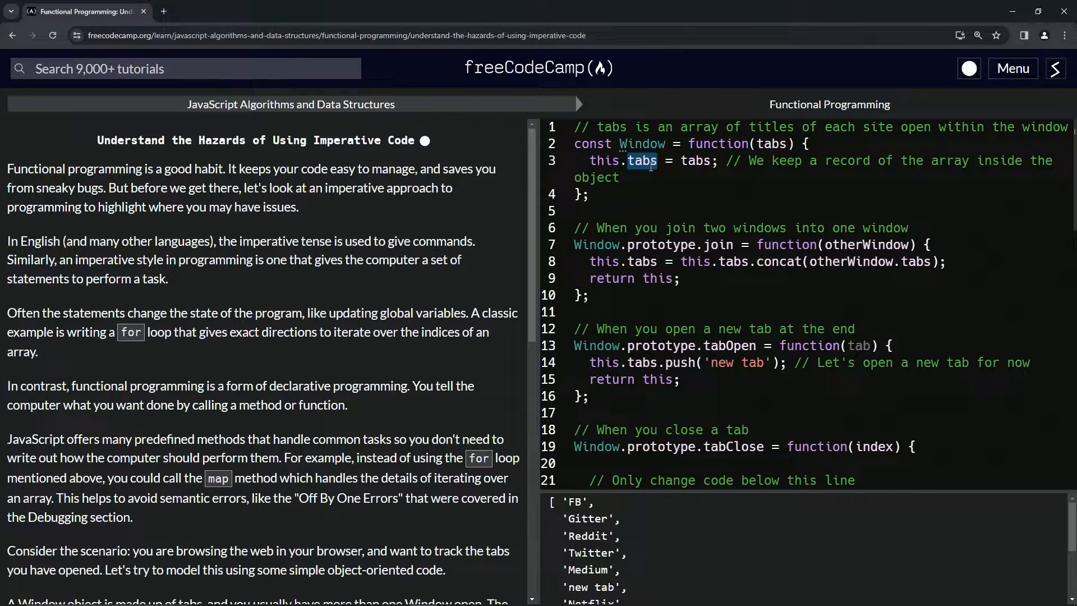
pyautogui.moveTo(603, 163)
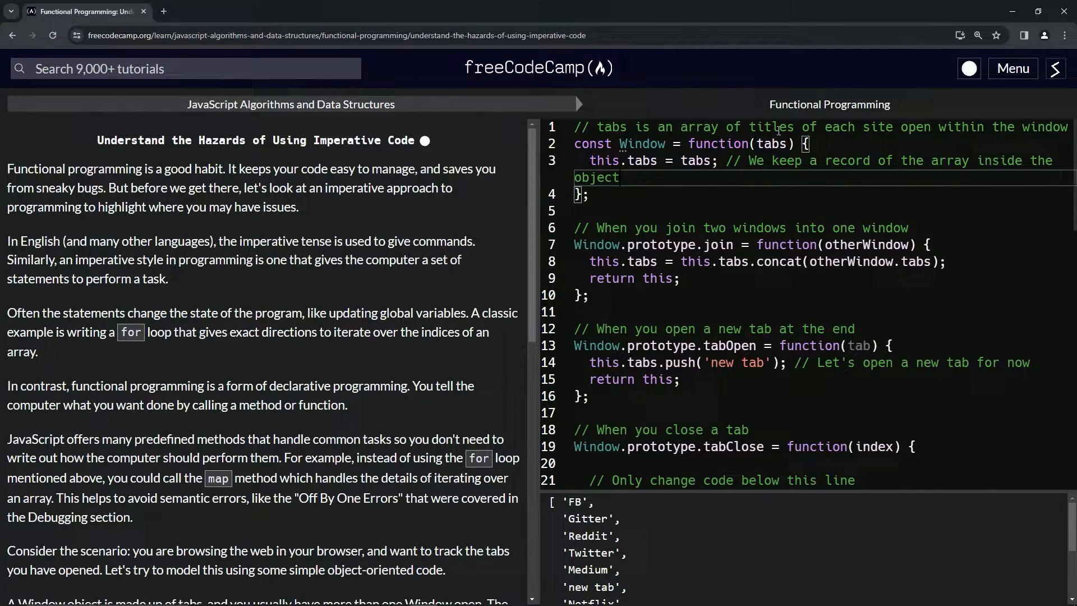
pyautogui.doubleClick(696, 162)
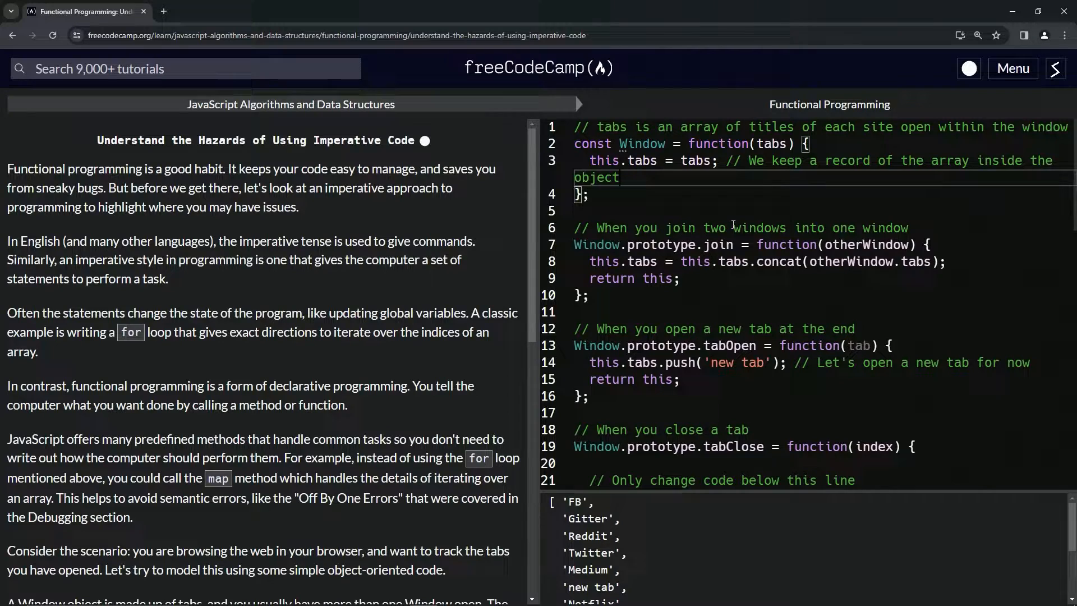
pyautogui.moveTo(776, 245)
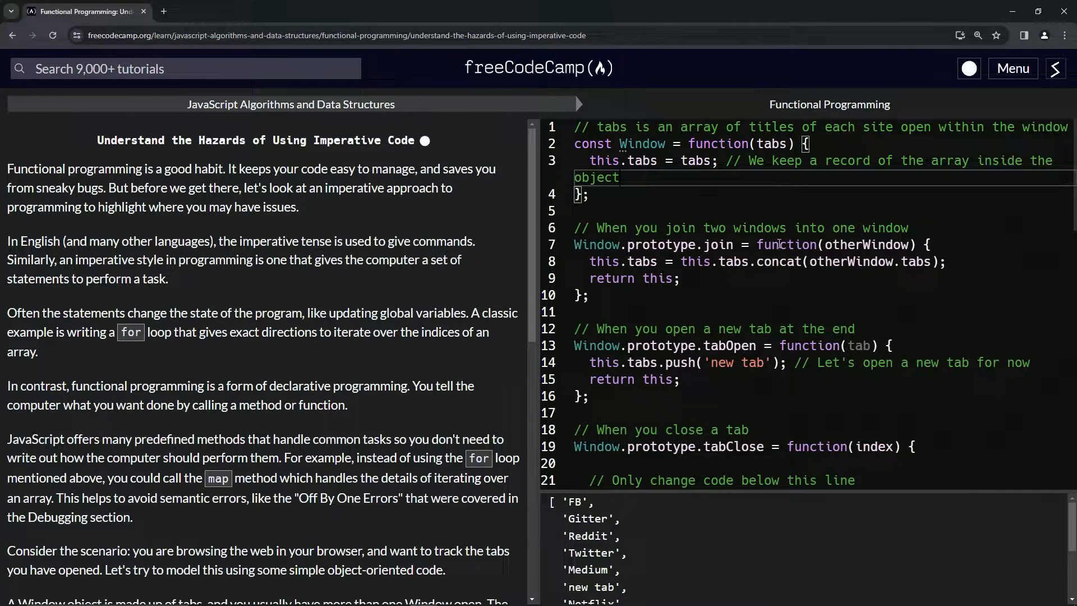
pyautogui.moveTo(603, 242)
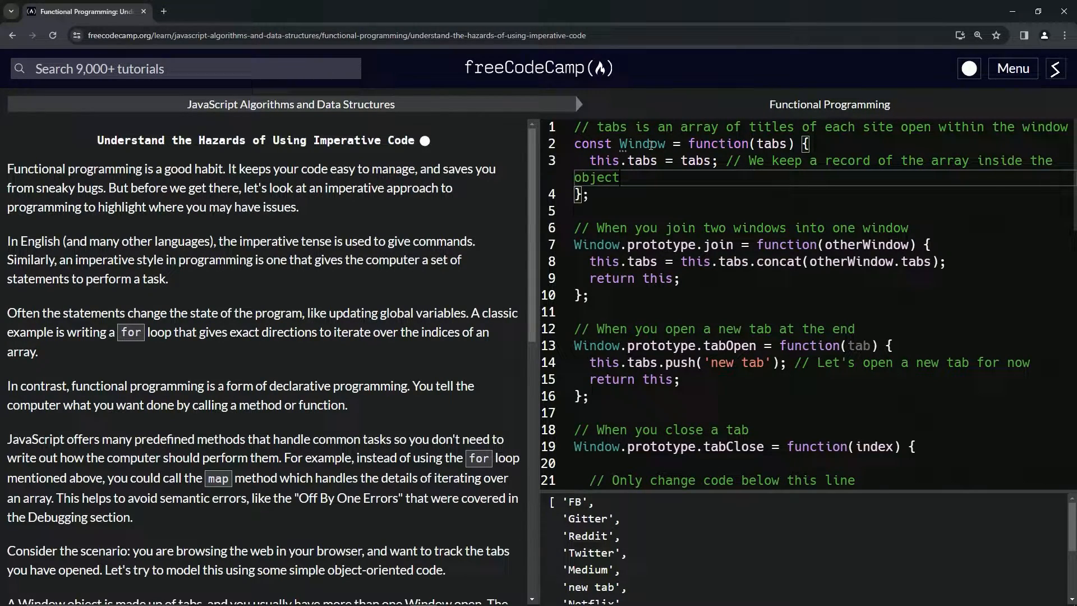
pyautogui.moveTo(775, 258)
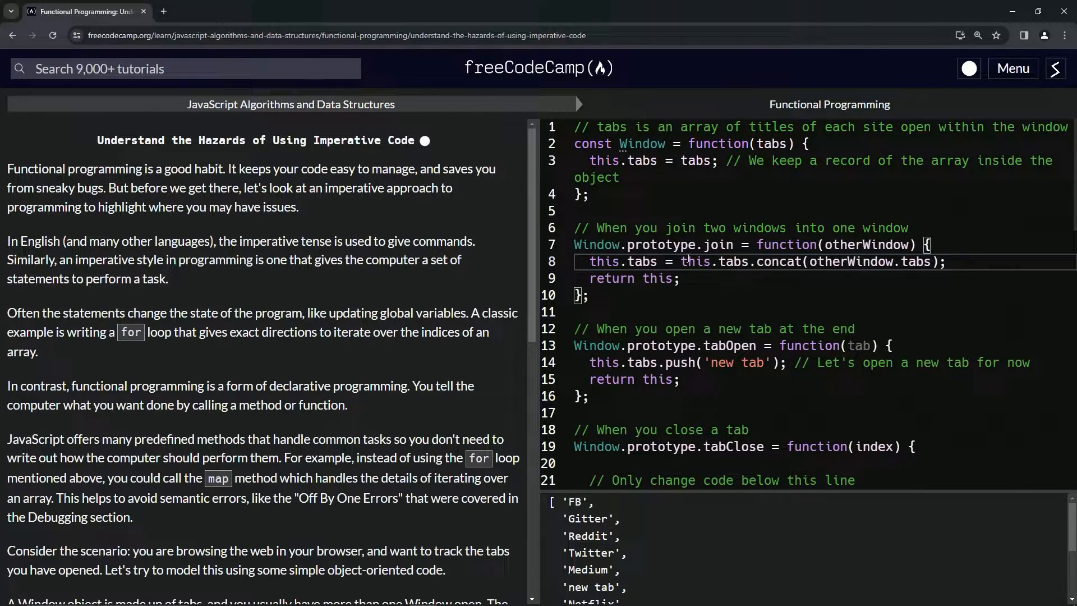
pyautogui.doubleClick(776, 261)
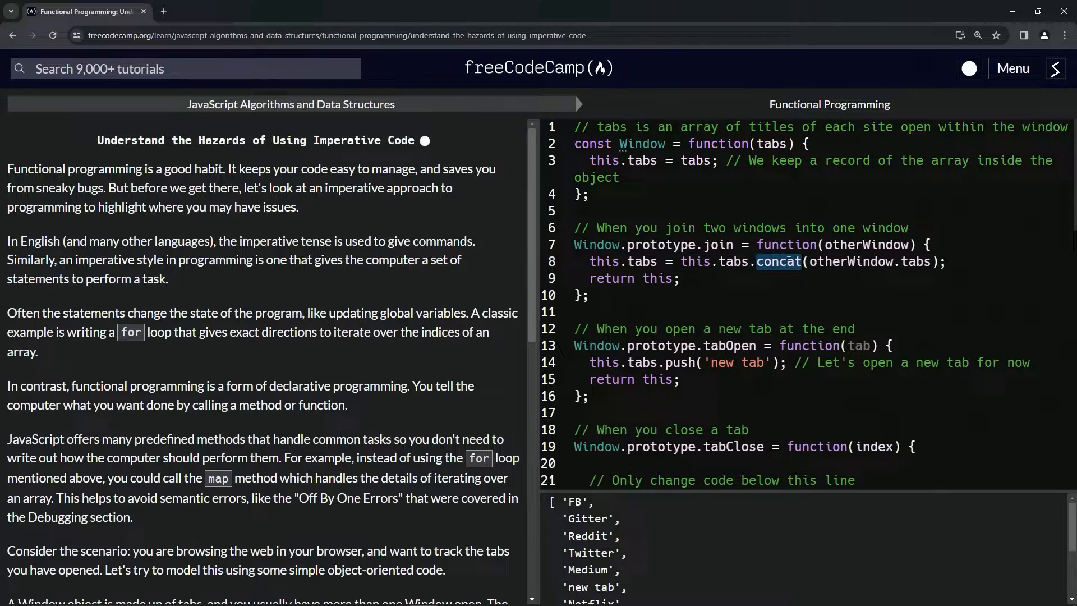
pyautogui.moveTo(872, 245)
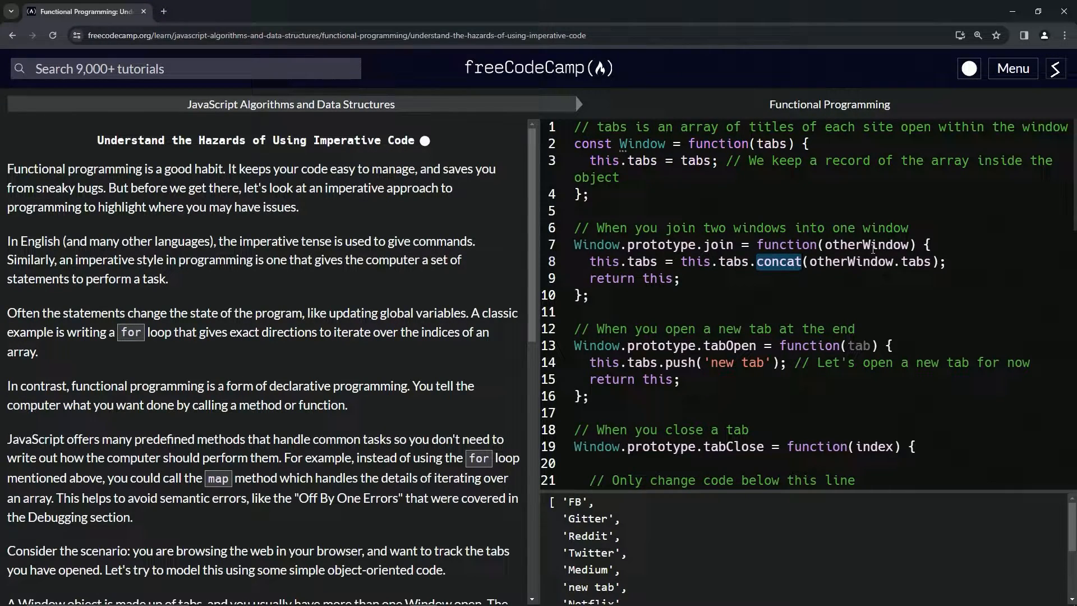
pyautogui.doubleClick(866, 244)
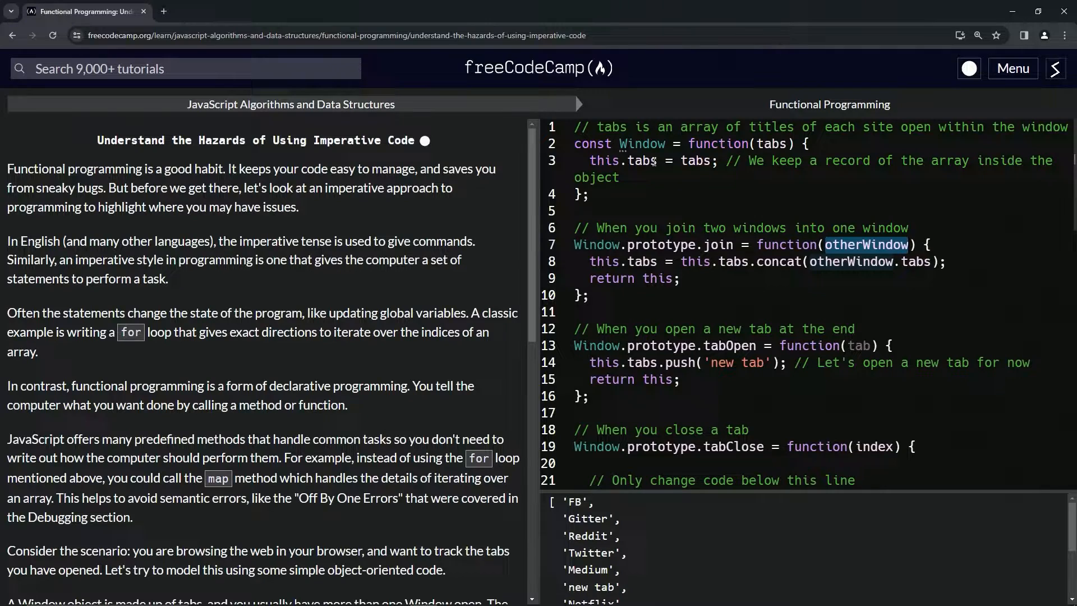
pyautogui.moveTo(828, 262)
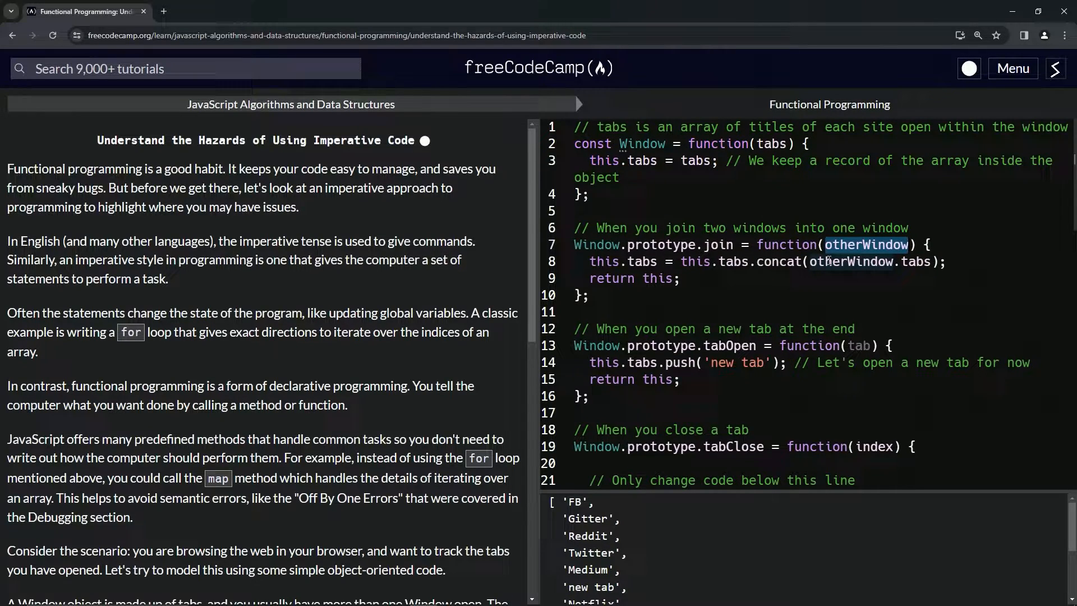
pyautogui.moveTo(844, 266)
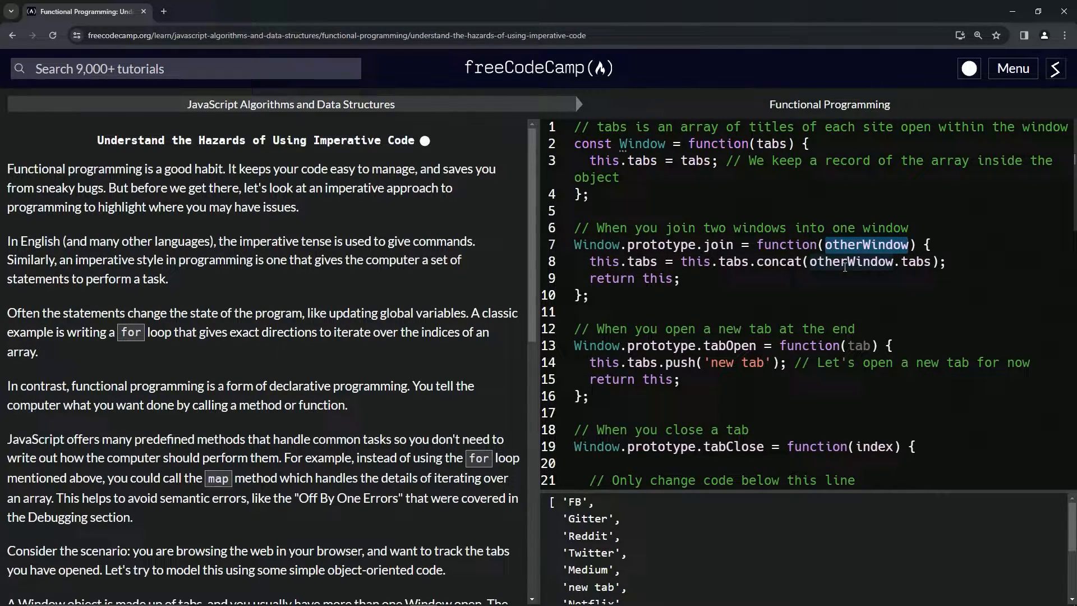
pyautogui.moveTo(657, 285)
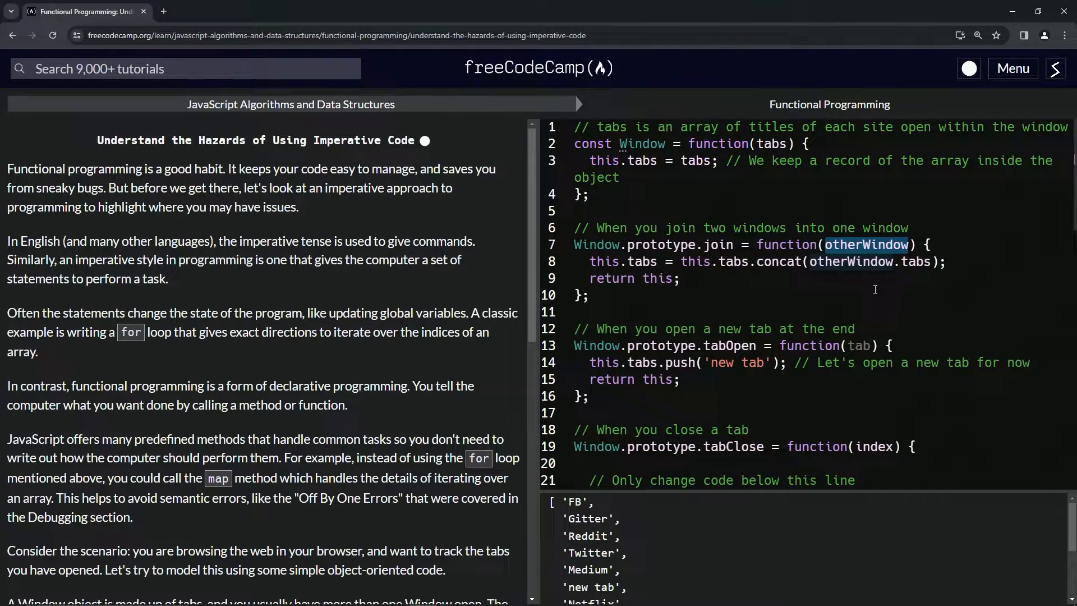
pyautogui.moveTo(788, 302)
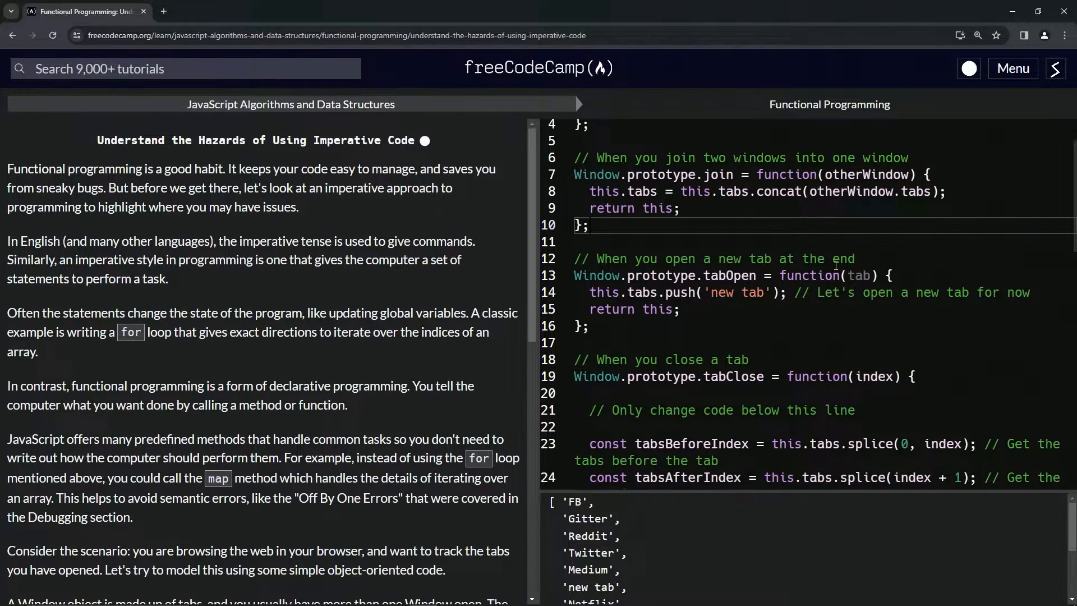
pyautogui.moveTo(686, 277)
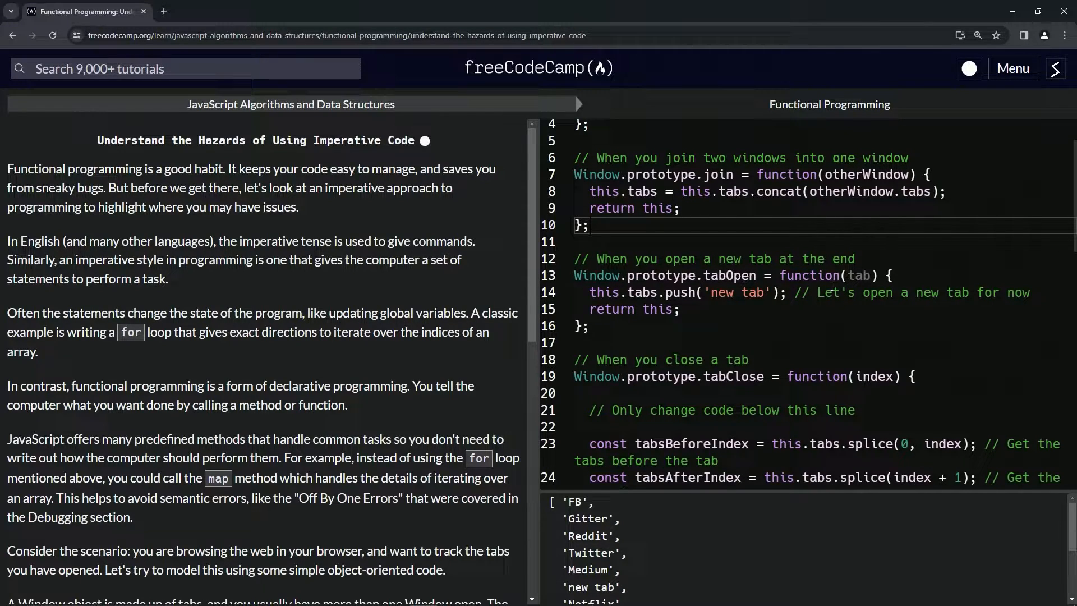
# Remove the unused tab parameter from tabOpen so it reads function()
pyautogui.doubleClick(858, 276)
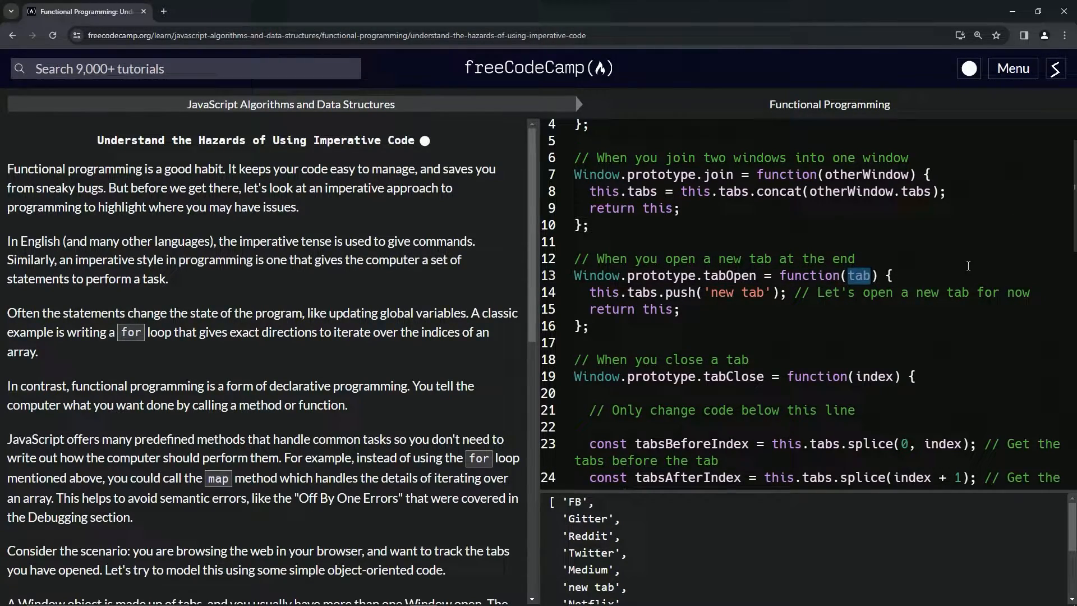
pyautogui.click(891, 276)
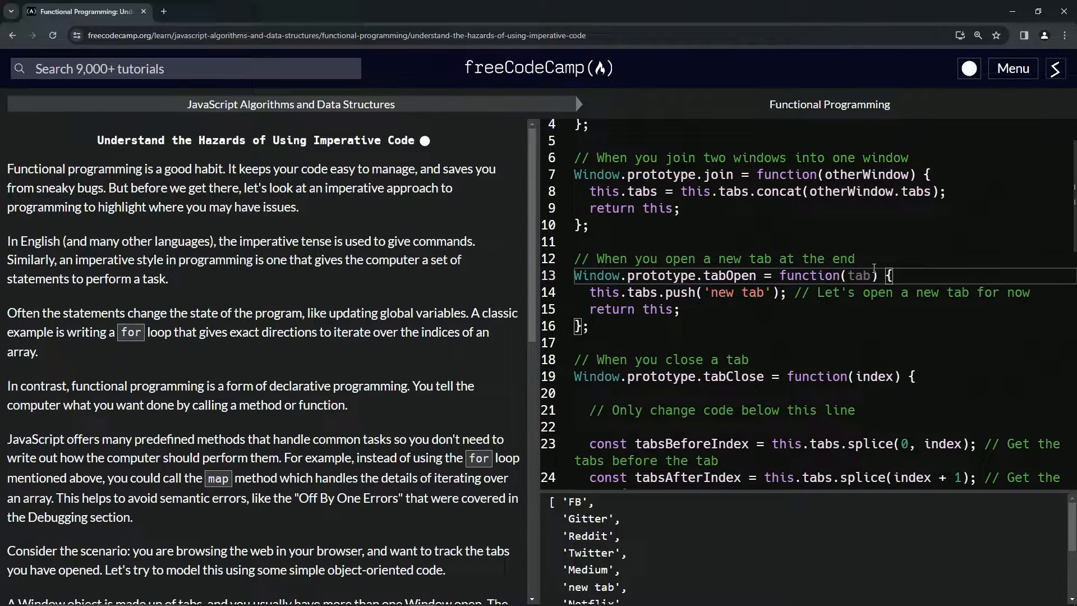
pyautogui.moveTo(625, 294)
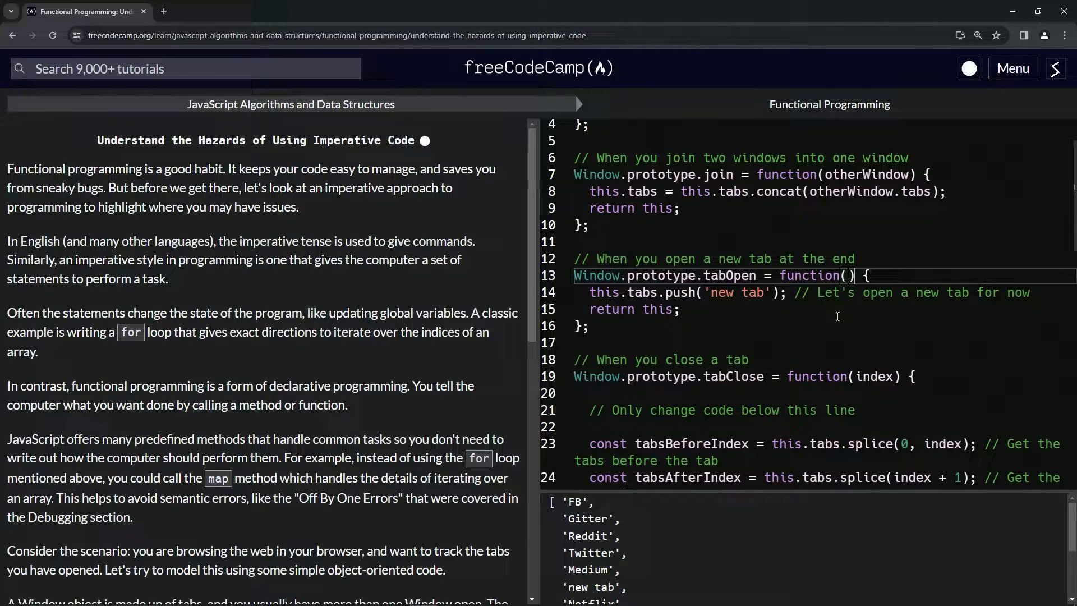
pyautogui.moveTo(714, 309)
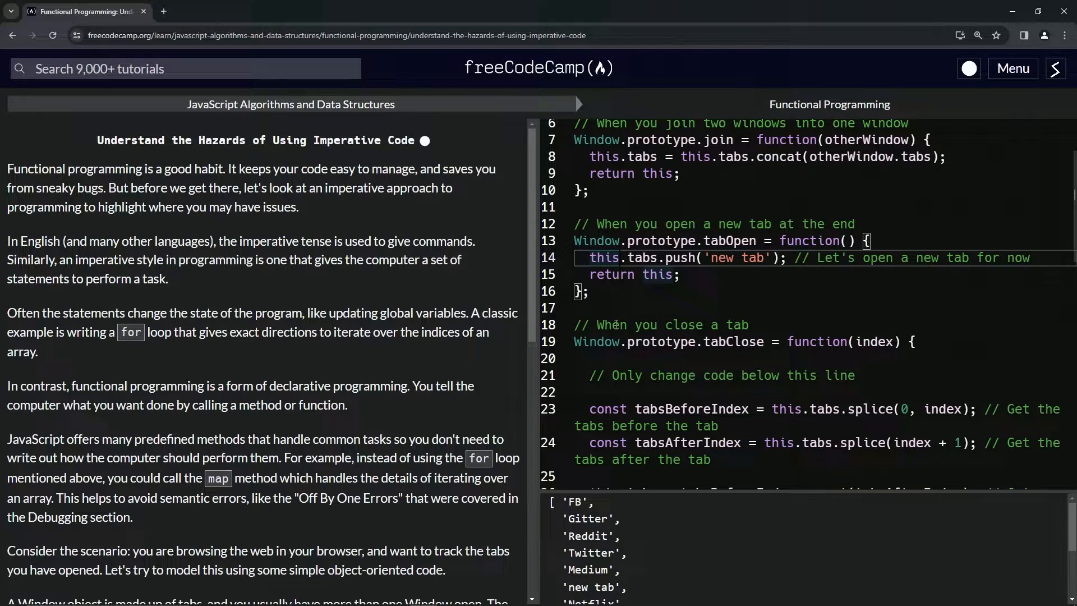
pyautogui.moveTo(603, 343)
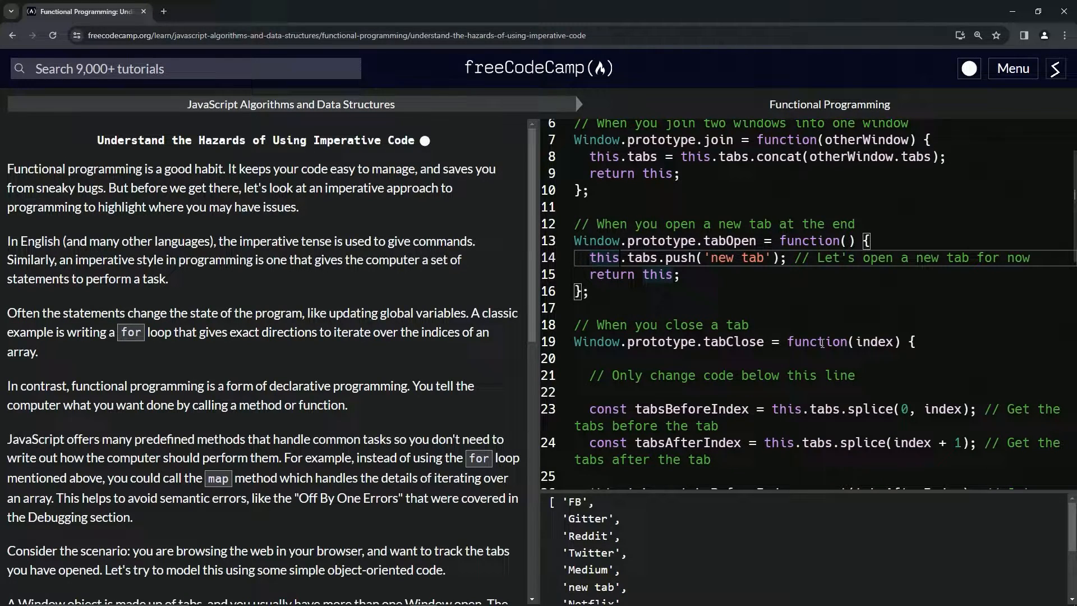
pyautogui.scroll(-3)
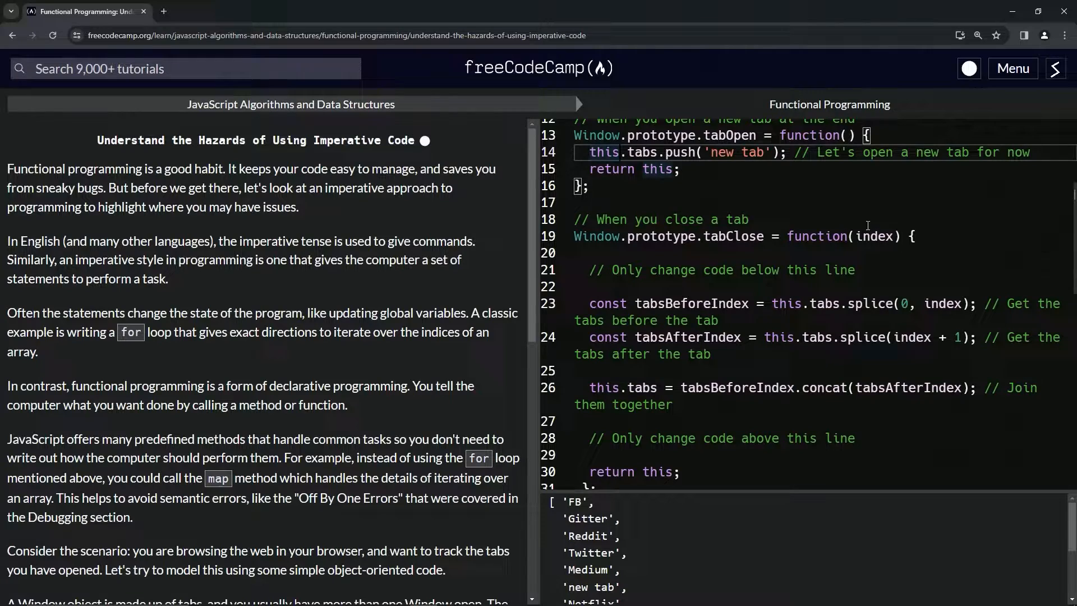
pyautogui.doubleClick(874, 235)
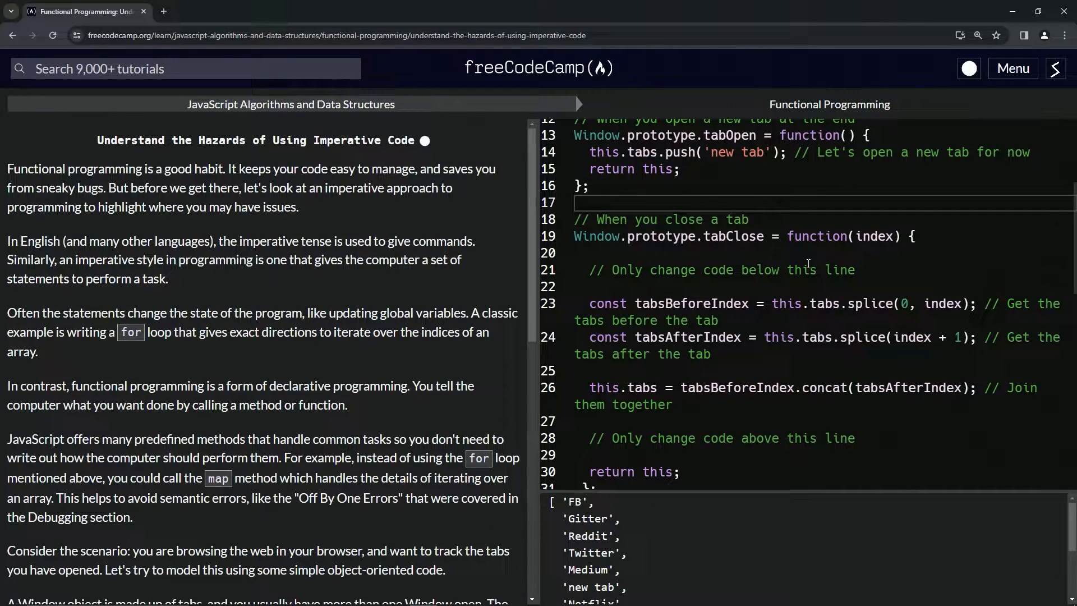
pyautogui.scroll(-3)
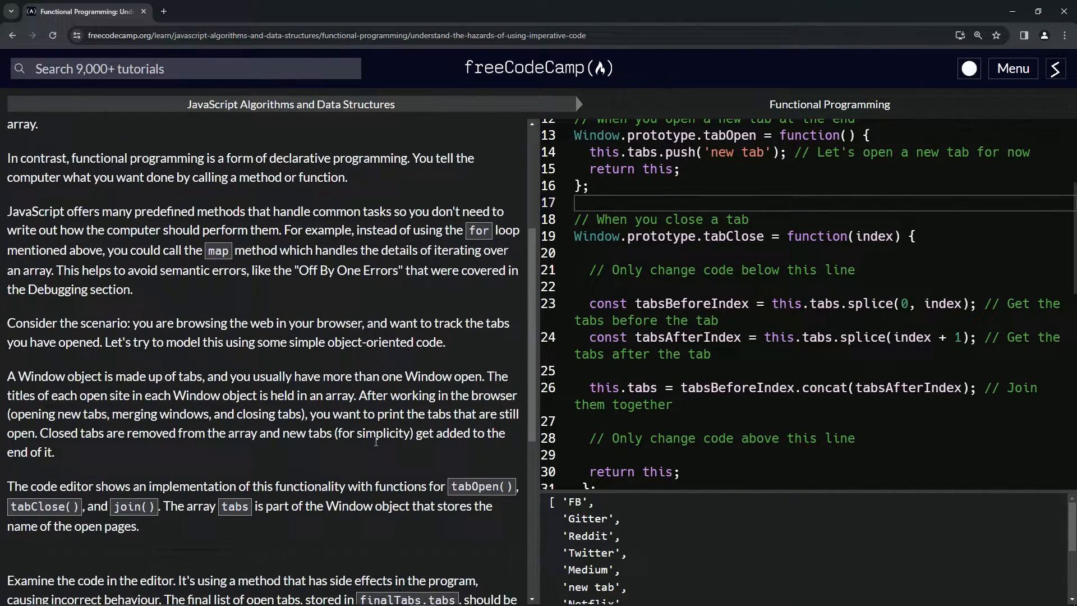
pyautogui.scroll(-3)
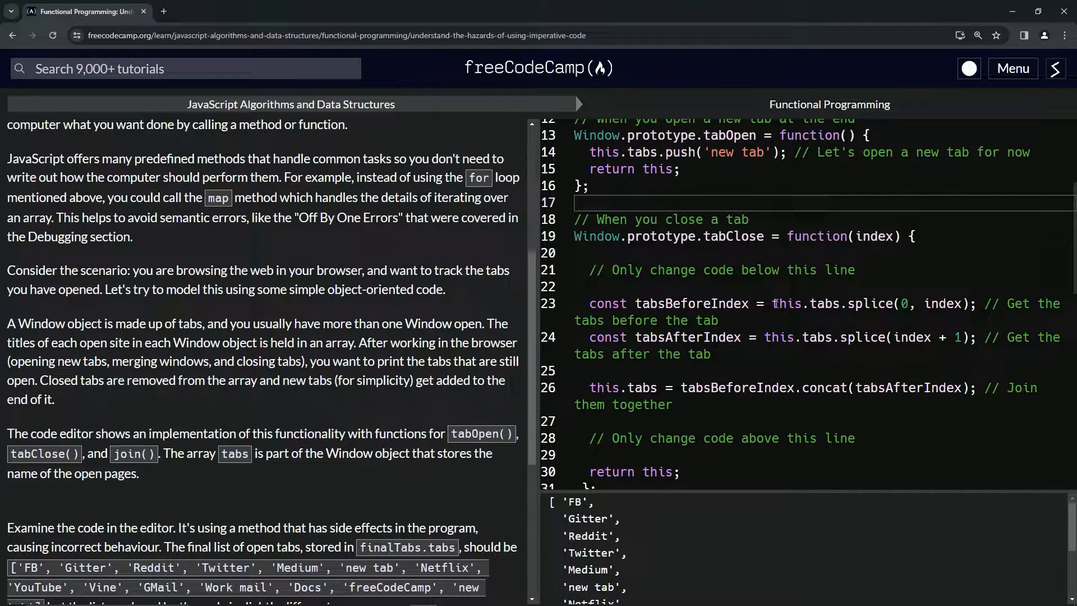
pyautogui.moveTo(893, 313)
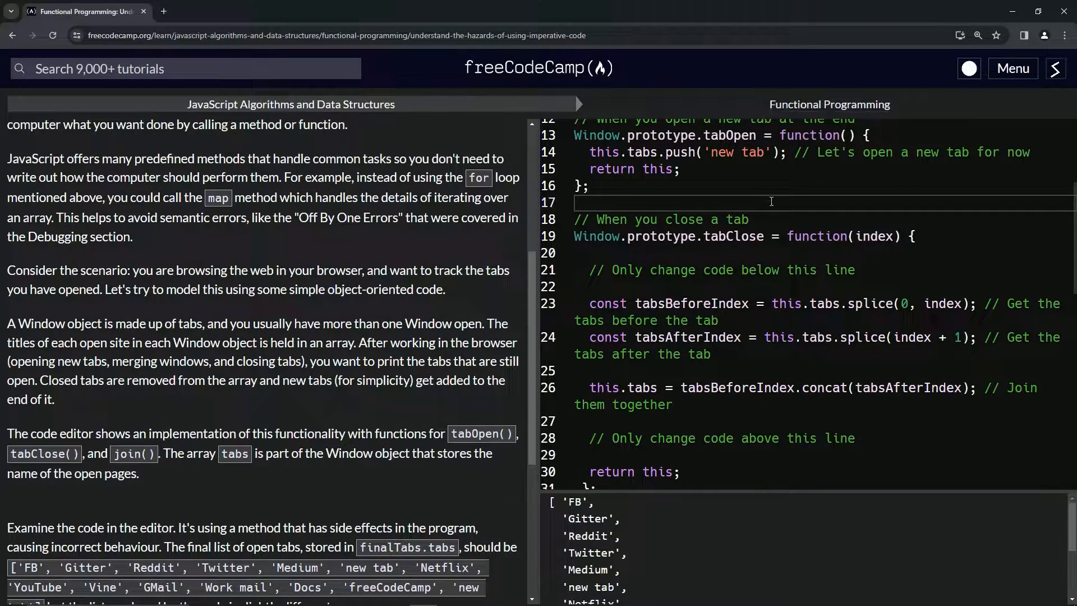
pyautogui.moveTo(908, 327)
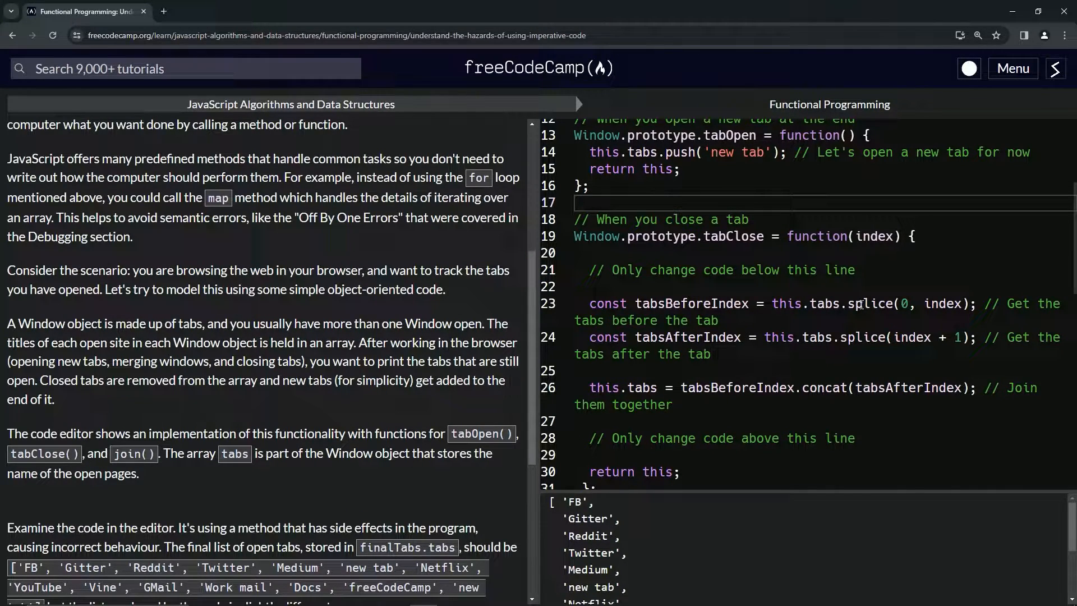
pyautogui.moveTo(156, 17)
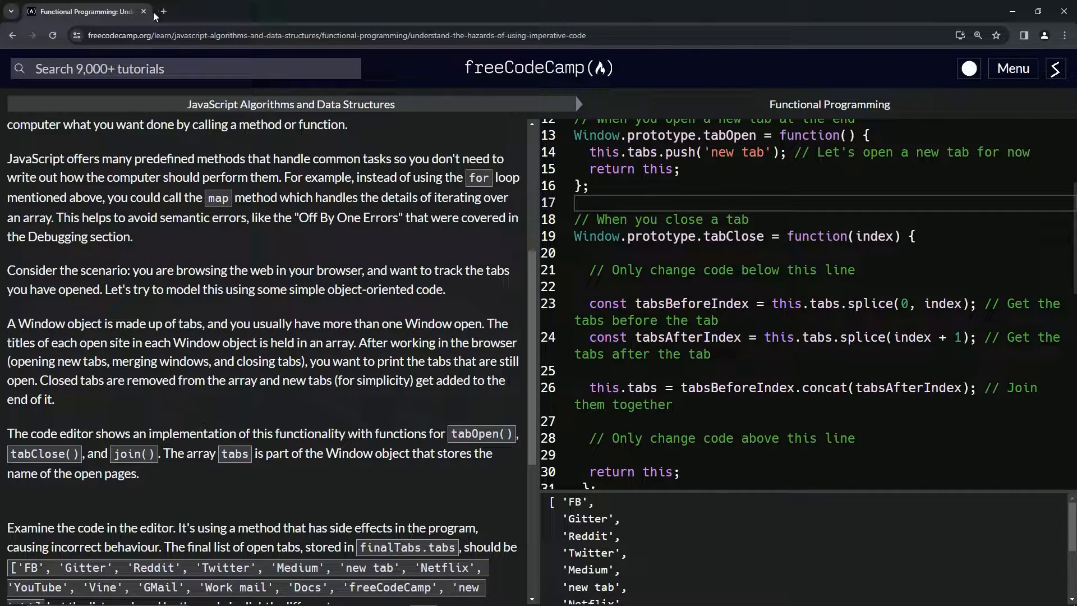
pyautogui.click(167, 11)
pyautogui.write('s')
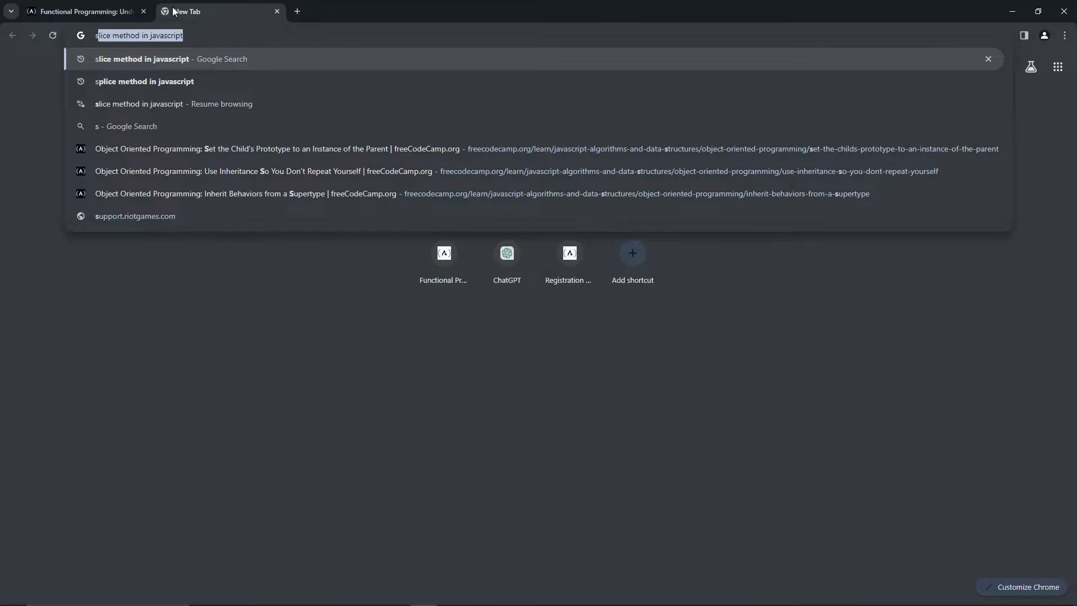
# Search Google for 'splice method in javascript', keep the MDN splice page open, and return to the challenge
pyautogui.click(143, 81)
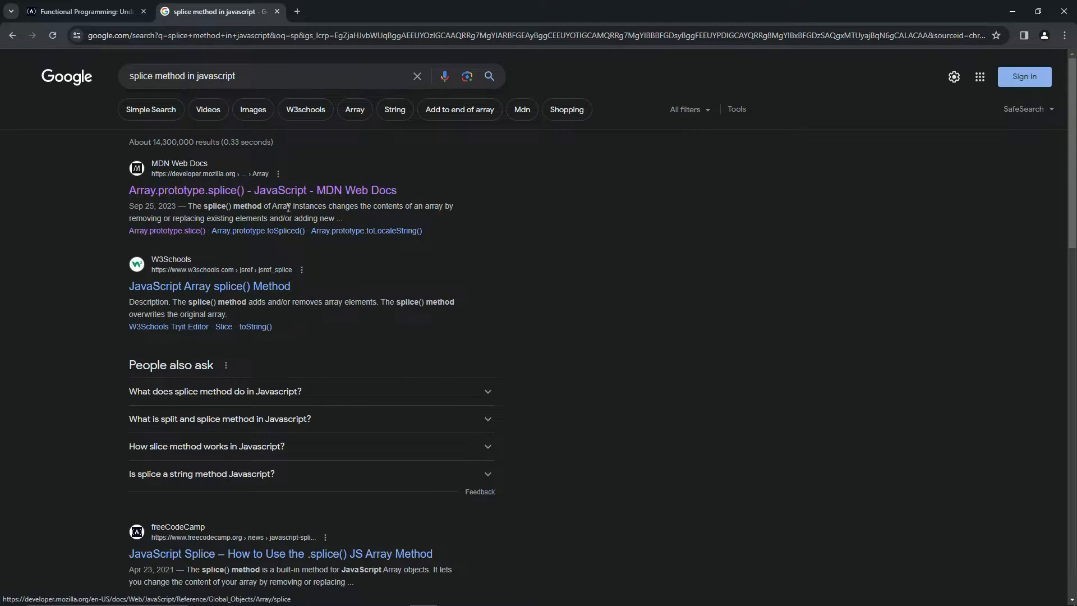
pyautogui.click(261, 190)
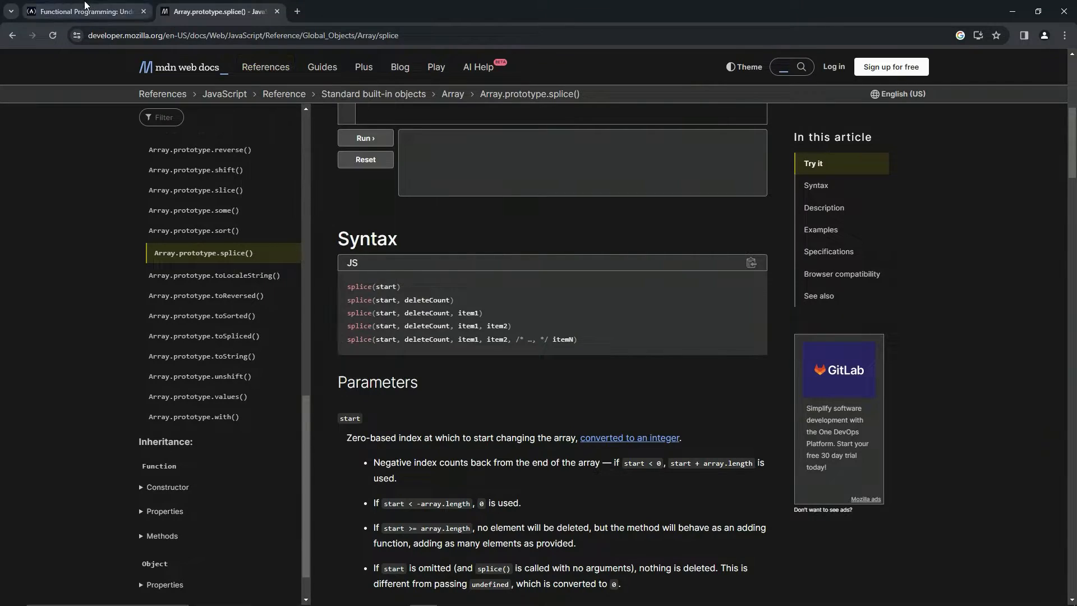
pyautogui.click(84, 12)
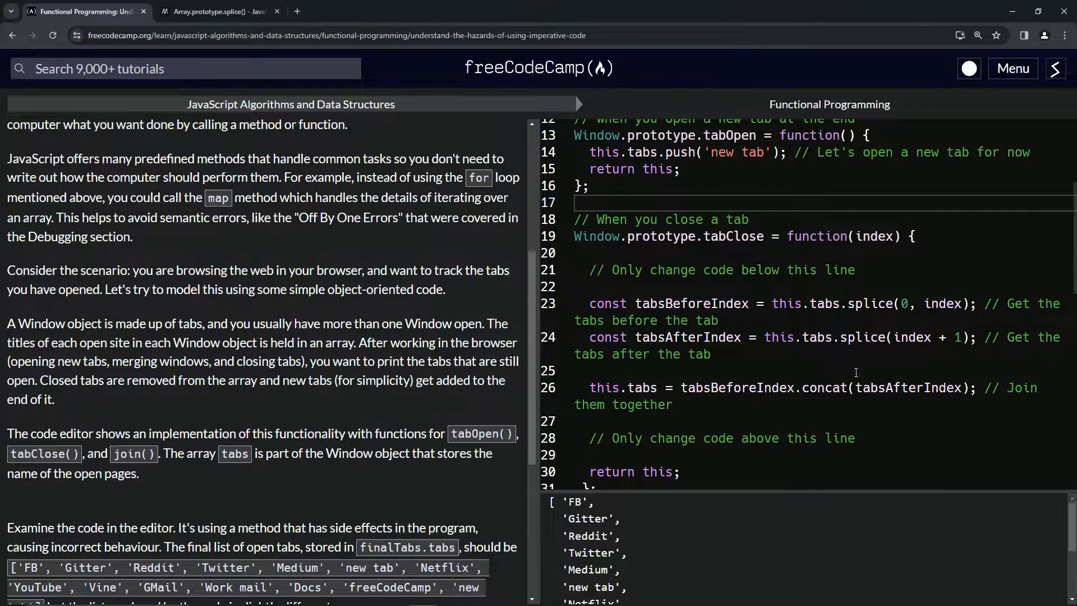
pyautogui.scroll(-3)
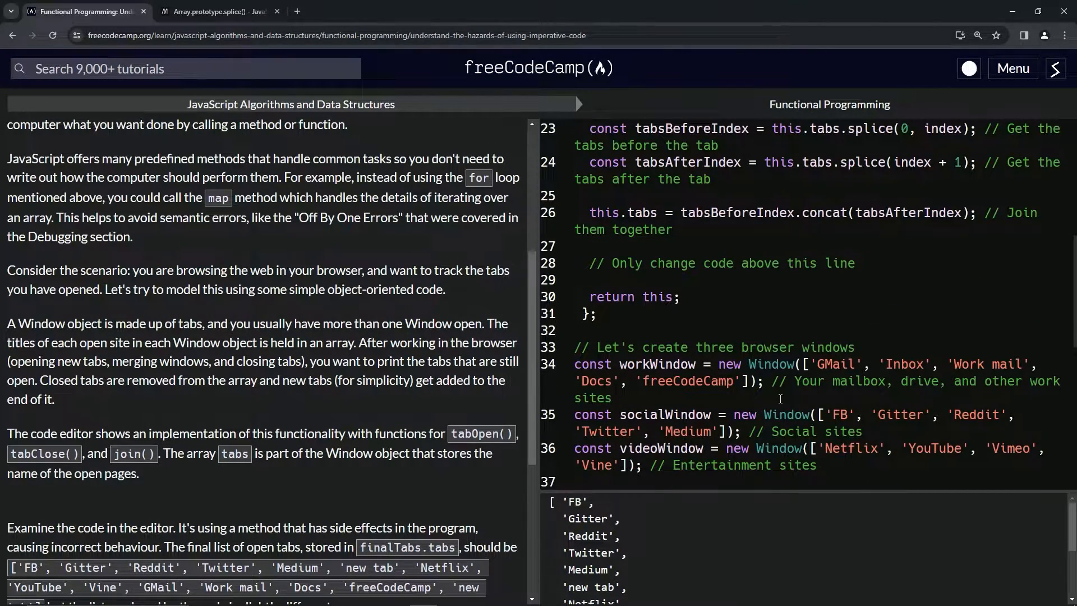
pyautogui.scroll(-3)
pyautogui.write('s')
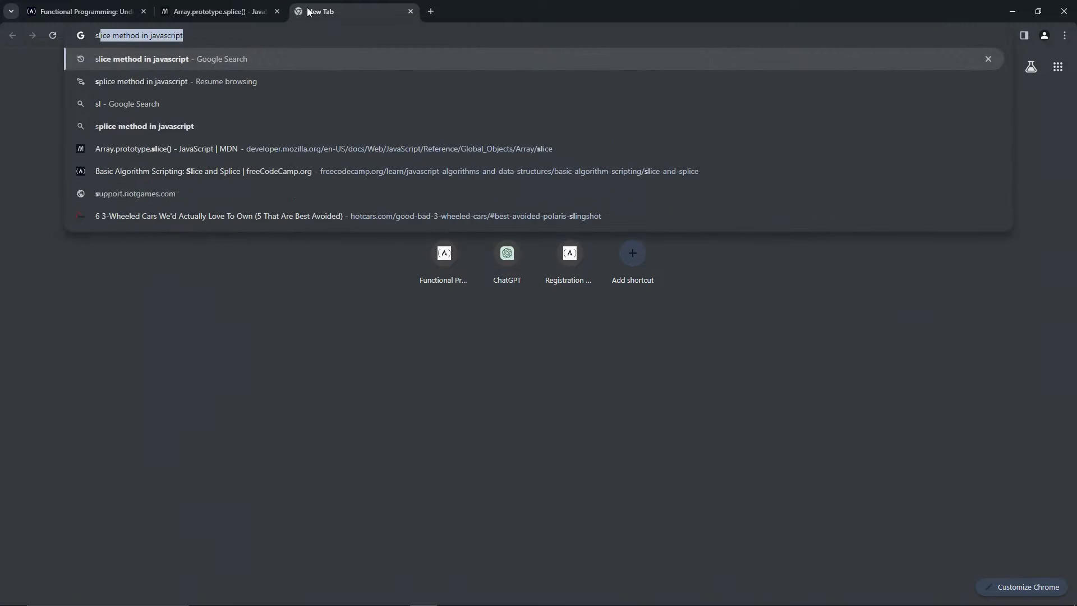
# Search 'slice method in javascript', keep the MDN Array.prototype.slice() page open, and return to the lesson
pyautogui.click(141, 58)
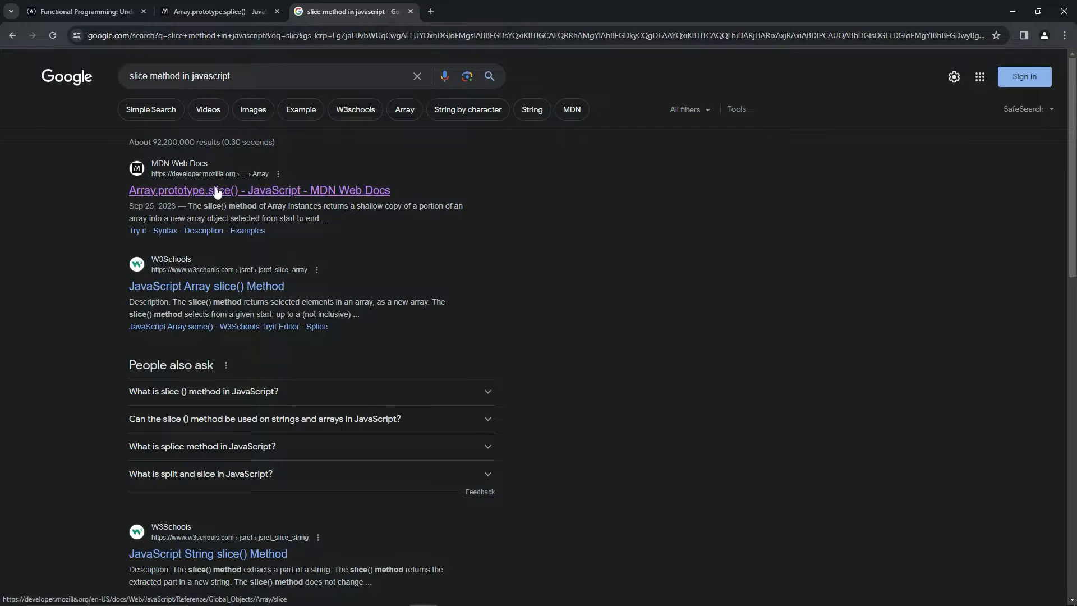
pyautogui.click(258, 190)
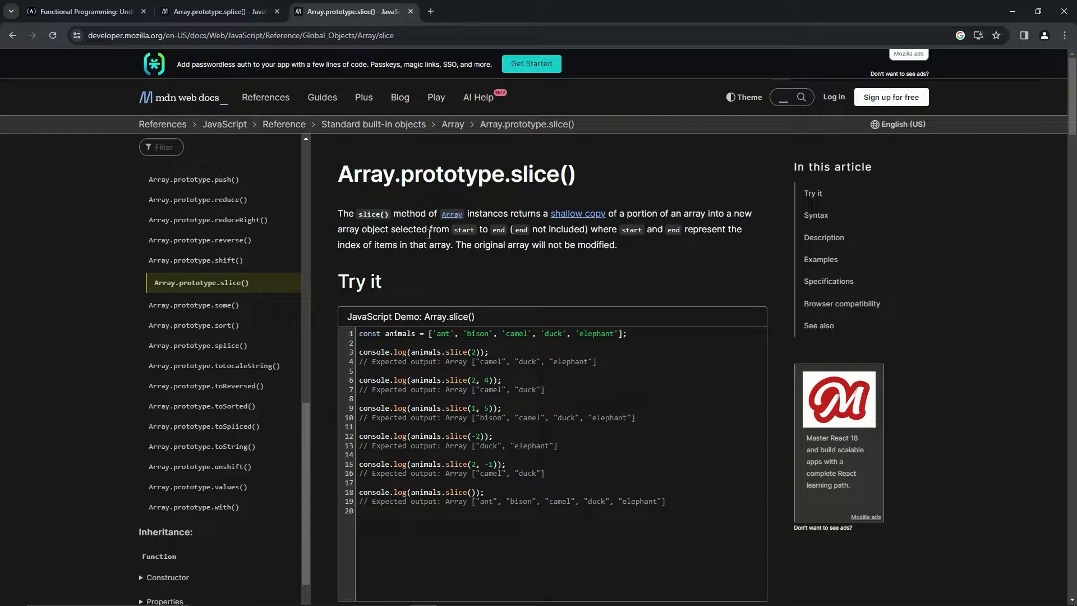
pyautogui.moveTo(564, 234)
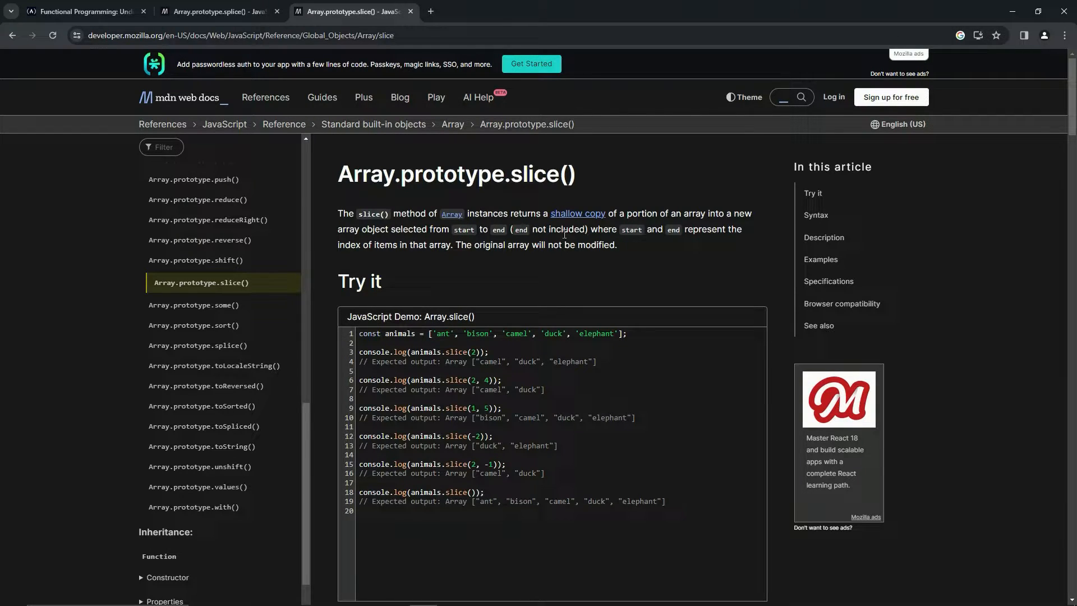
pyautogui.click(84, 11)
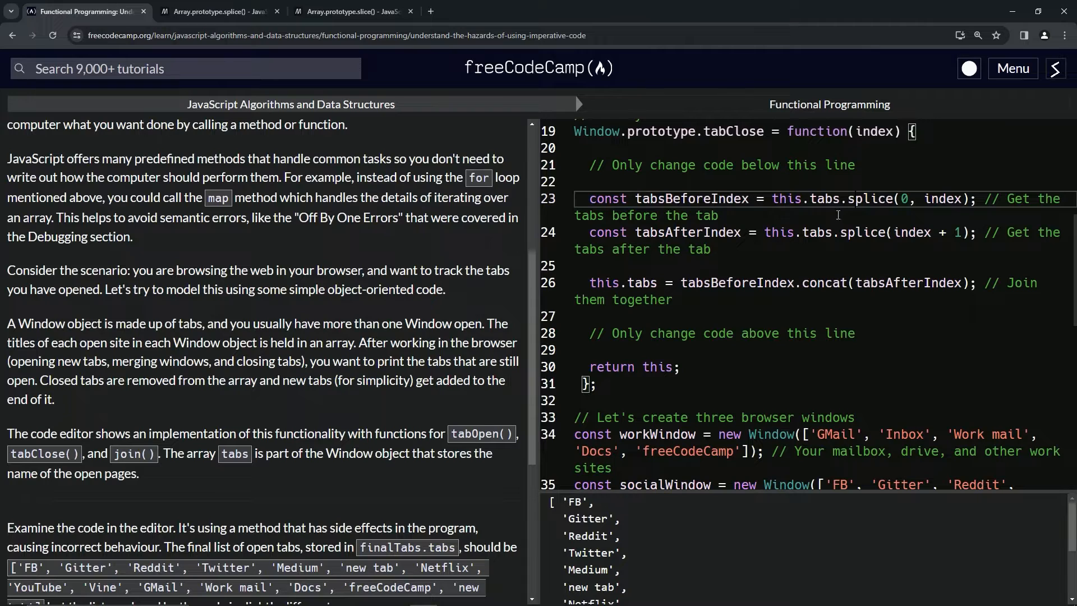
# Replace splice with slice in tabClose's lines 23 and 24
pyautogui.click(895, 198)
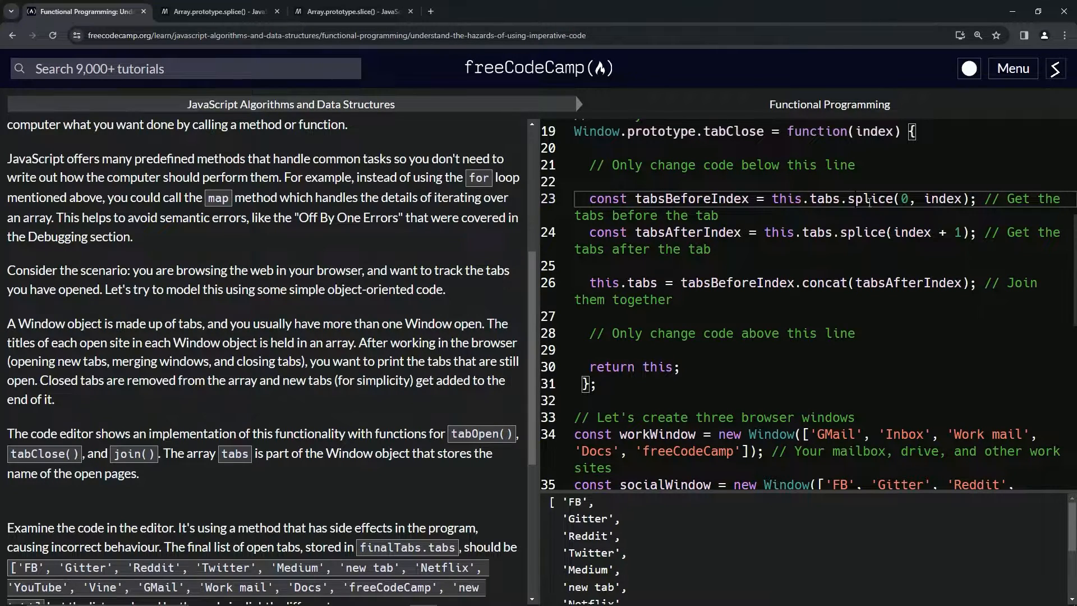
pyautogui.doubleClick(942, 198)
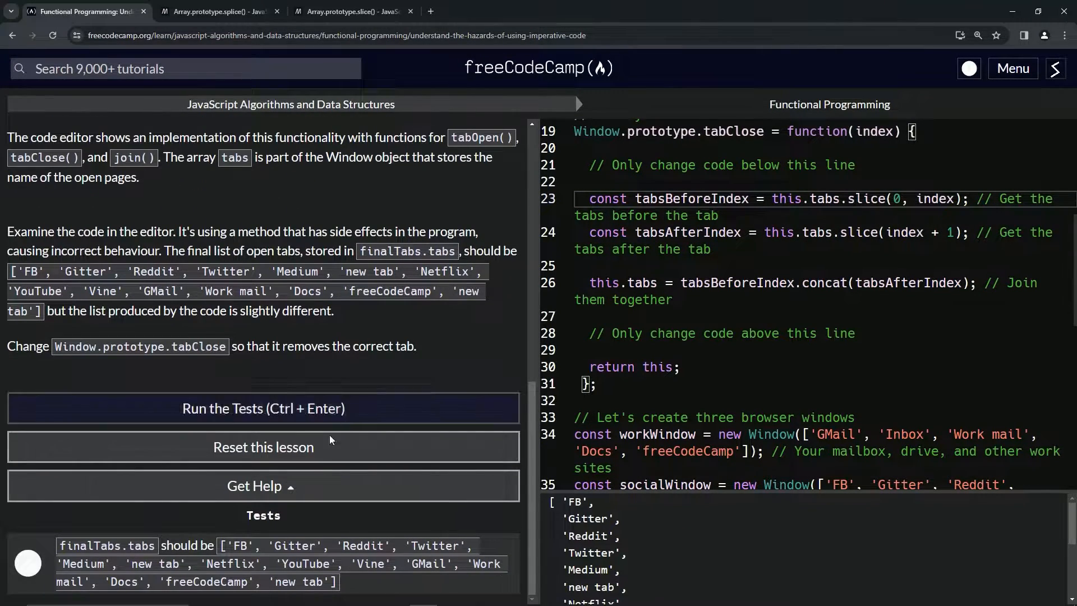
# Run the tests so they pass and dismiss the Bingo! completion message
pyautogui.click(263, 408)
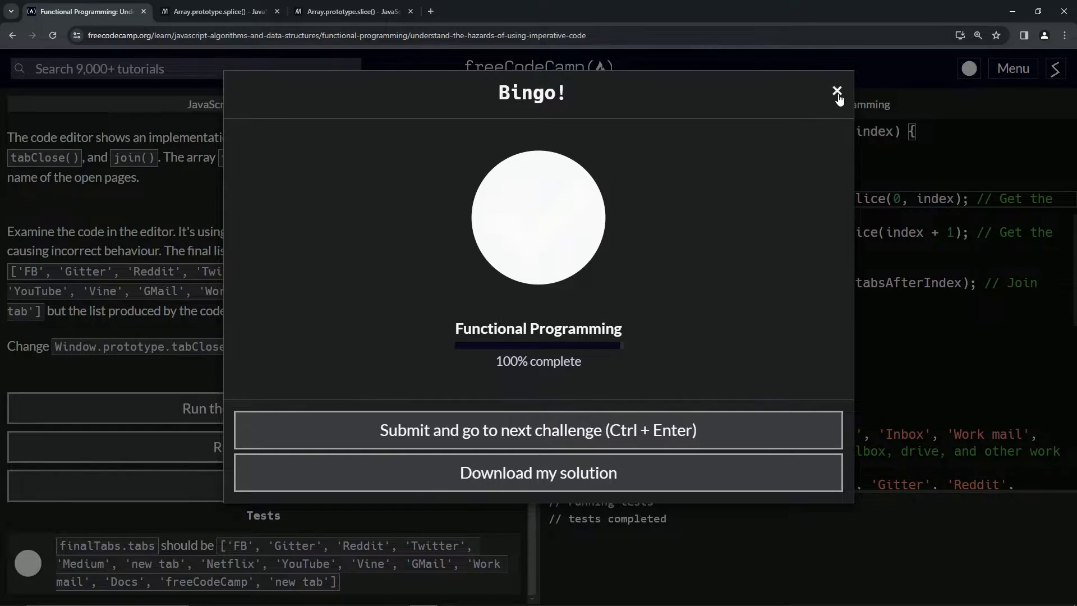
pyautogui.click(837, 90)
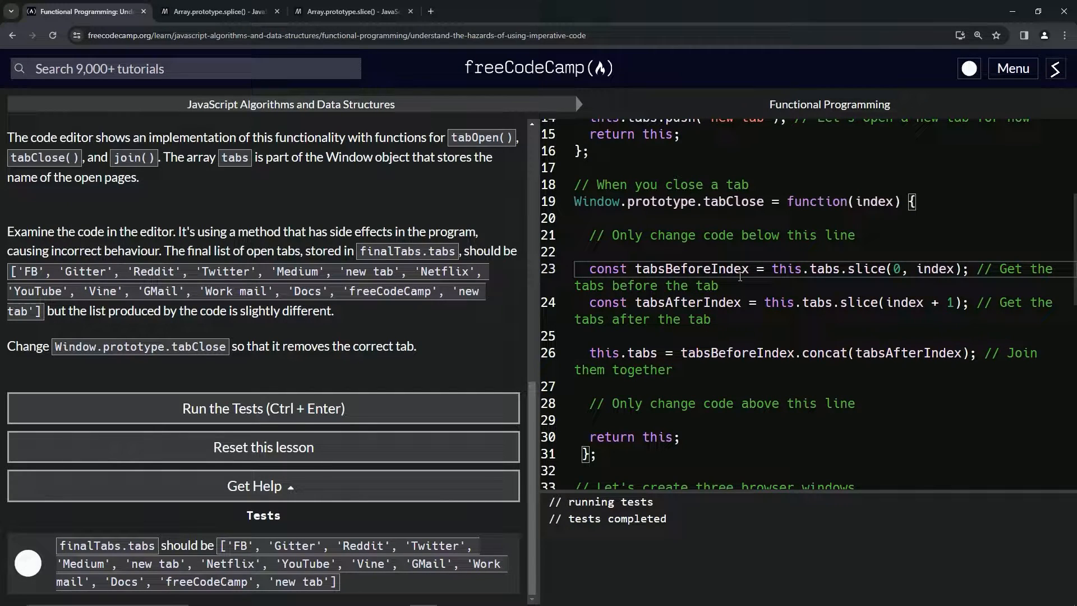
pyautogui.click(262, 485)
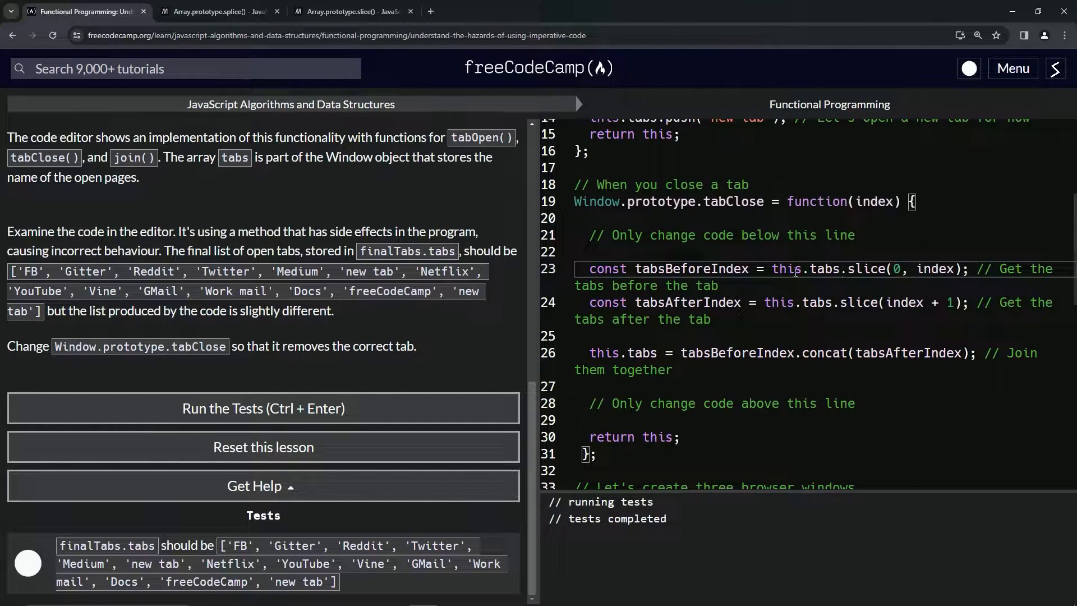
pyautogui.scroll(-3)
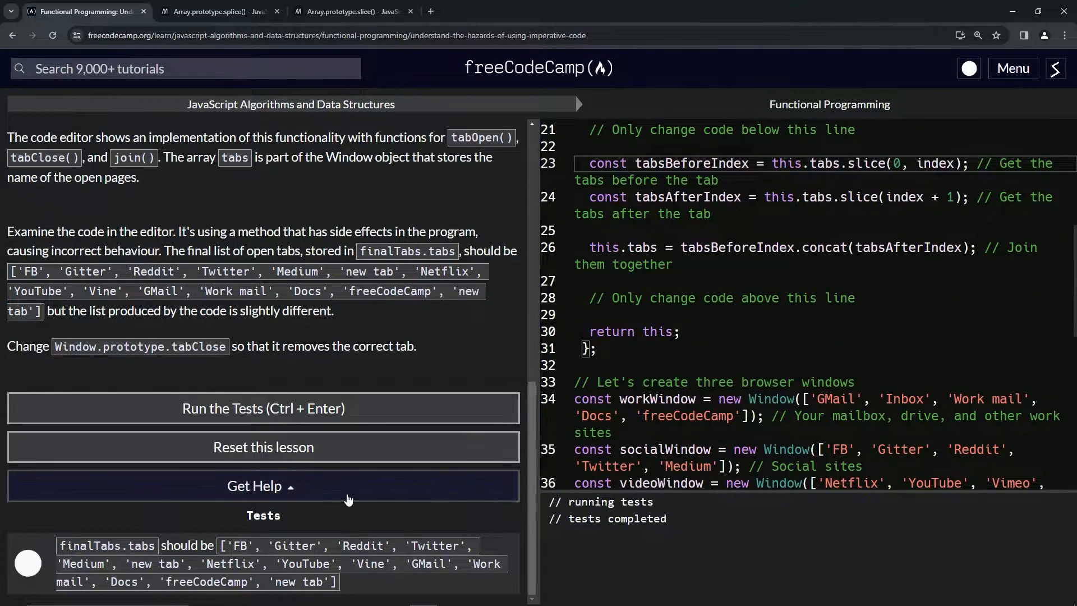
pyautogui.scroll(-3)
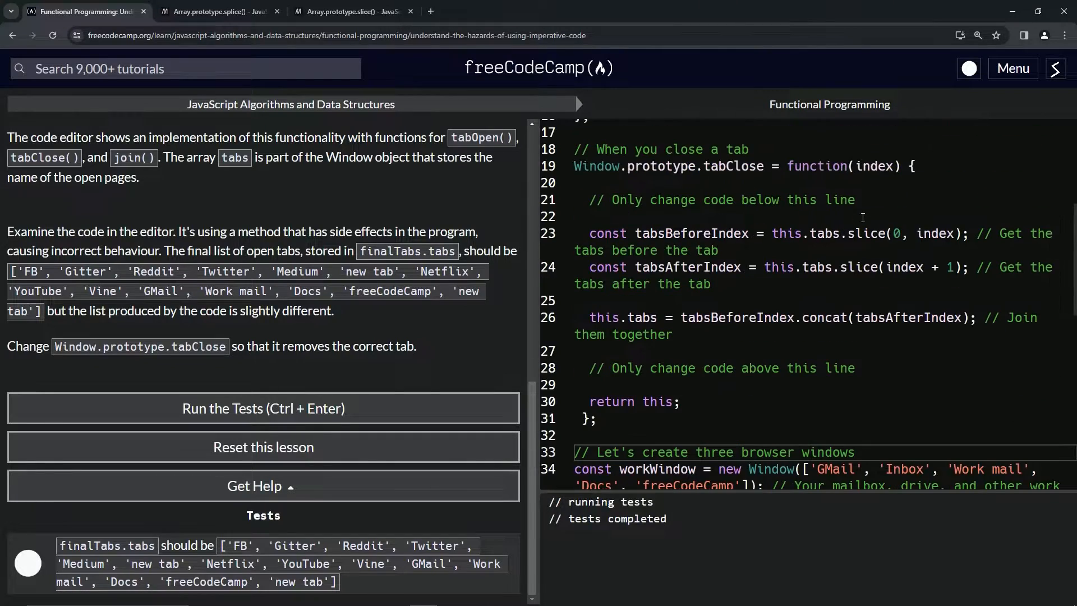
pyautogui.moveTo(693, 316)
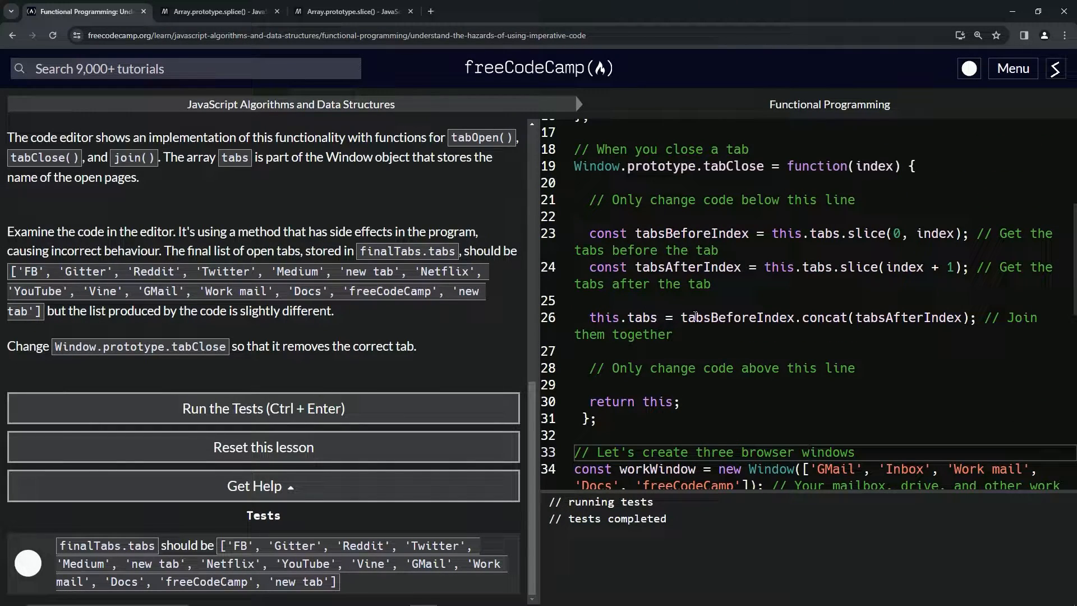
pyautogui.moveTo(805, 317)
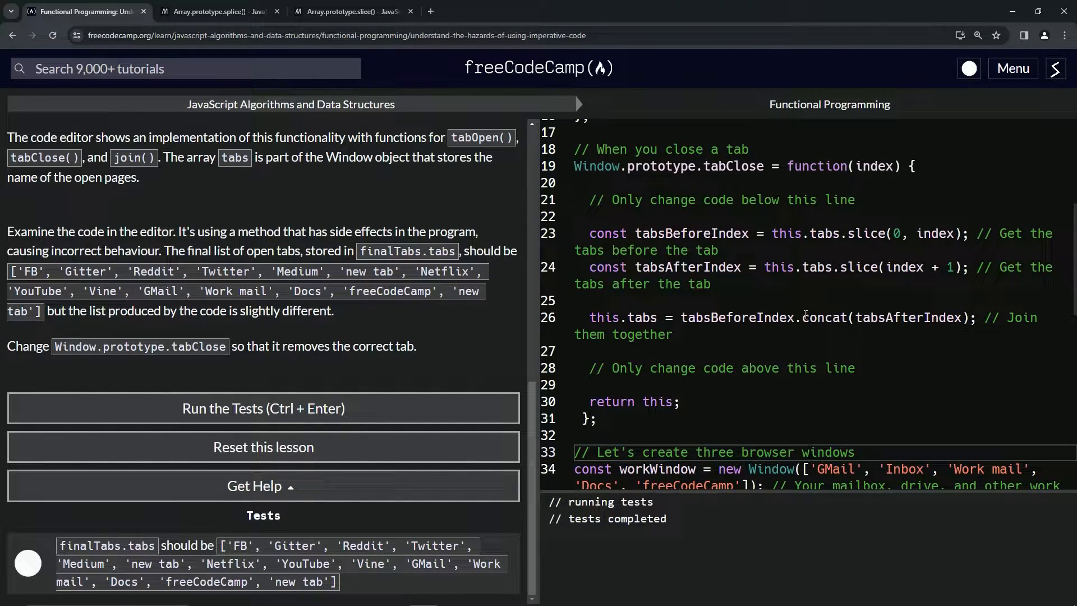
pyautogui.moveTo(903, 301)
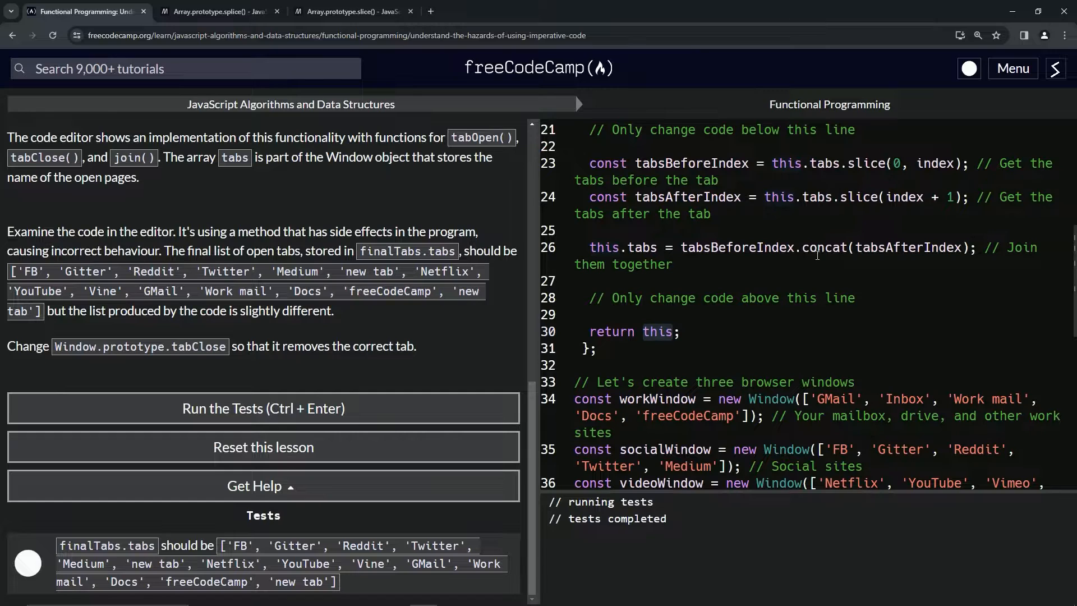
pyautogui.moveTo(704, 399)
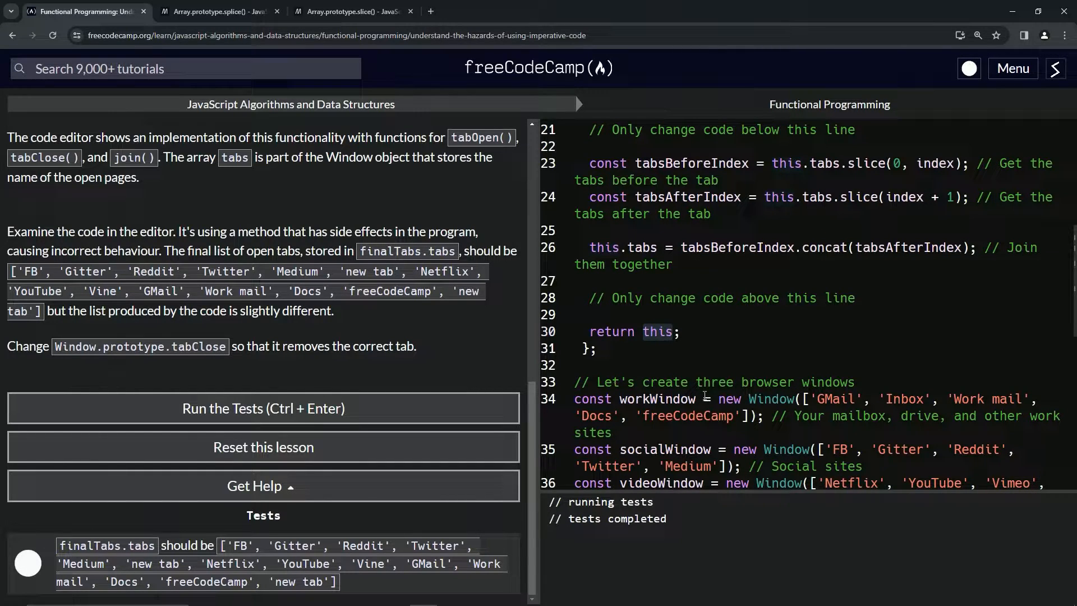
pyautogui.scroll(-3)
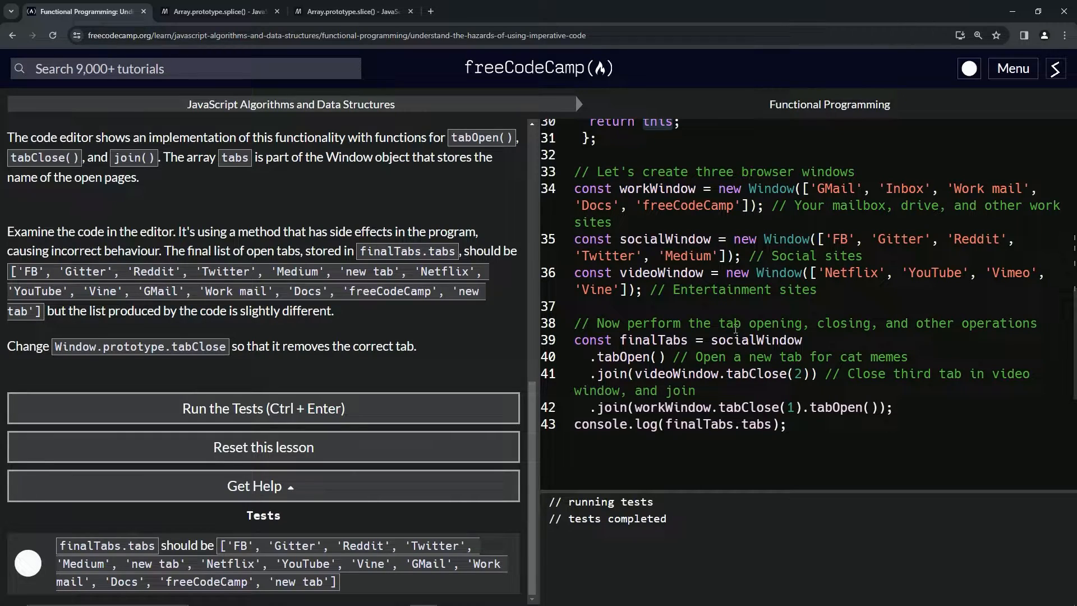
pyautogui.moveTo(929, 330)
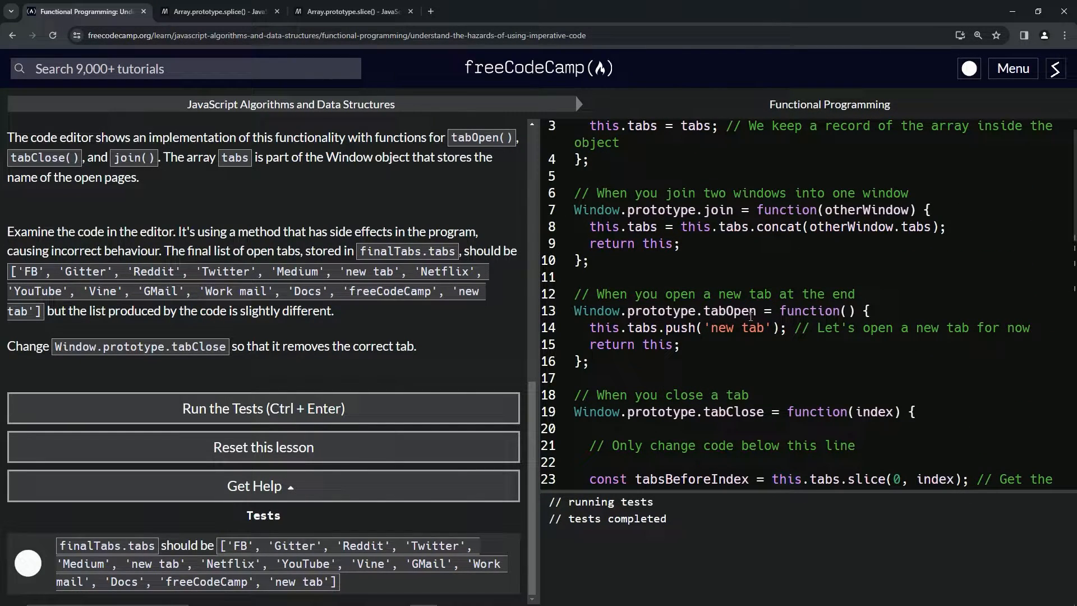
# Review the corrected code top to bottom and check the console's finalTabs list with 'new tab', Netflix, YouTube, Vine, GMail
pyautogui.scroll(-3)
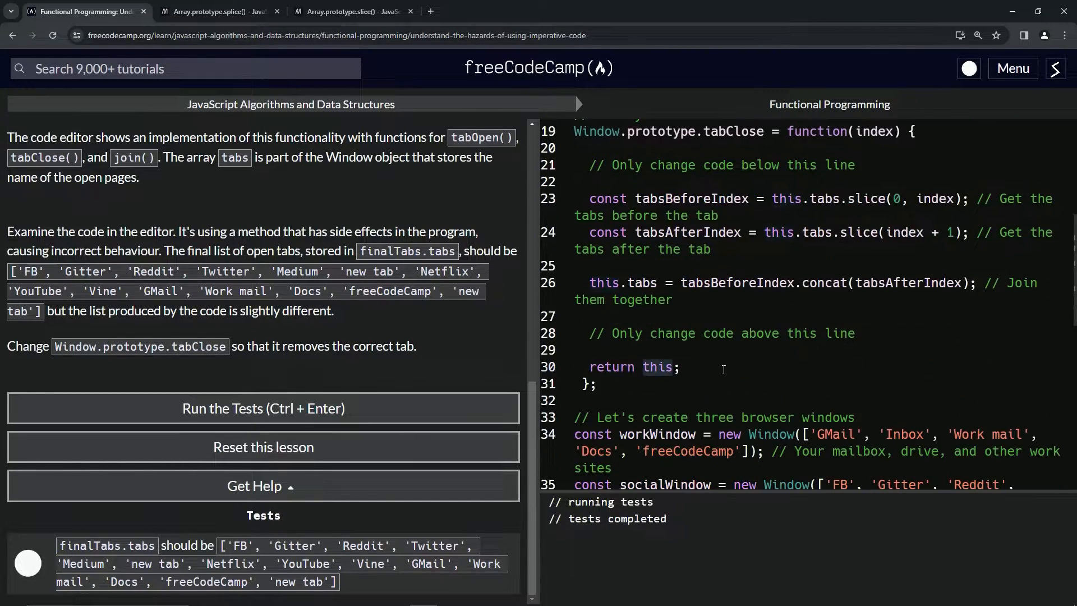
pyautogui.scroll(-3)
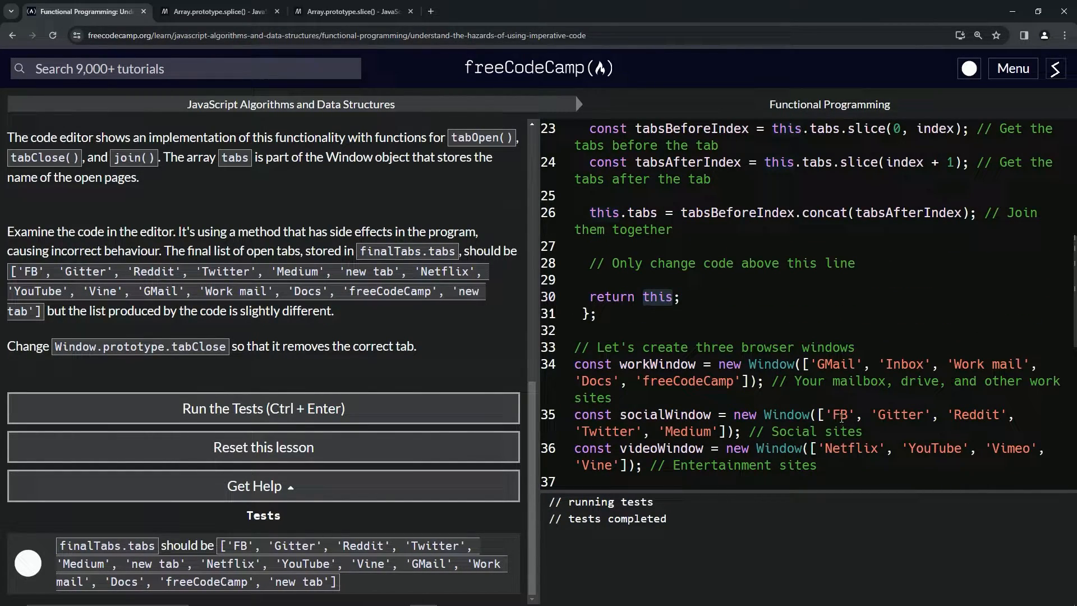
pyautogui.scroll(-3)
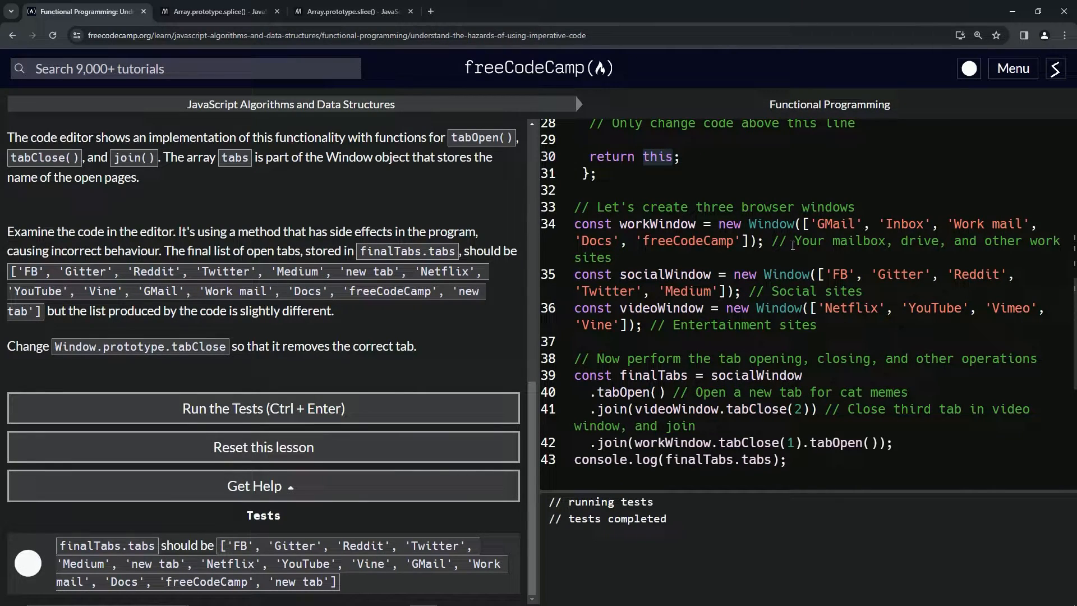
pyautogui.moveTo(718, 292)
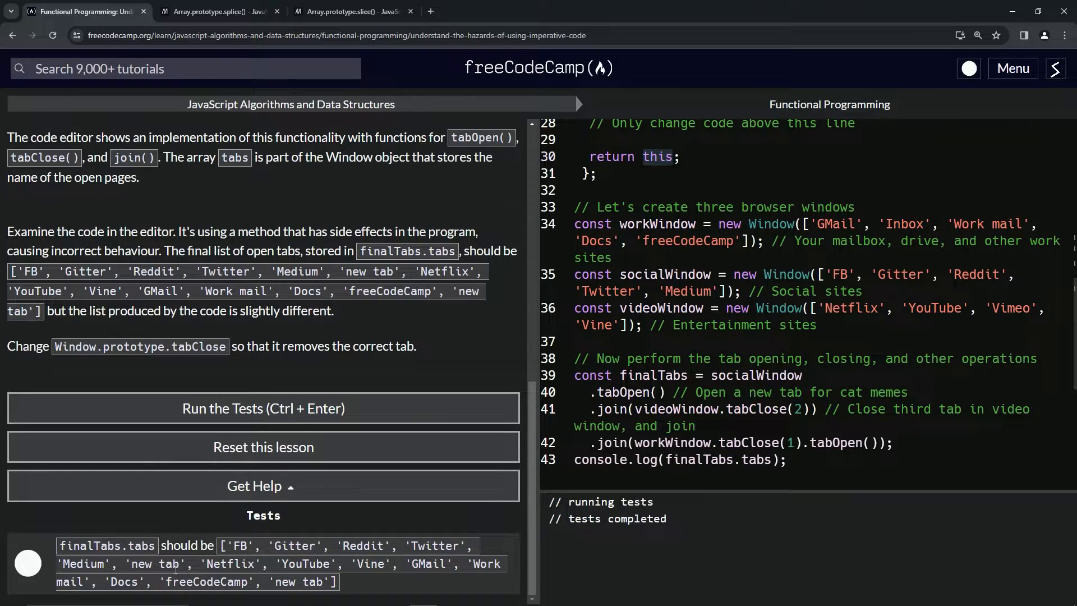
pyautogui.moveTo(617, 408)
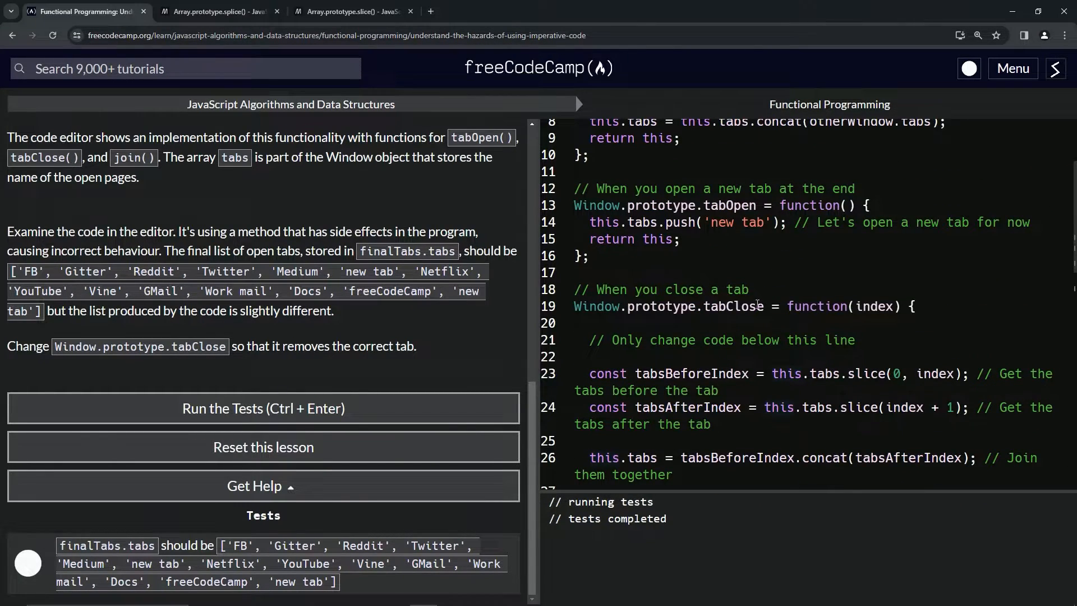
pyautogui.scroll(-3)
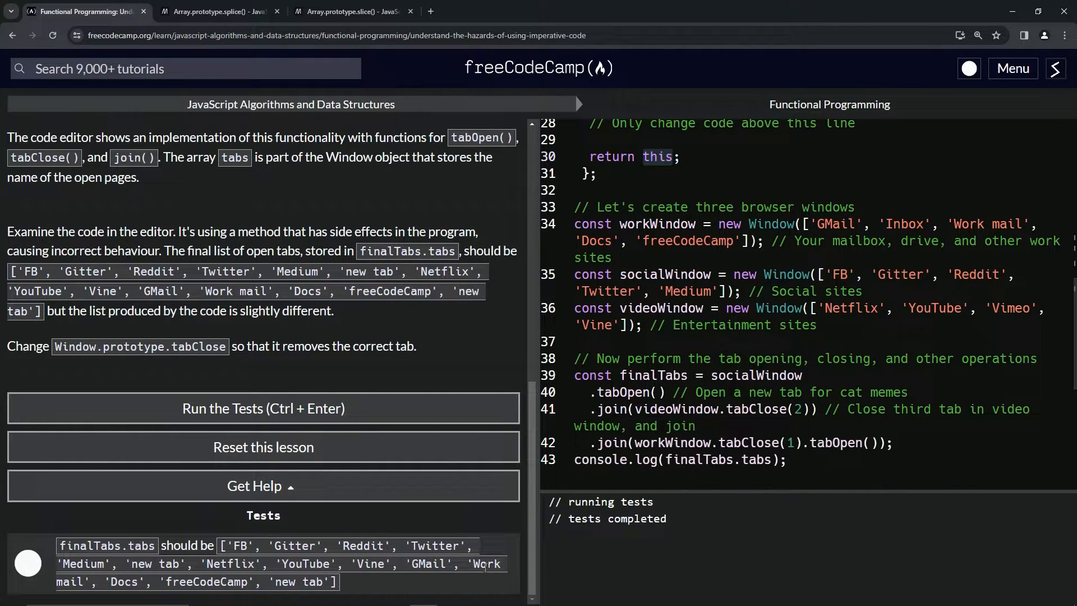
pyautogui.moveTo(1008, 201)
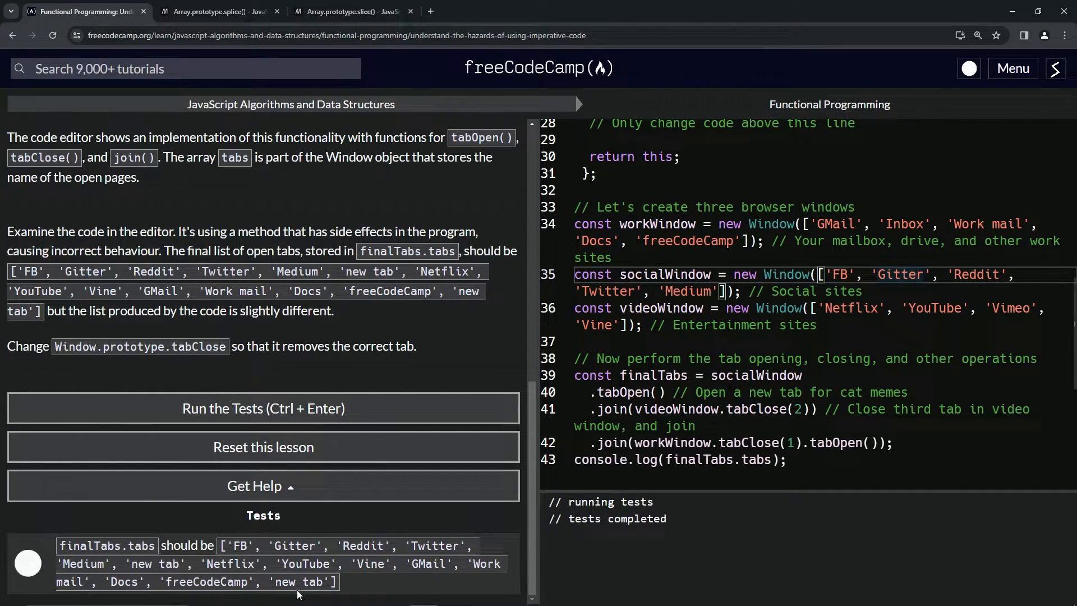
pyautogui.scroll(-3)
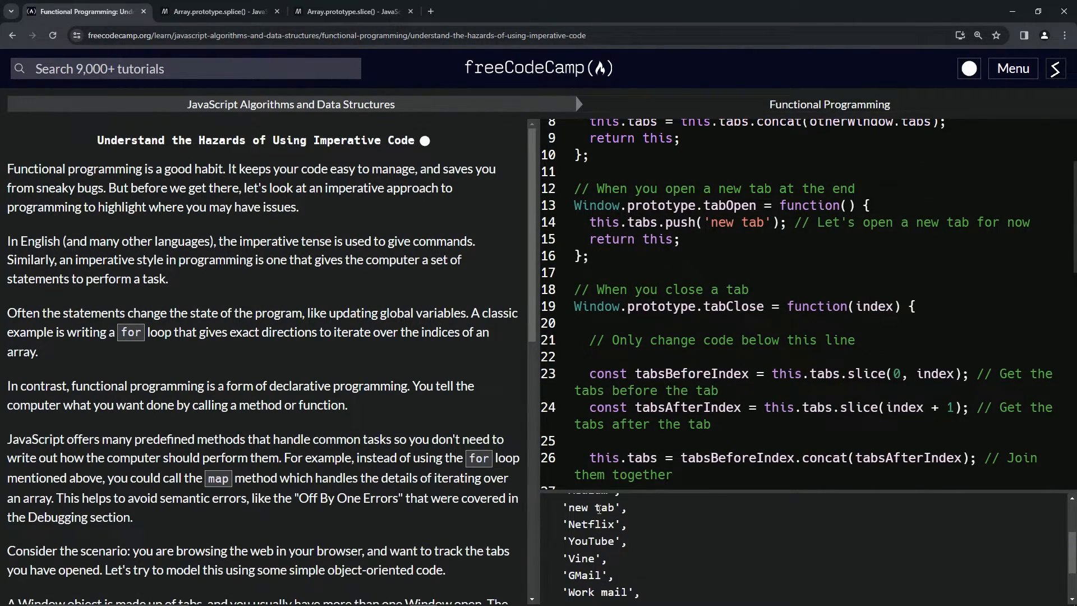
# Rerun the tests so Functional Programming shows 100% complete
pyautogui.scroll(-3)
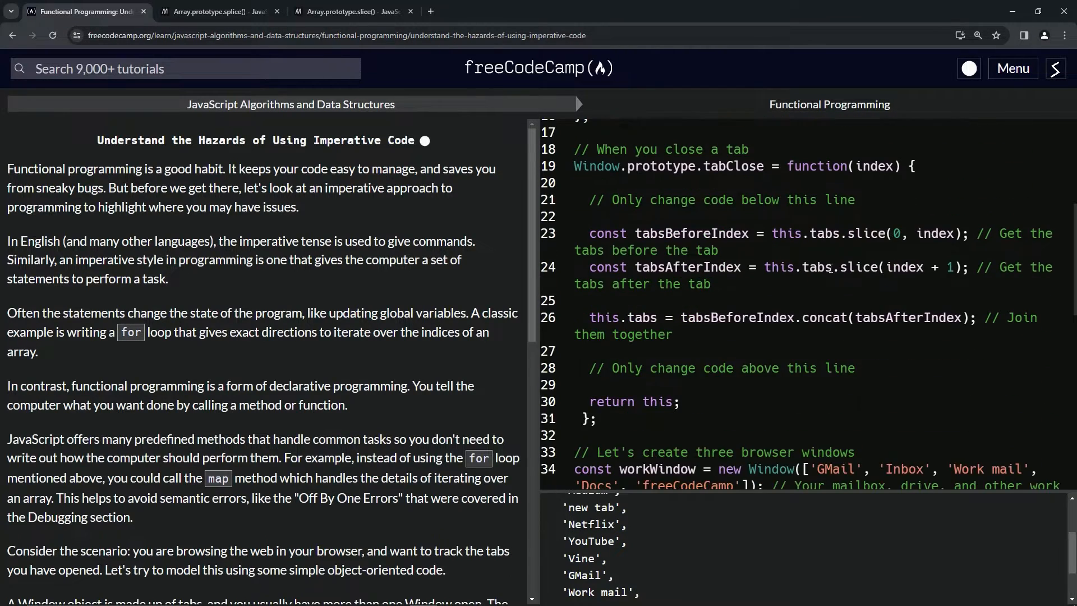
pyautogui.scroll(-3)
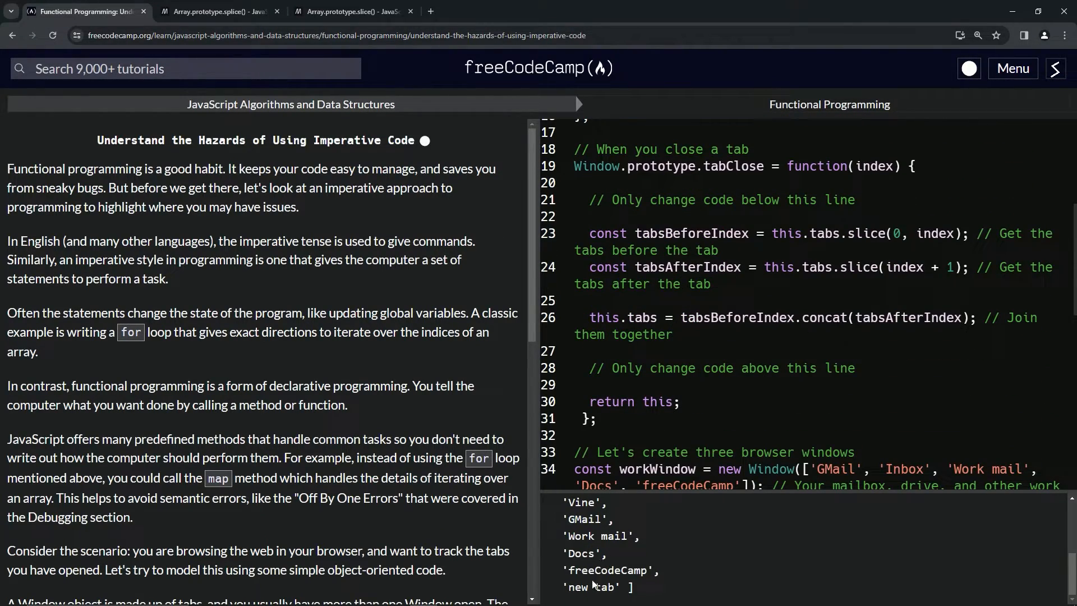
pyautogui.scroll(-3)
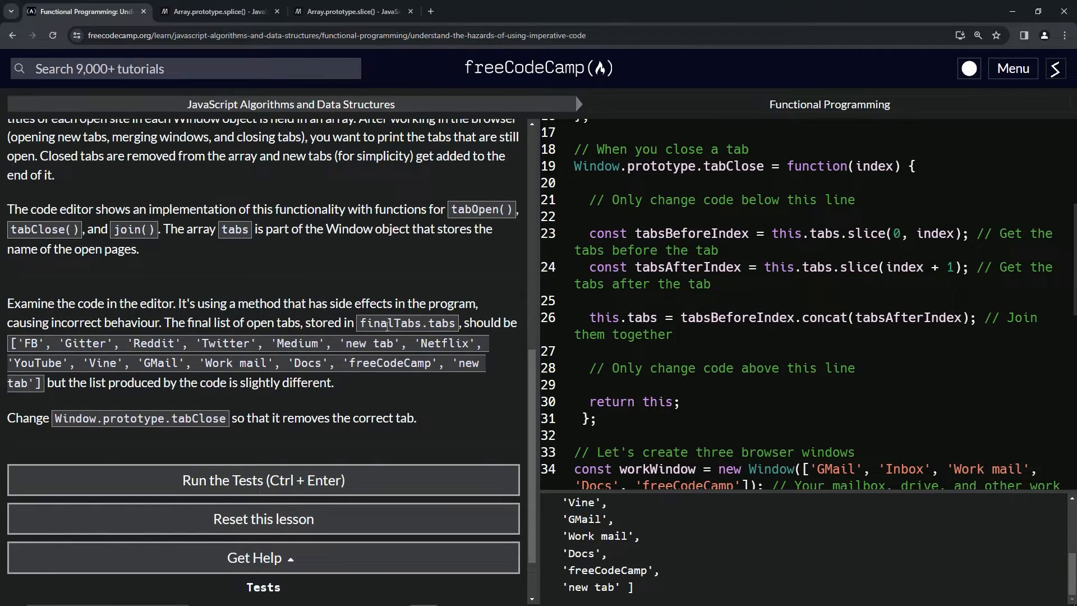
pyautogui.click(262, 480)
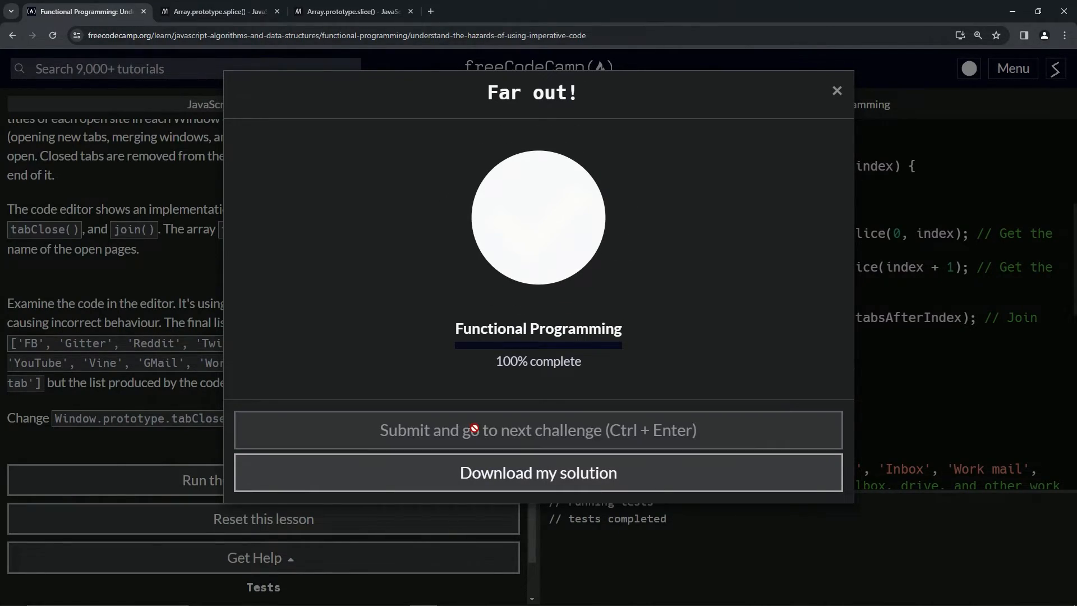
# Submit the solution and move on to 'Avoid Mutations and Side Effects Using Functional Programming'
pyautogui.click(538, 431)
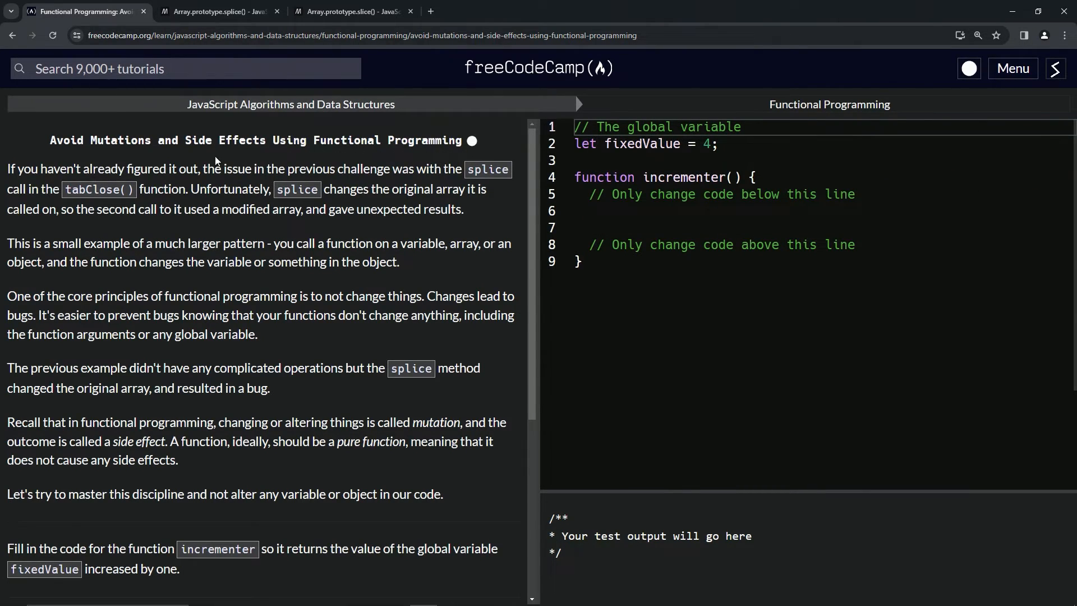
pyautogui.moveTo(137, 155)
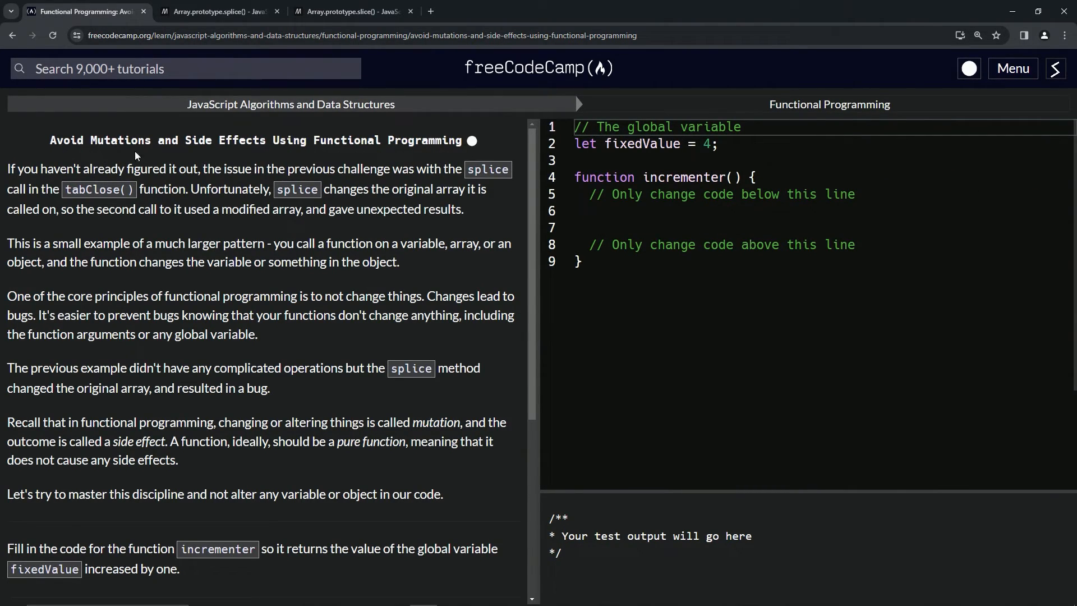